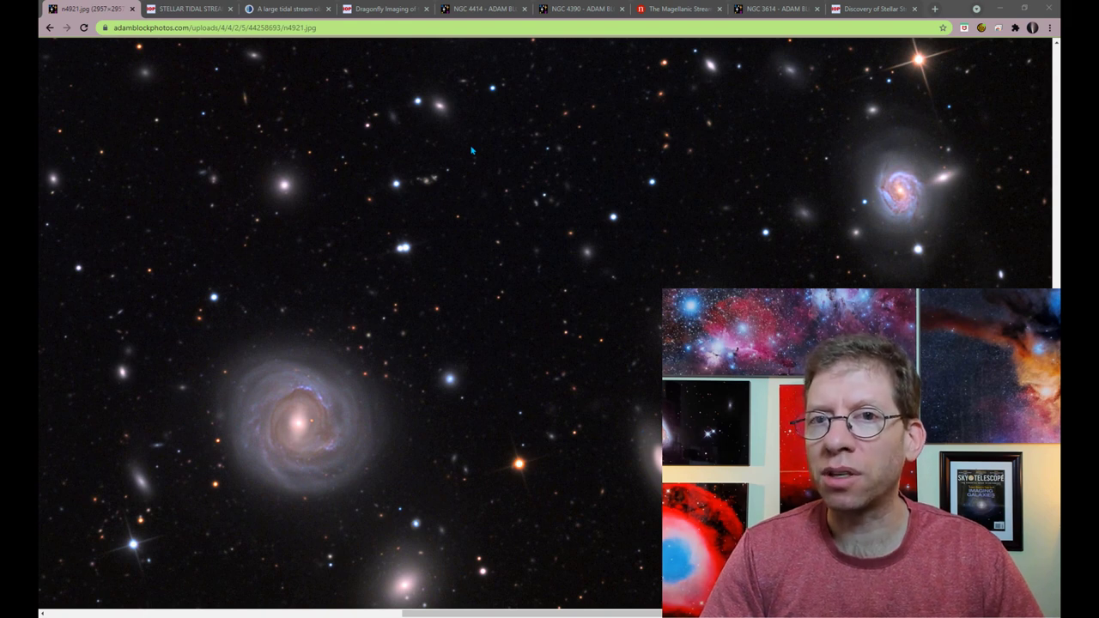
Bring the 'Stellar Tidal Streams' Astronomical Journal article tab to the front.
{"action": "left_click", "coordinate": [190, 10]}
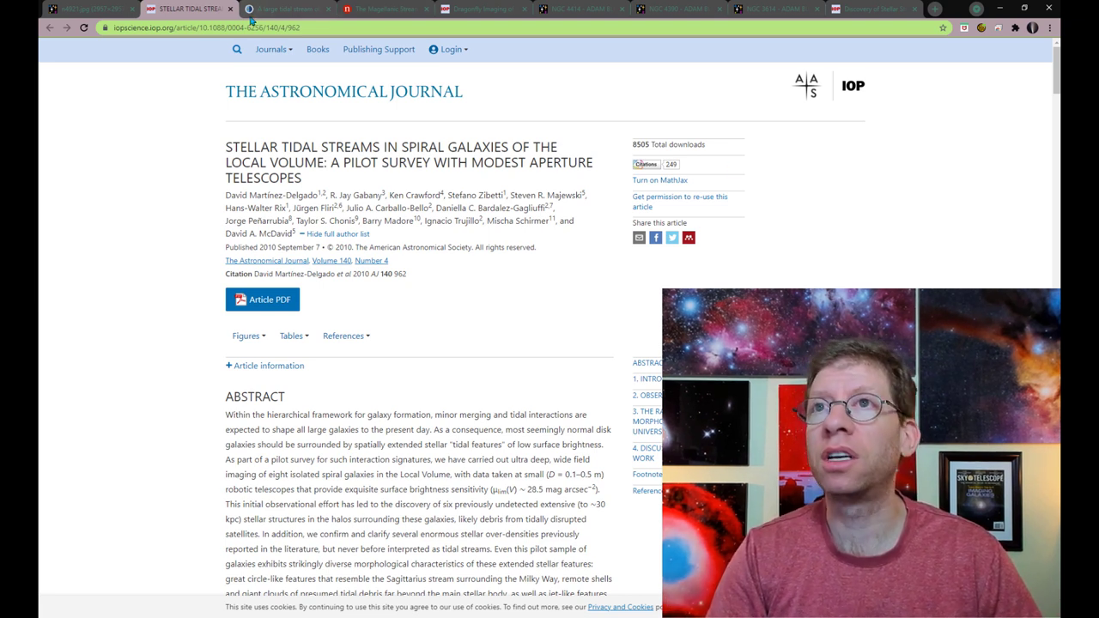
{"action": "left_click", "coordinate": [292, 11]}
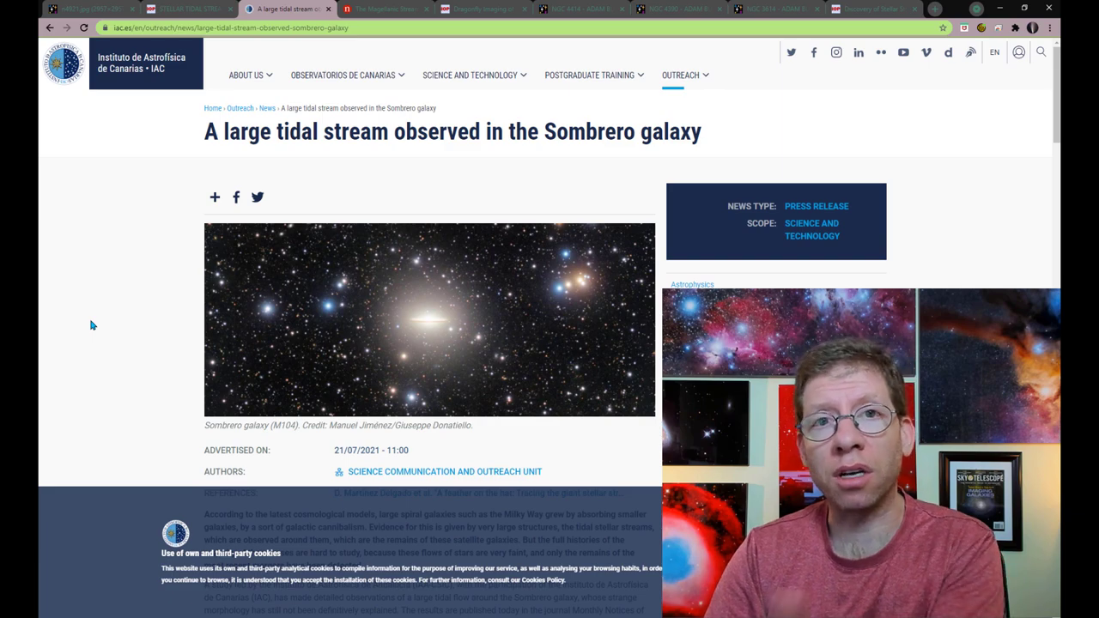
{"action": "scroll", "scroll_direction": "down", "scroll_amount": 3}
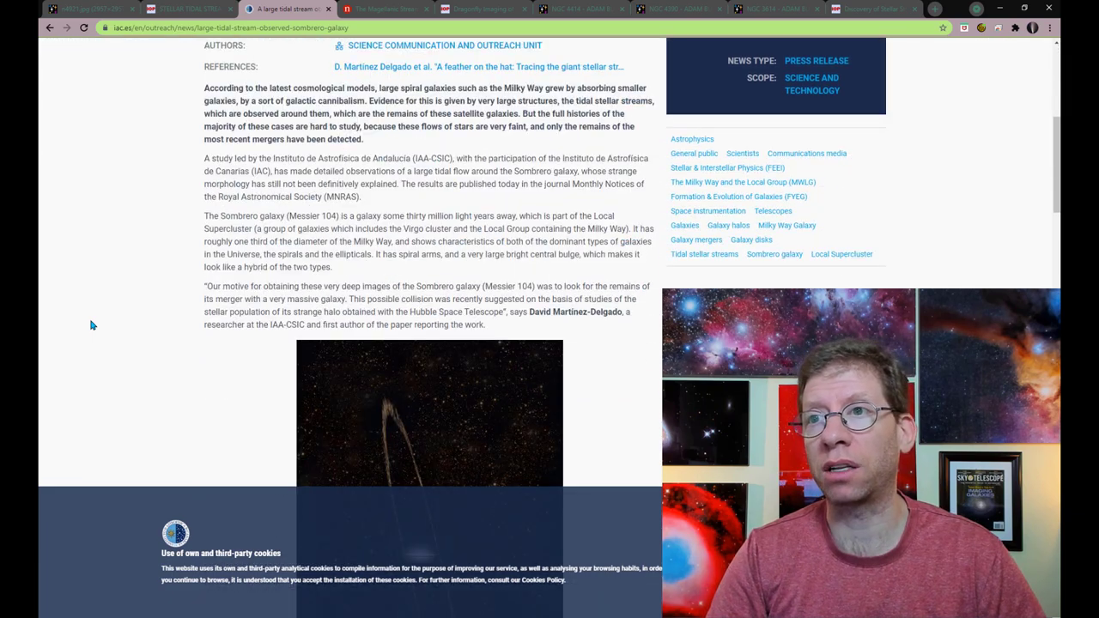
{"action": "scroll", "scroll_direction": "down", "scroll_amount": 3}
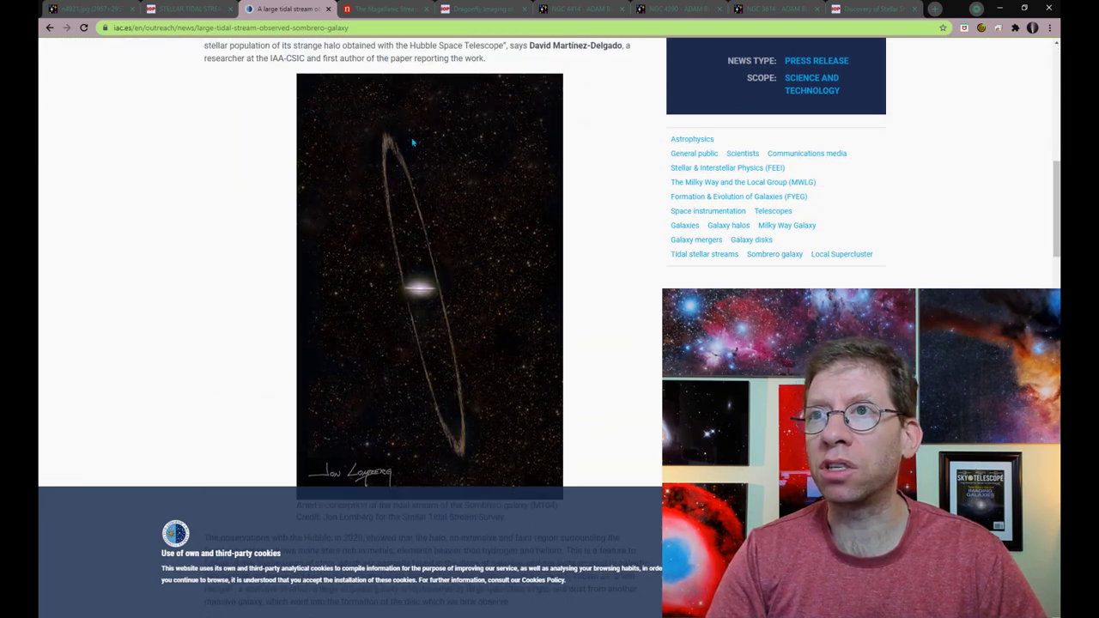
{"action": "mouse_move", "coordinate": [262, 250]}
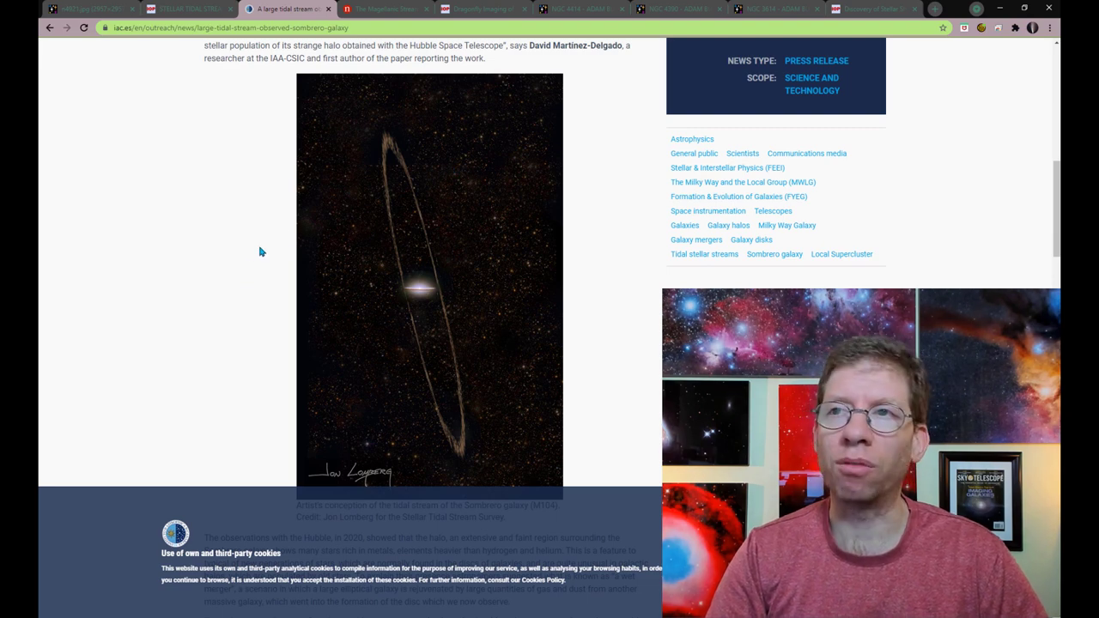
{"action": "scroll", "scroll_direction": "down", "scroll_amount": 3}
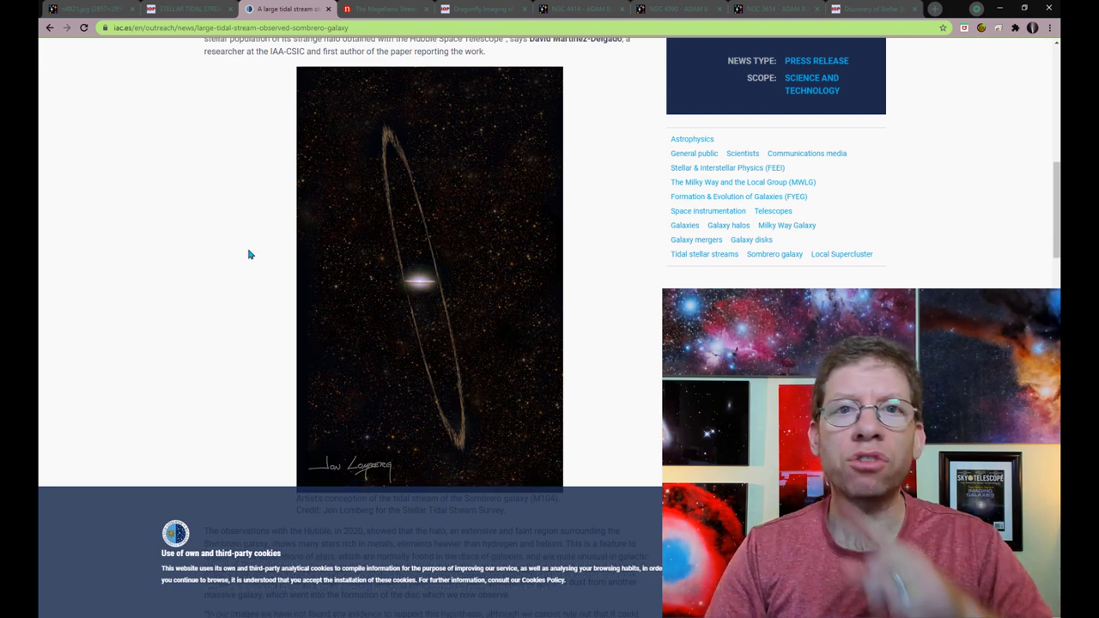
{"action": "scroll", "scroll_direction": "down", "scroll_amount": 3}
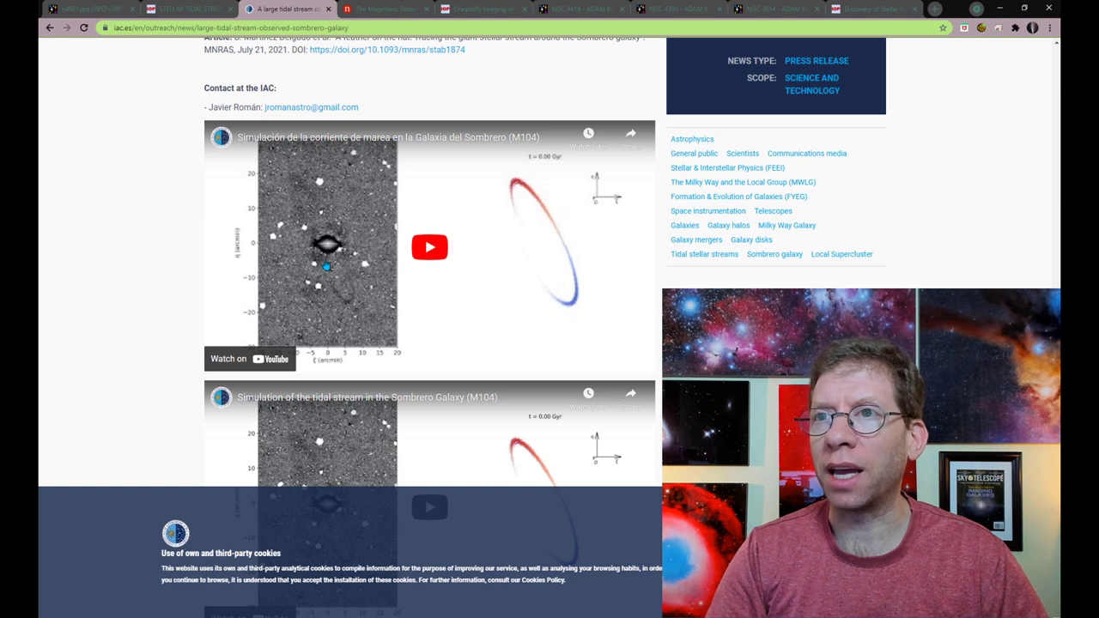
{"action": "scroll", "scroll_direction": "down", "scroll_amount": 3}
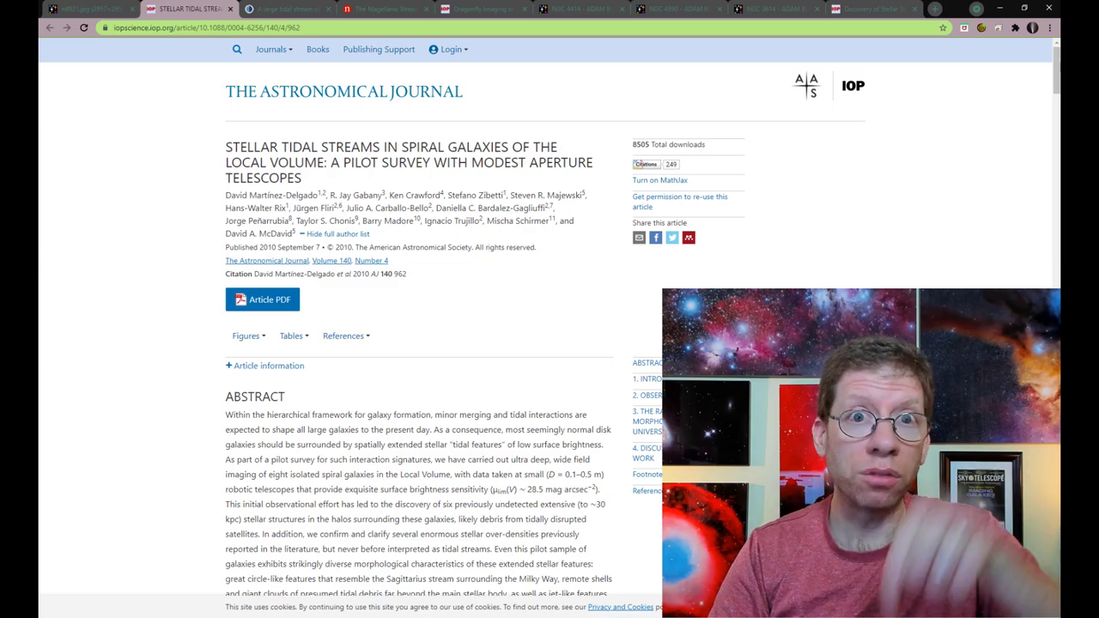
Scroll the article past Figure 1 to Figure 2's simulation comparison panels.
{"action": "scroll", "scroll_direction": "down", "scroll_amount": 3}
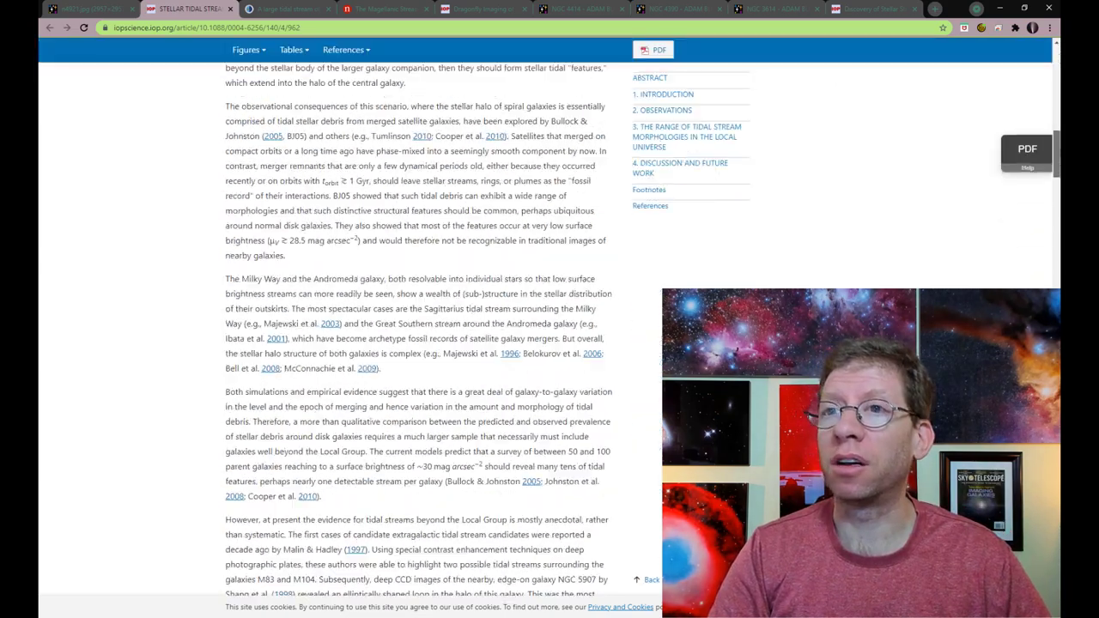
{"action": "scroll", "scroll_direction": "down", "scroll_amount": 3}
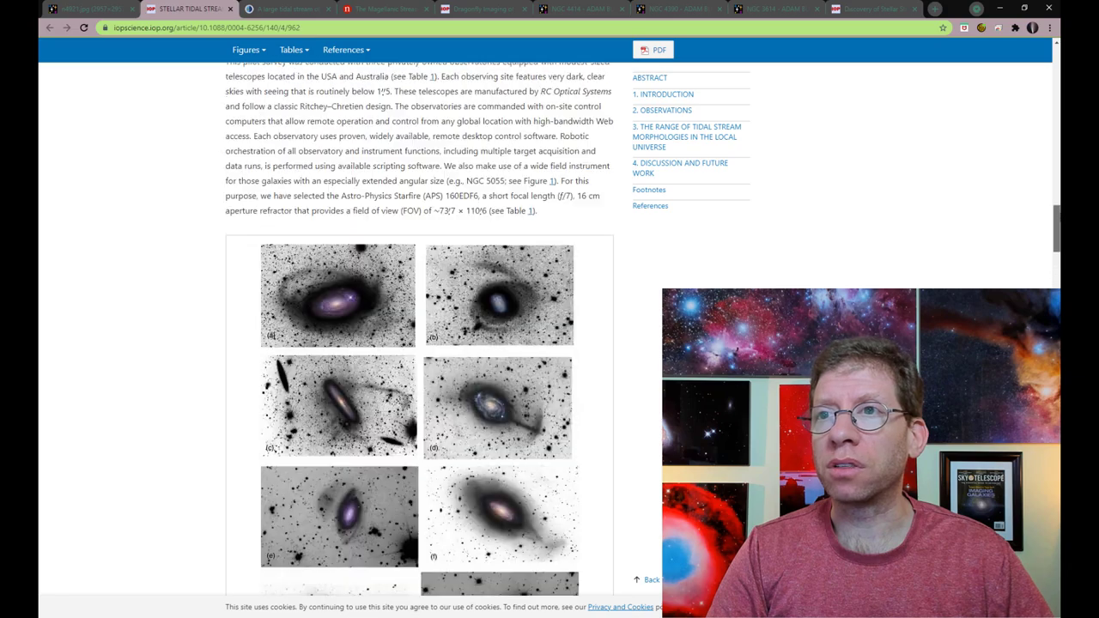
{"action": "scroll", "scroll_direction": "down", "scroll_amount": 3}
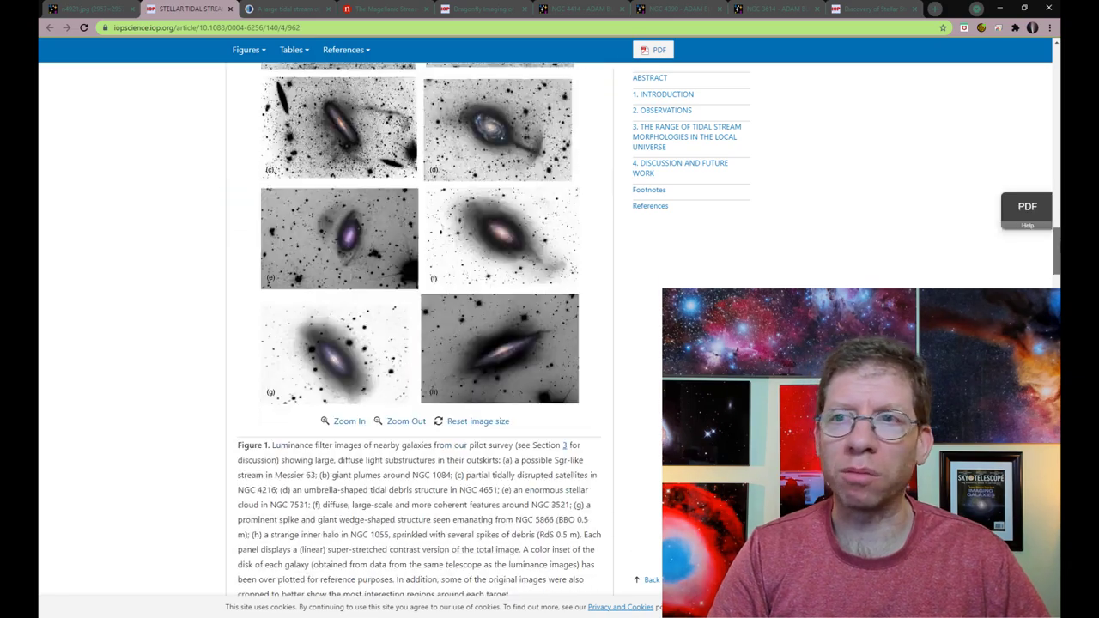
{"action": "scroll", "scroll_direction": "down", "scroll_amount": 3}
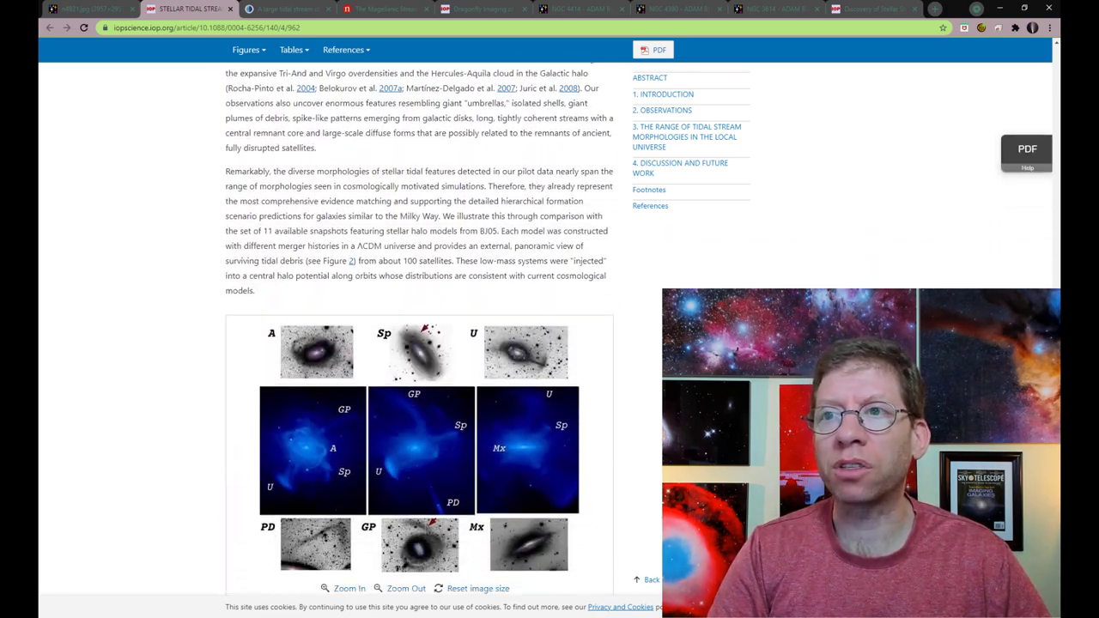
{"action": "scroll", "scroll_direction": "down", "scroll_amount": 3}
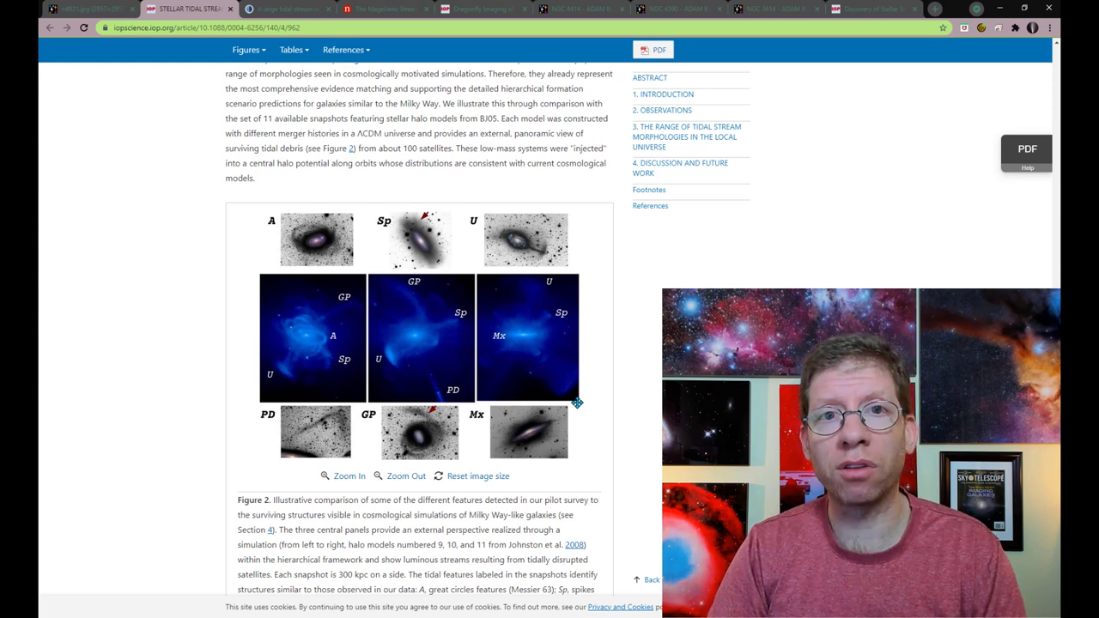
Show 'The Magellanic Stream Unveiled' post, scrolled to its Magellanic Clouds photo.
{"action": "left_click", "coordinate": [380, 9]}
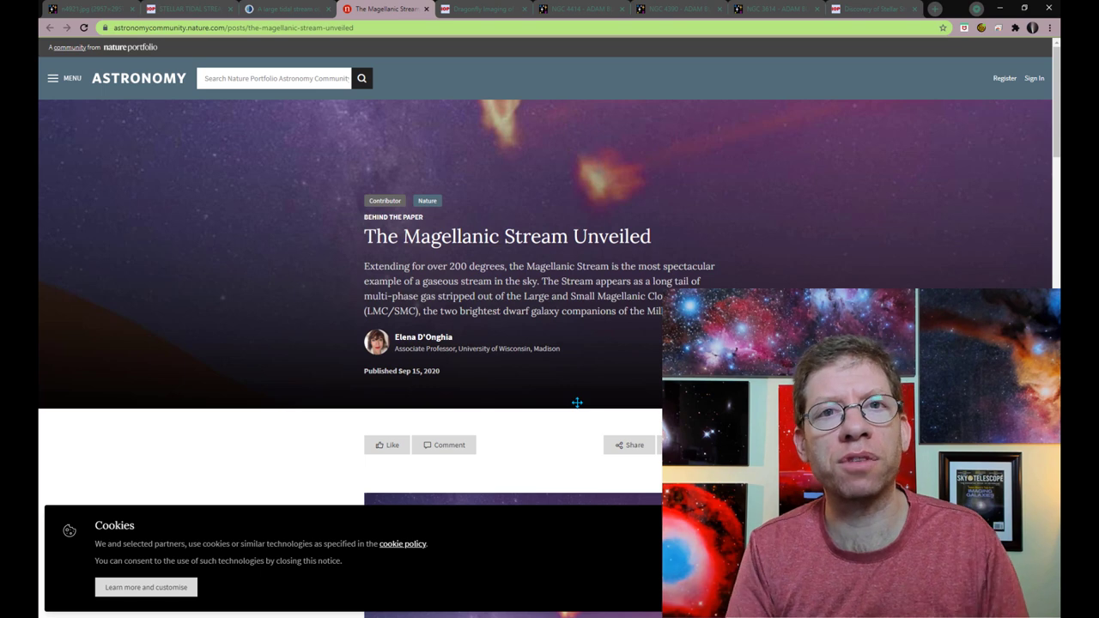
{"action": "scroll", "scroll_direction": "down", "scroll_amount": 3}
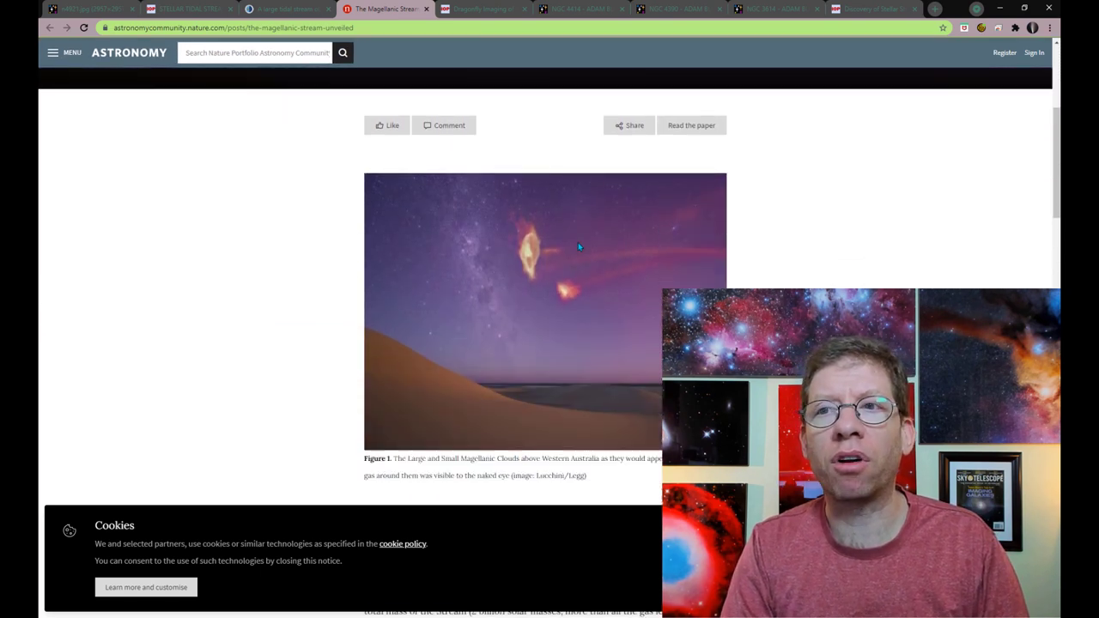
{"action": "scroll", "scroll_direction": "down", "scroll_amount": 3}
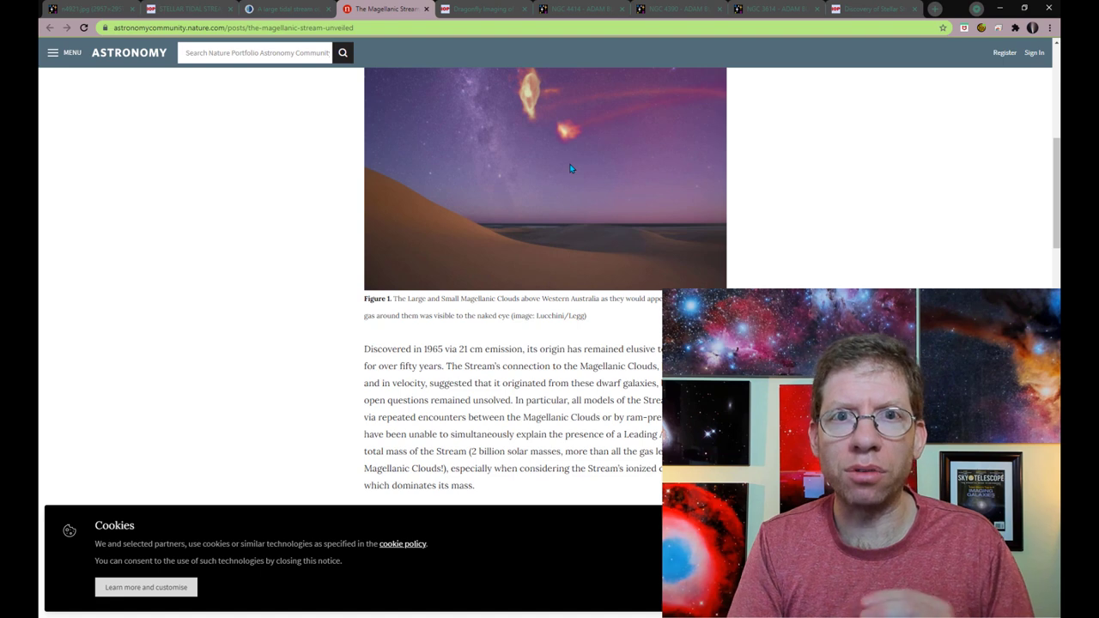
{"action": "mouse_move", "coordinate": [626, 255]}
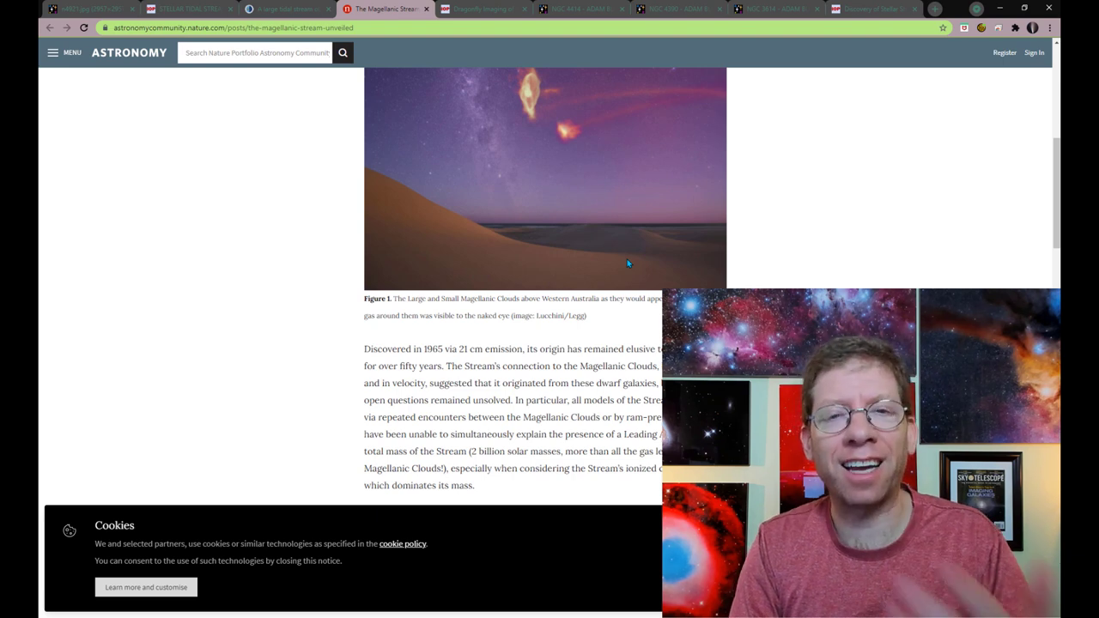
Show the Dragonfly NGC 5907 paper scrolled to page 5's Figure 4 N-body simulation.
{"action": "left_click", "coordinate": [476, 9]}
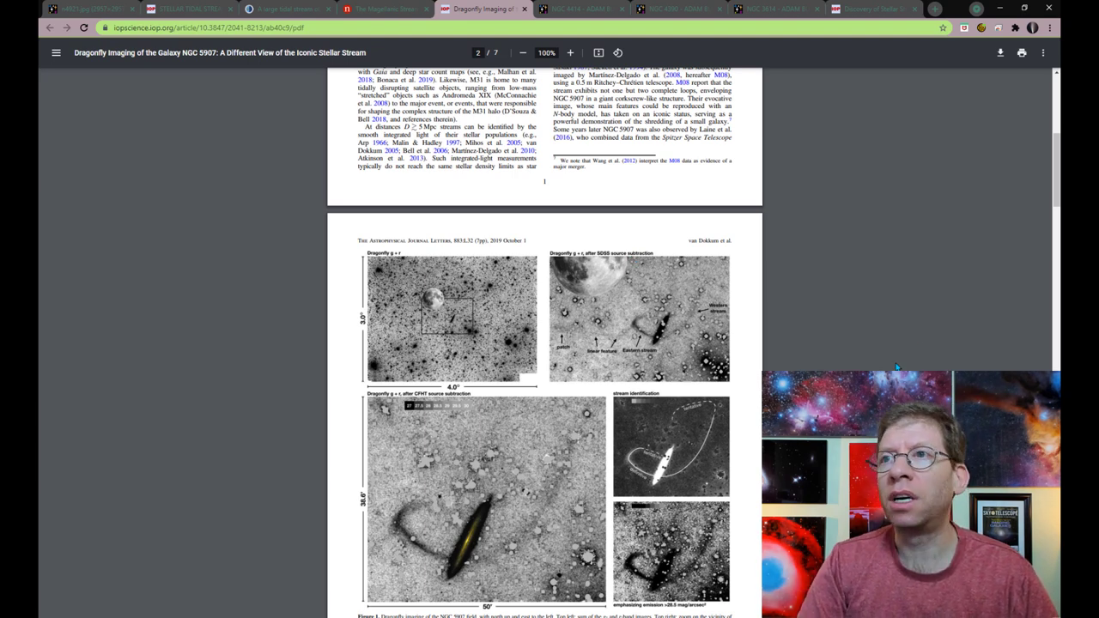
{"action": "scroll", "scroll_direction": "down", "scroll_amount": 3}
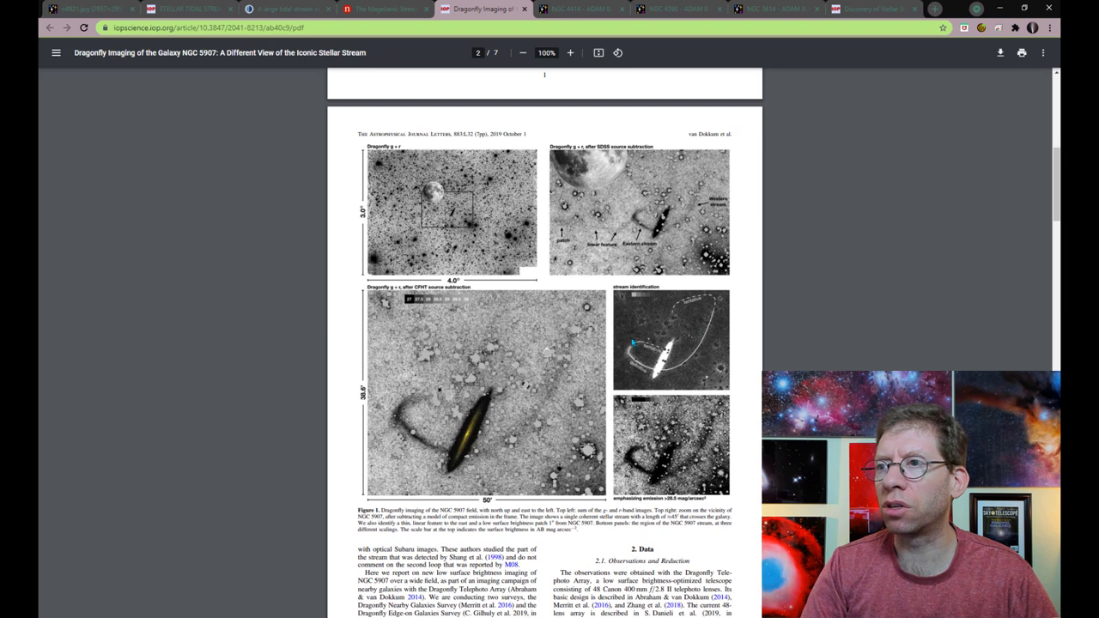
{"action": "scroll", "scroll_direction": "down", "scroll_amount": 3}
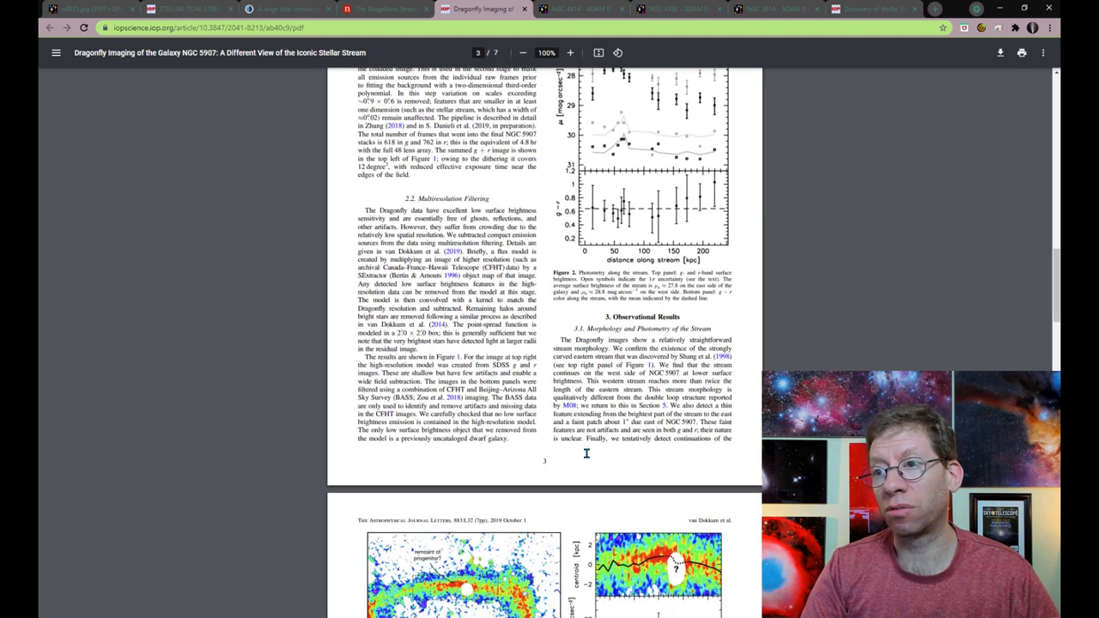
{"action": "scroll", "scroll_direction": "down", "scroll_amount": 3}
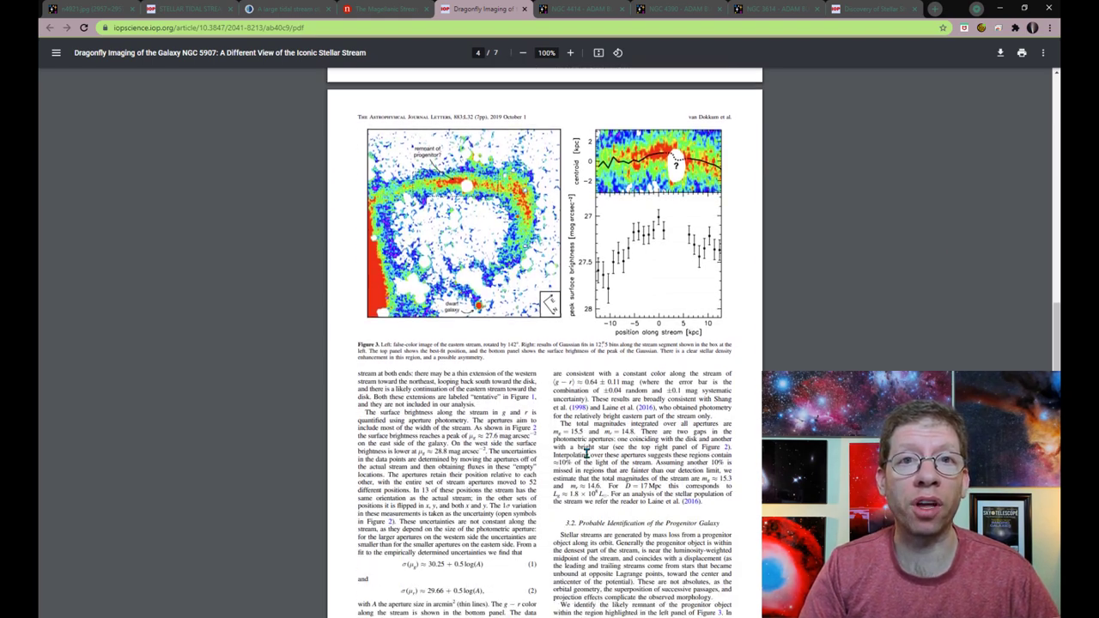
{"action": "scroll", "scroll_direction": "down", "scroll_amount": 3}
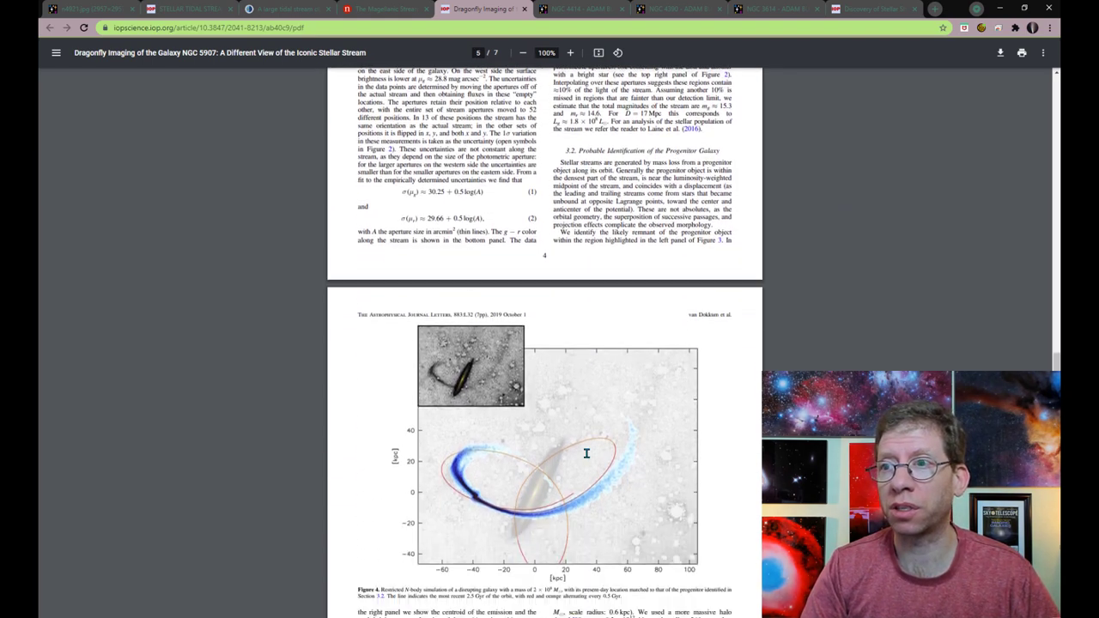
{"action": "scroll", "scroll_direction": "down", "scroll_amount": 3}
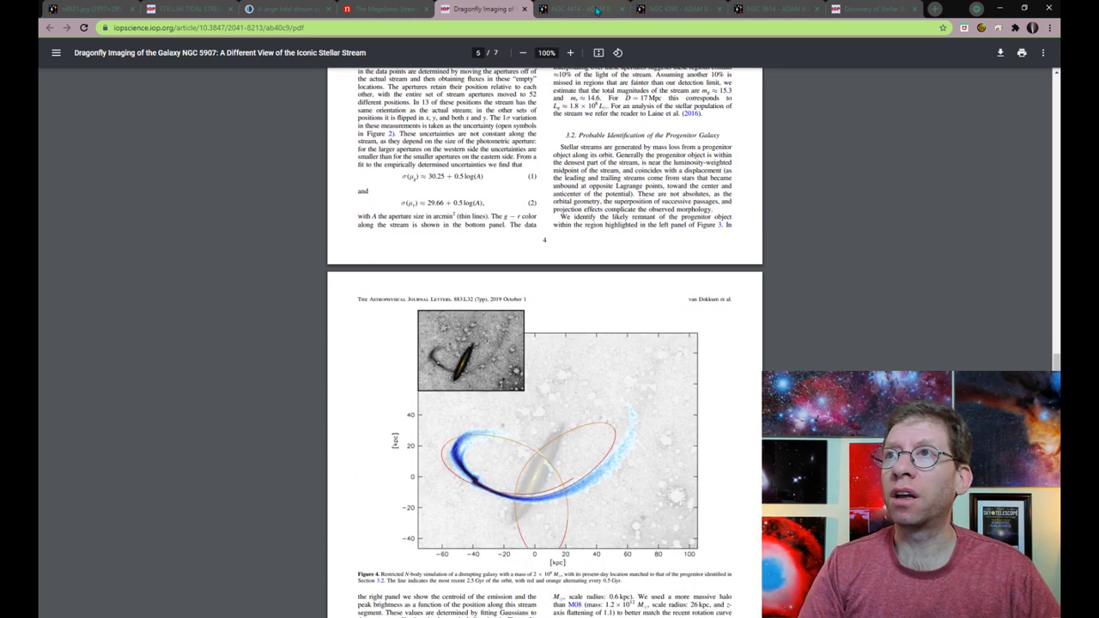
Show Adam Block's NGC 4414 page, scrolled to the galaxy image and equipment details.
{"action": "left_click", "coordinate": [575, 12]}
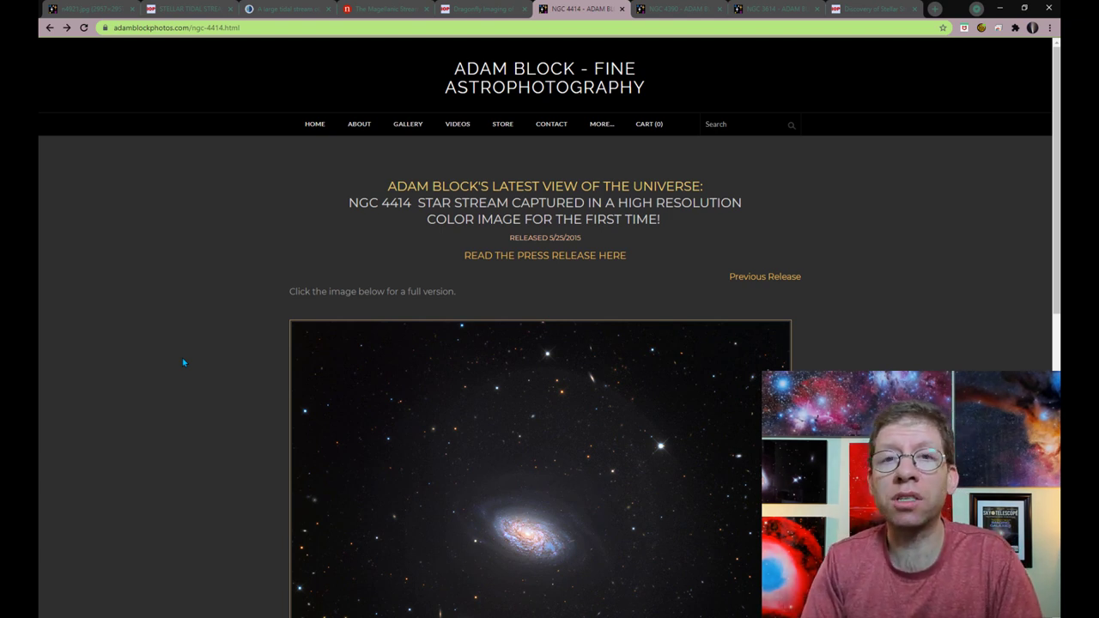
{"action": "scroll", "scroll_direction": "down", "scroll_amount": 3}
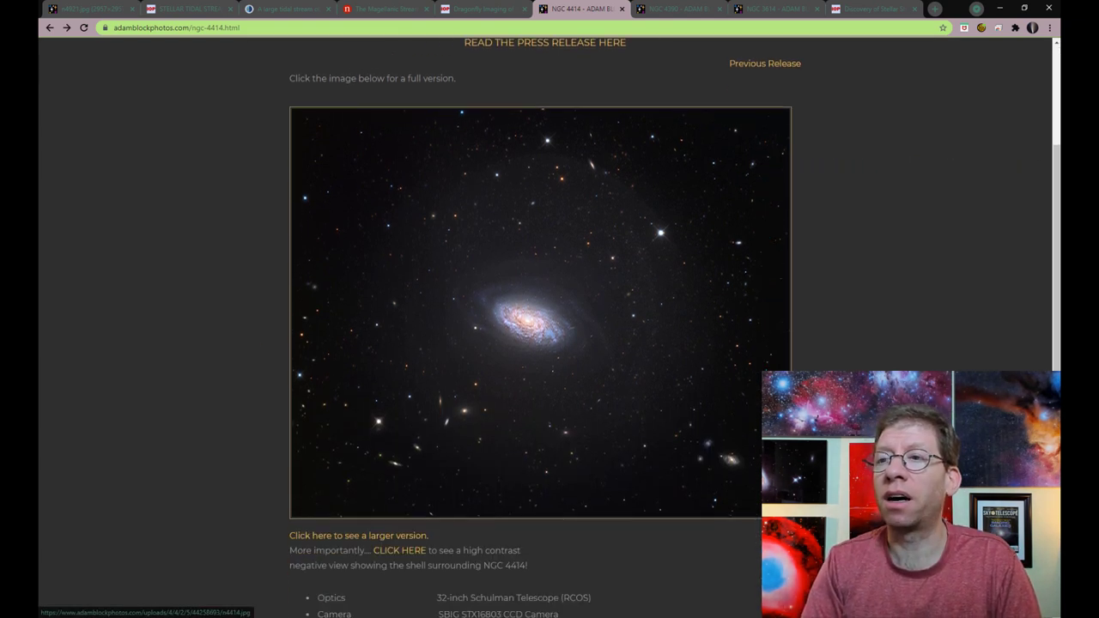
{"action": "scroll", "scroll_direction": "down", "scroll_amount": 3}
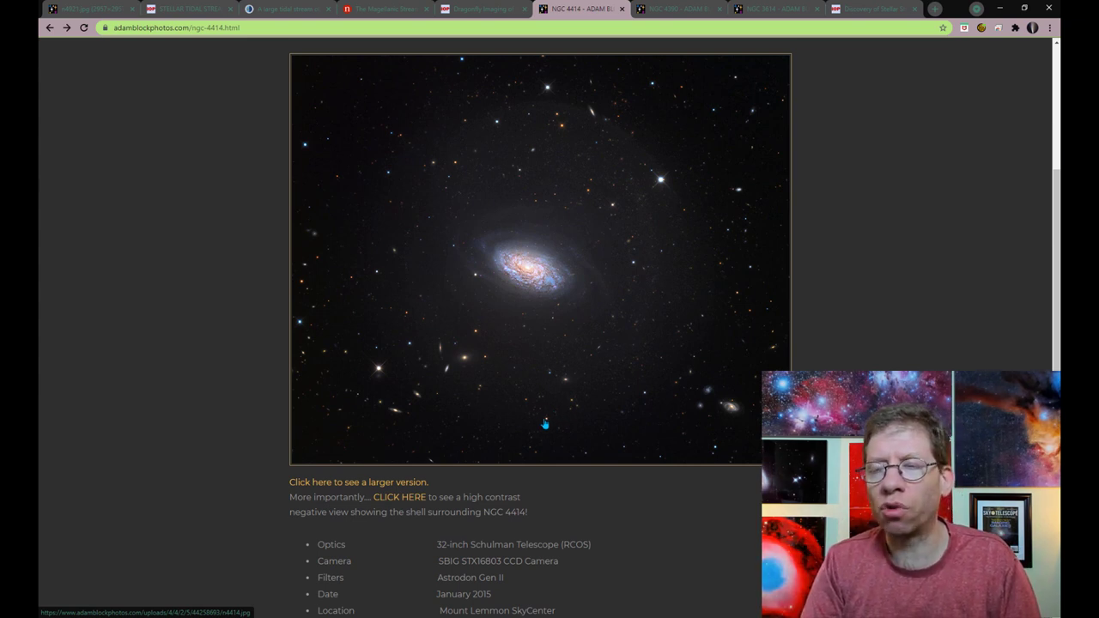
{"action": "scroll", "scroll_direction": "down", "scroll_amount": 3}
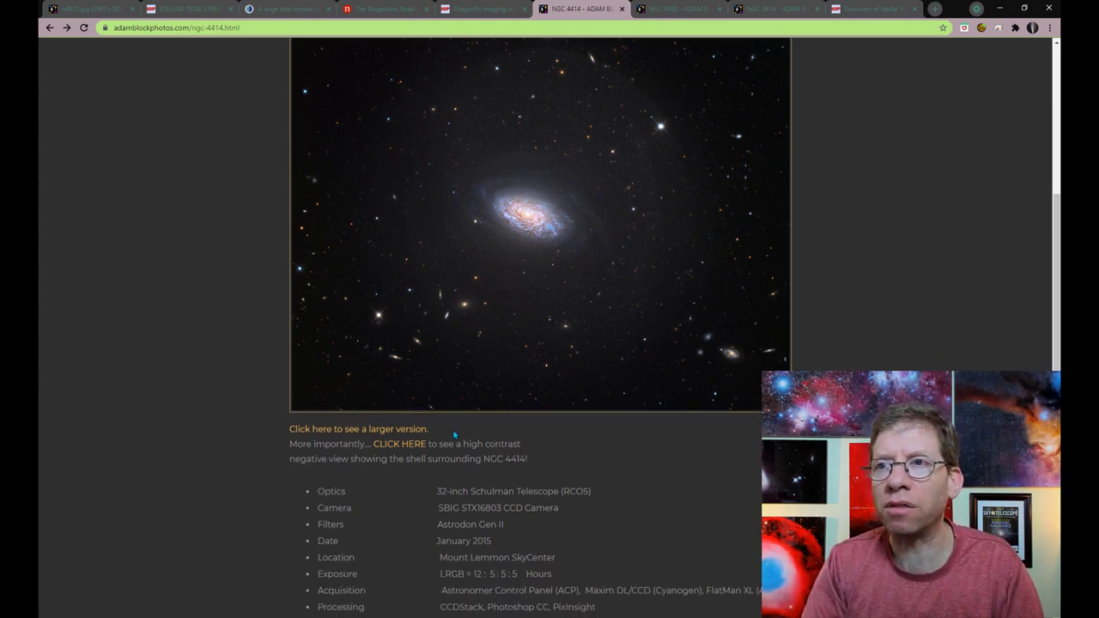
Open the high-contrast negative n4414neg.jpg showing the faint shell around NGC 4414.
{"action": "left_click", "coordinate": [403, 444]}
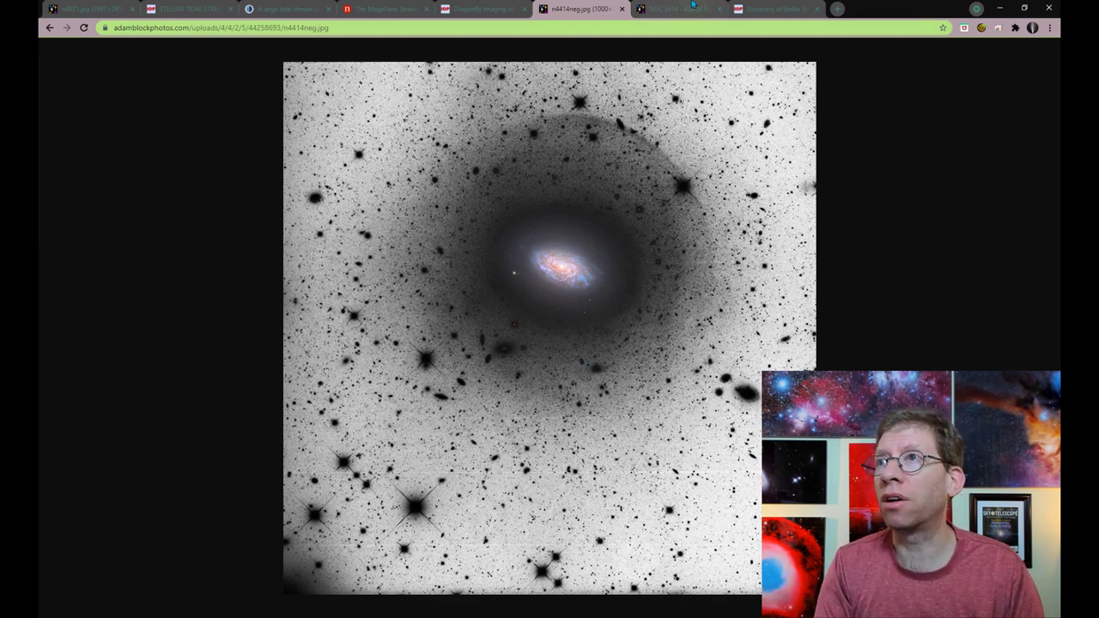
Switch to the 'NGC 3614 - Adam Block' tab with the spiral galaxy's color image.
{"action": "left_click", "coordinate": [693, 10]}
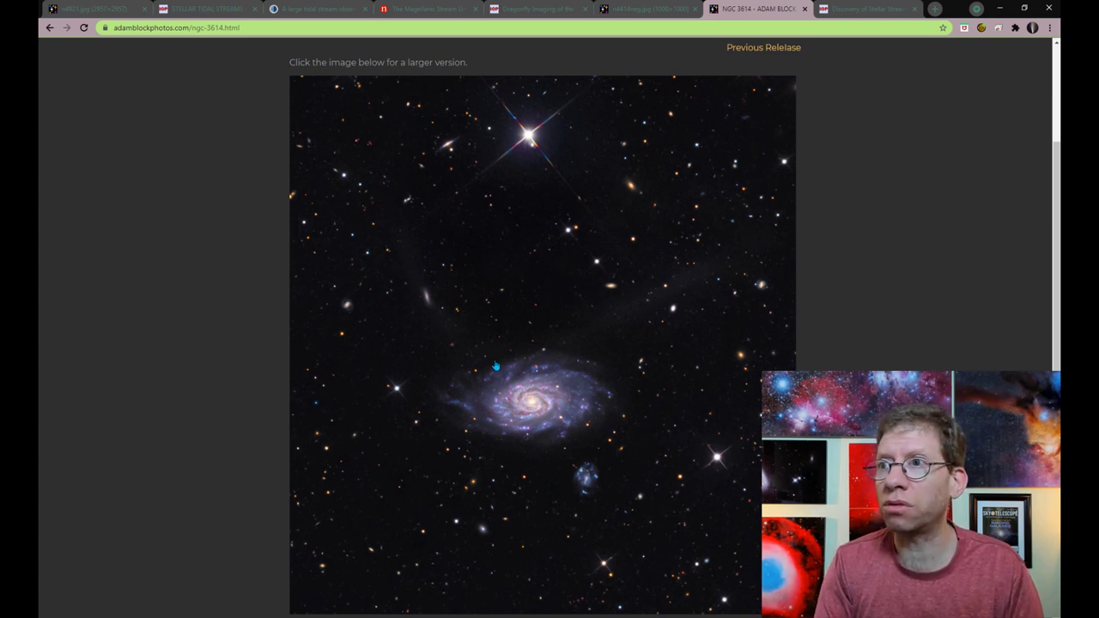
{"action": "mouse_move", "coordinate": [700, 280]}
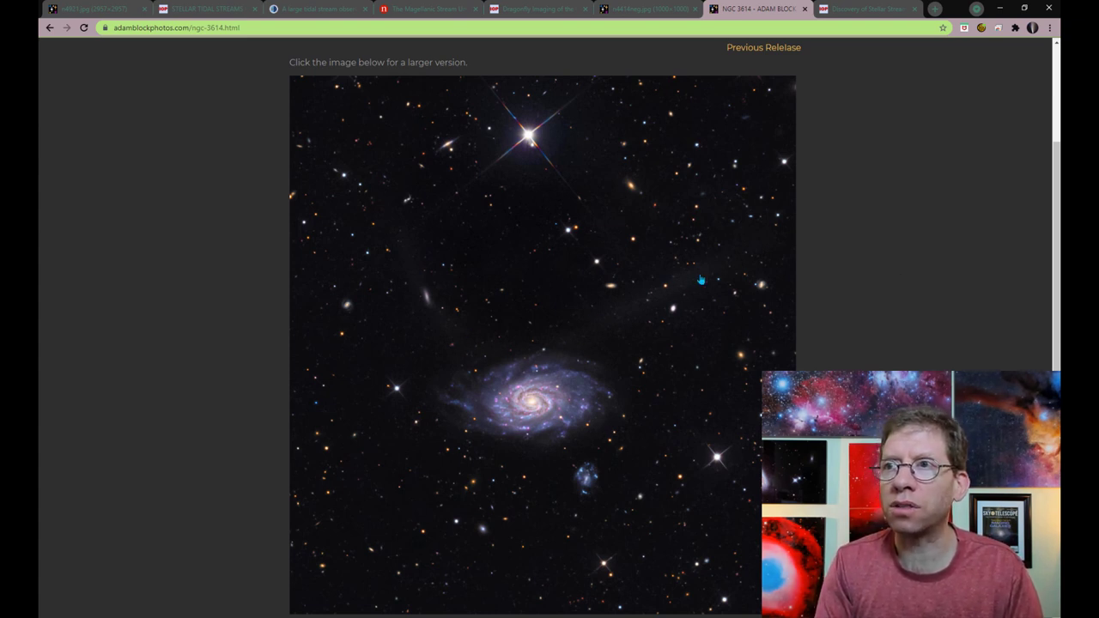
{"action": "mouse_move", "coordinate": [584, 347]}
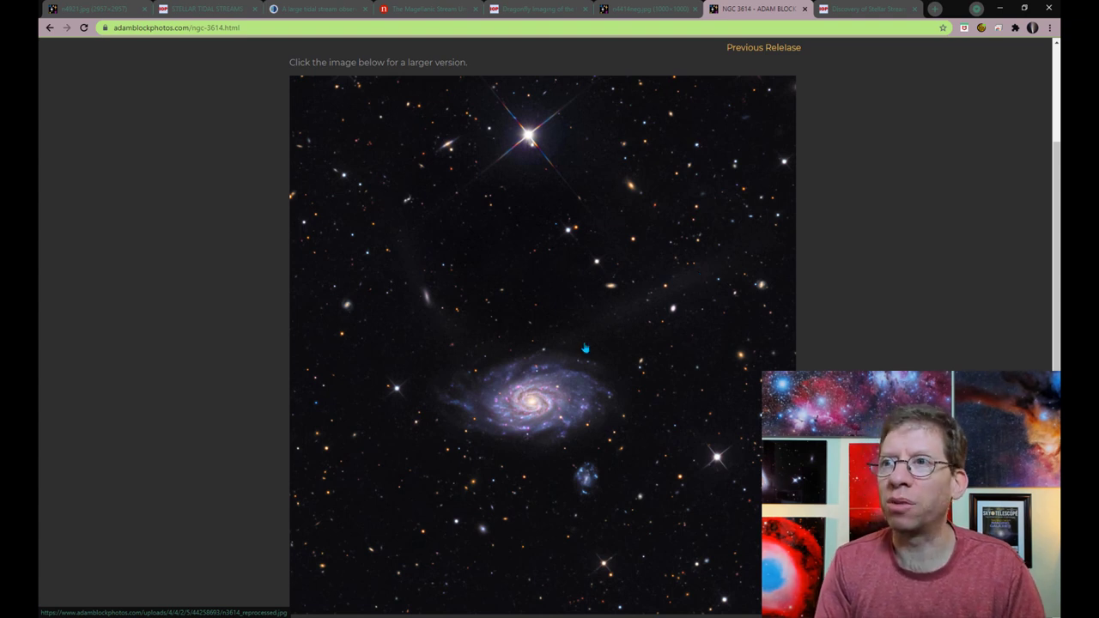
{"action": "mouse_move", "coordinate": [404, 243]}
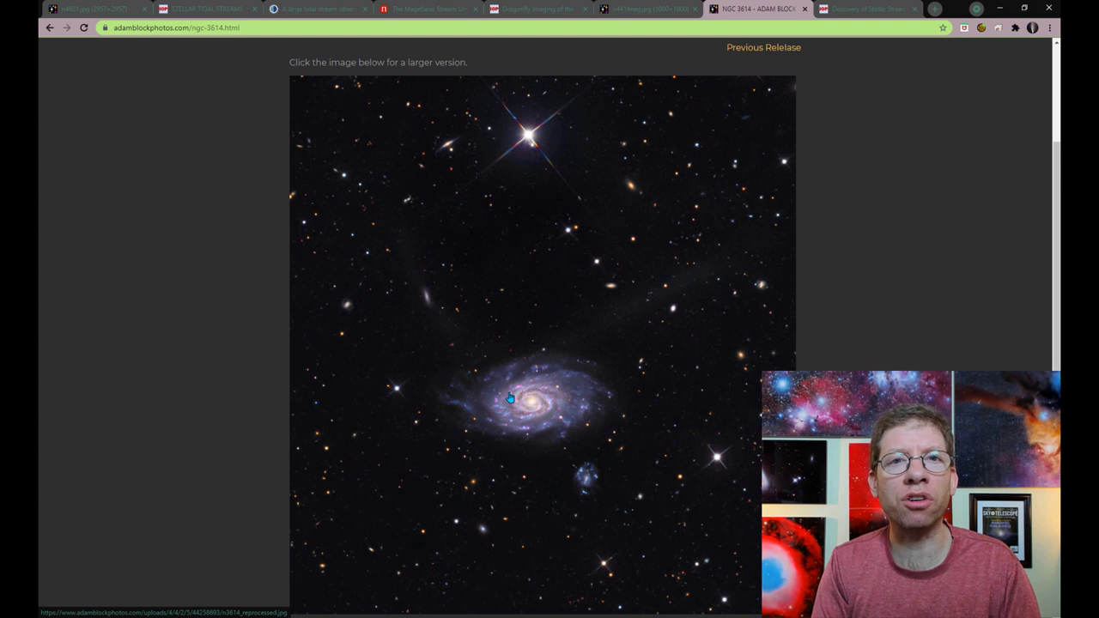
{"action": "mouse_move", "coordinate": [433, 315]}
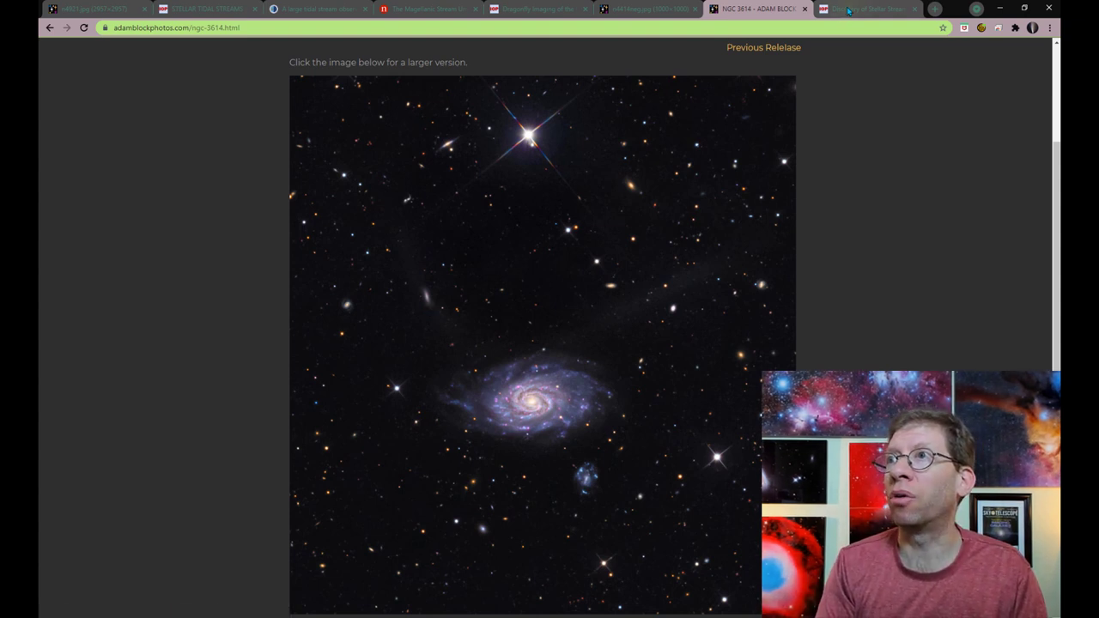
Show the NGC 3614 stellar streams article scrolled to Figure 1's download options.
{"action": "left_click", "coordinate": [868, 11]}
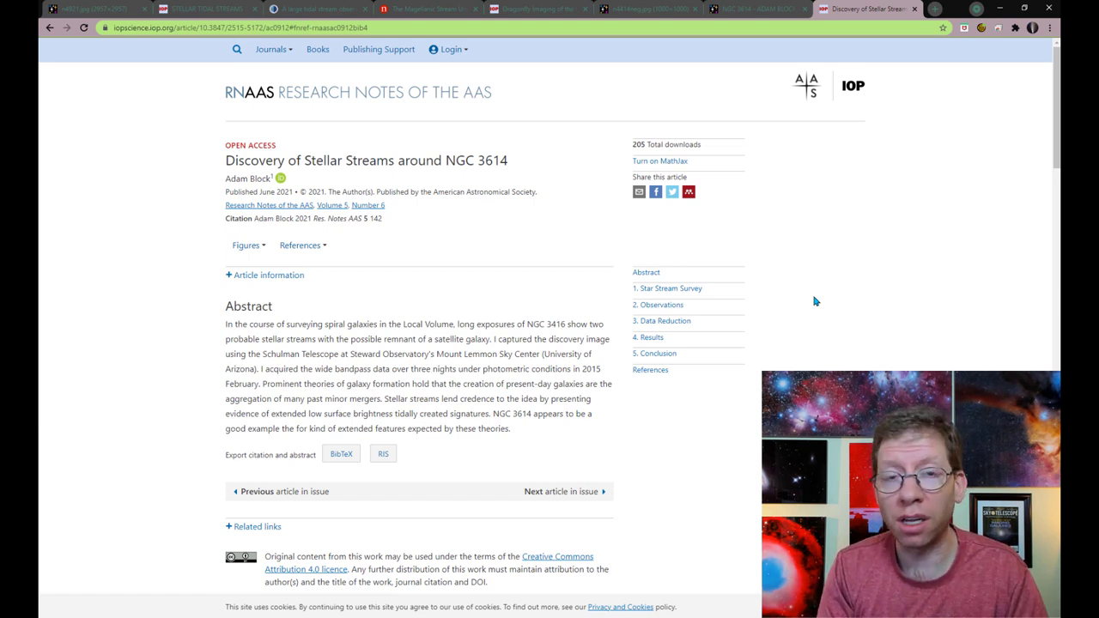
{"action": "mouse_move", "coordinate": [805, 318]}
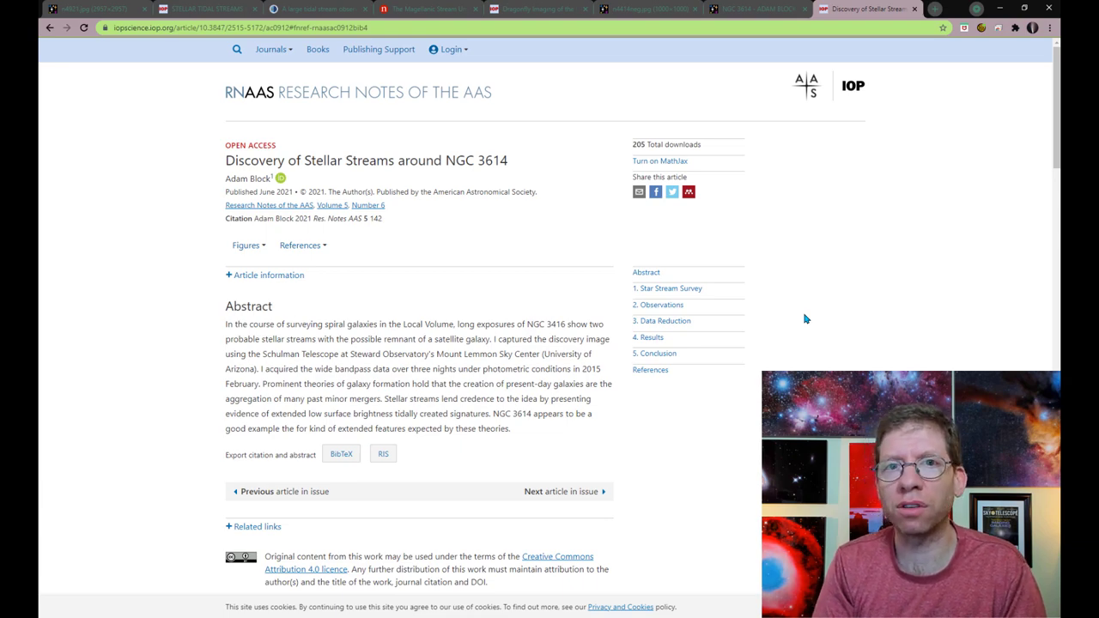
{"action": "scroll", "scroll_direction": "down", "scroll_amount": 3}
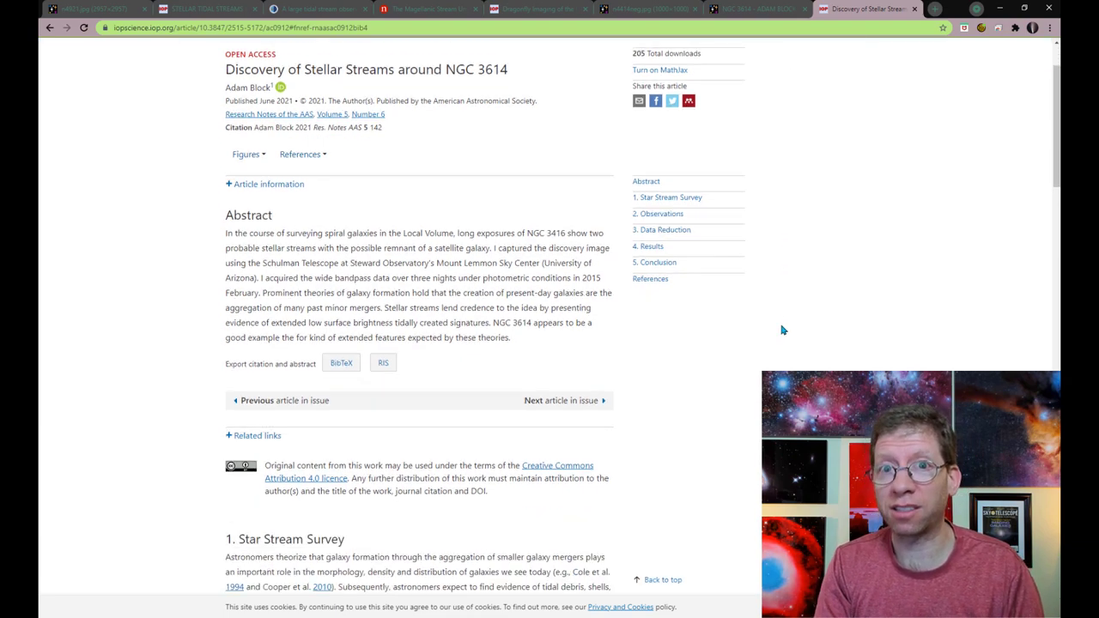
{"action": "scroll", "scroll_direction": "down", "scroll_amount": 3}
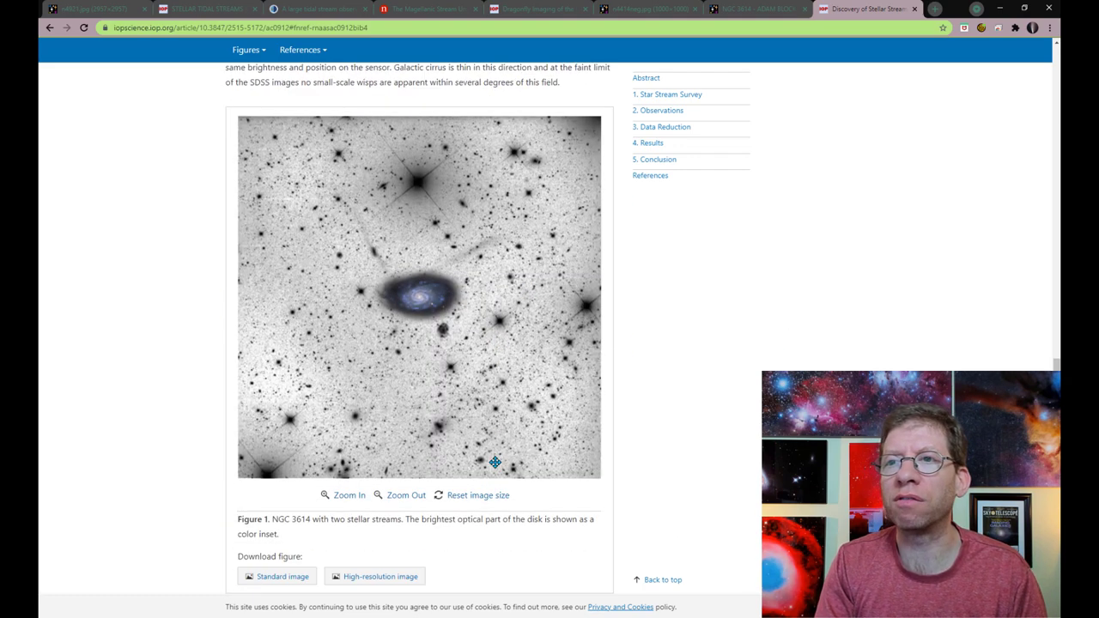
{"action": "scroll", "scroll_direction": "down", "scroll_amount": 3}
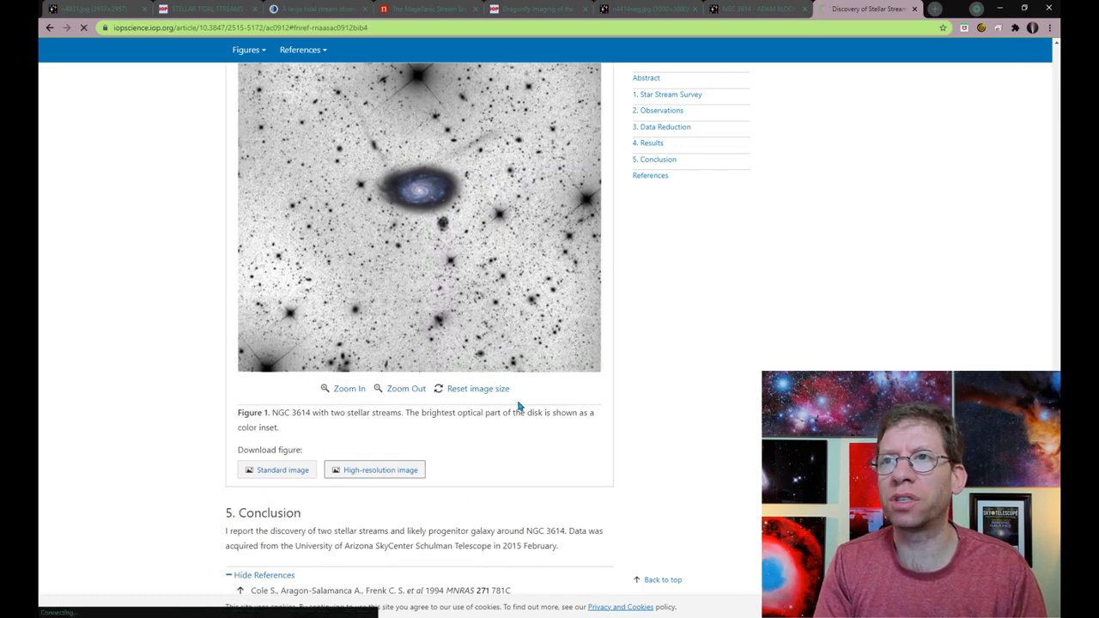
{"action": "left_click", "coordinate": [375, 469]}
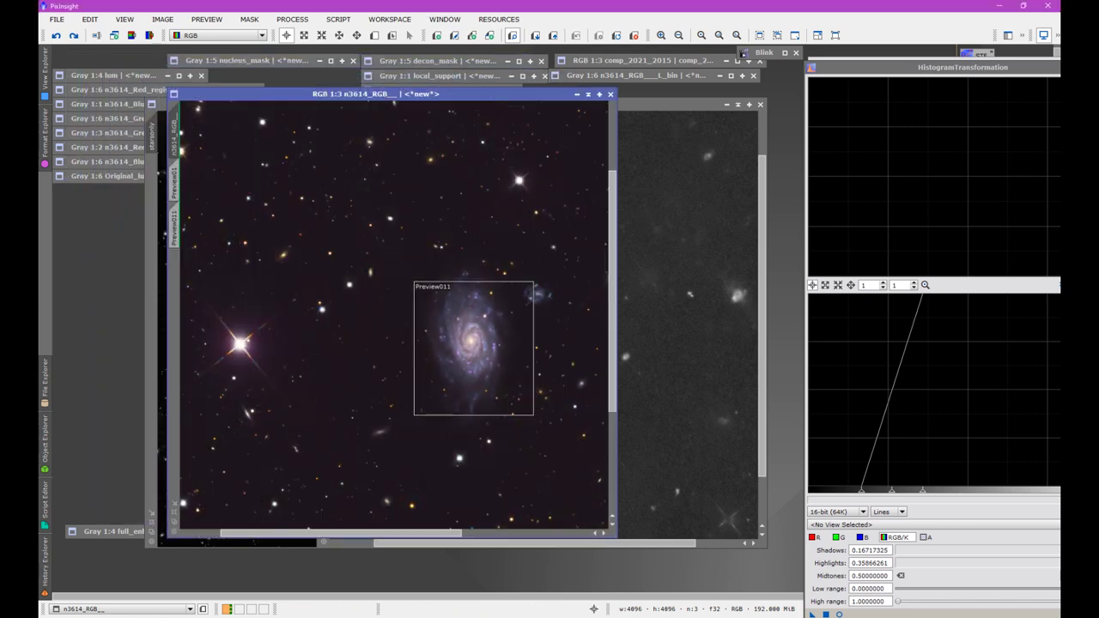
{"action": "mouse_move", "coordinate": [594, 321]}
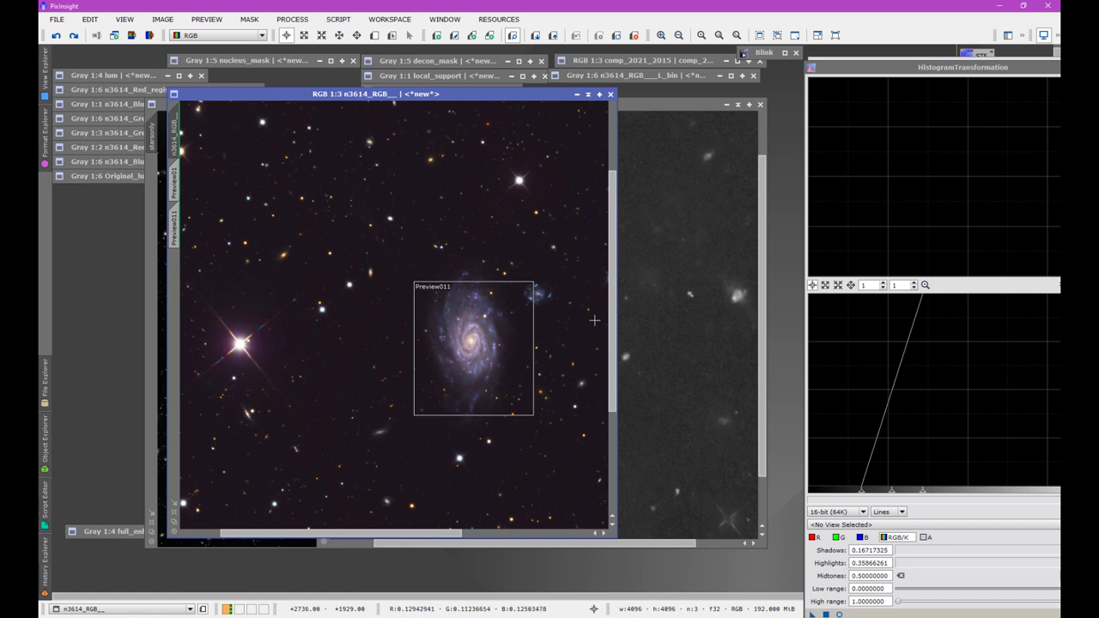
{"action": "mouse_move", "coordinate": [367, 475]}
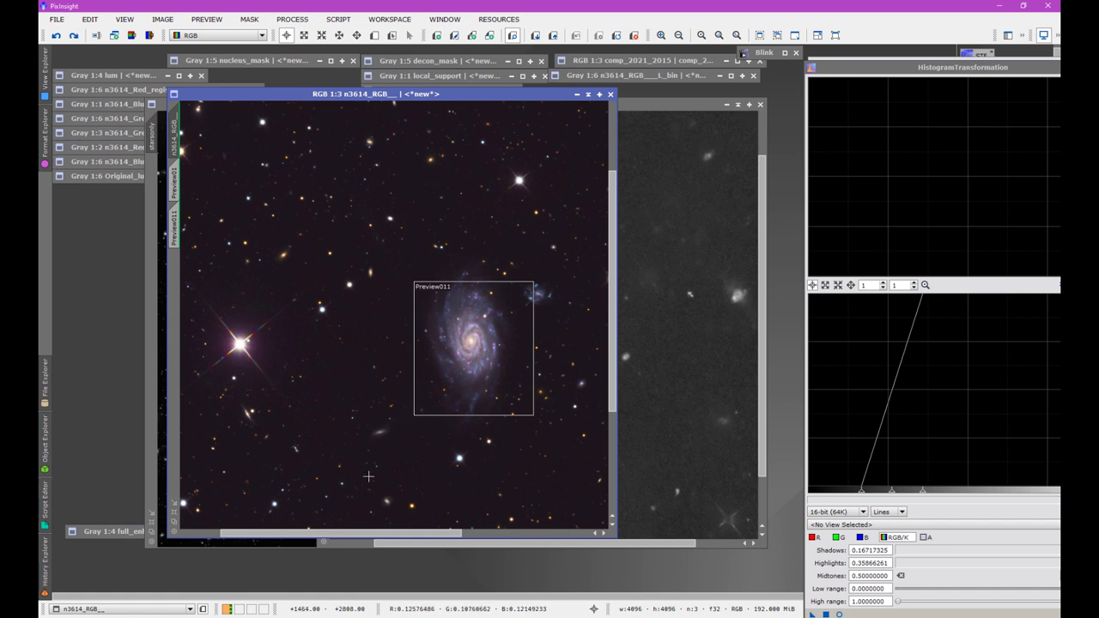
{"action": "mouse_move", "coordinate": [445, 333]}
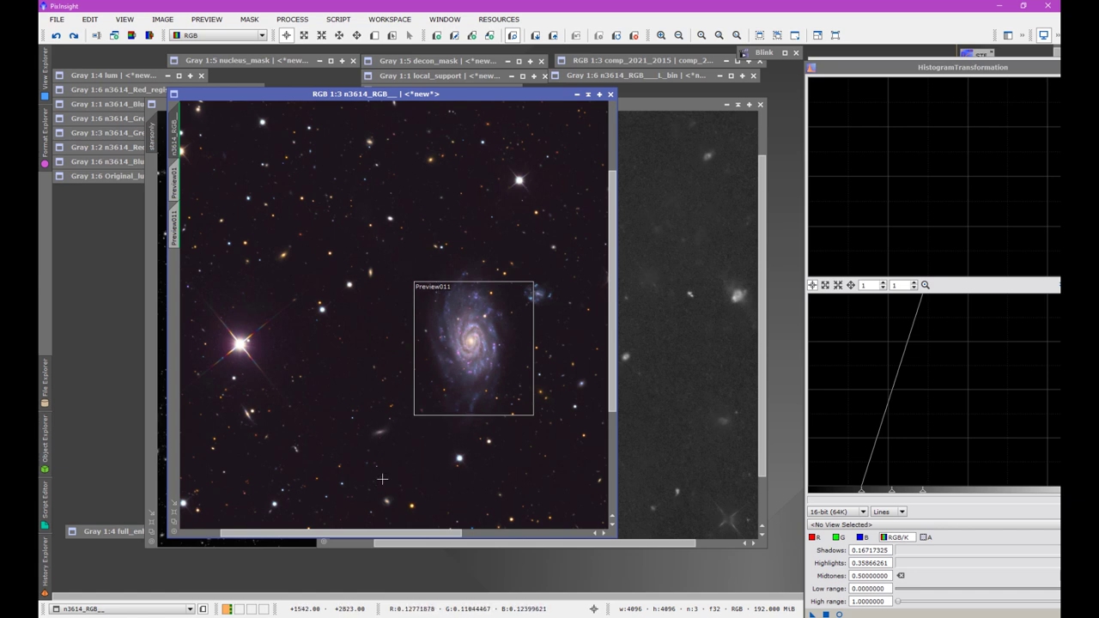
{"action": "mouse_move", "coordinate": [391, 437]}
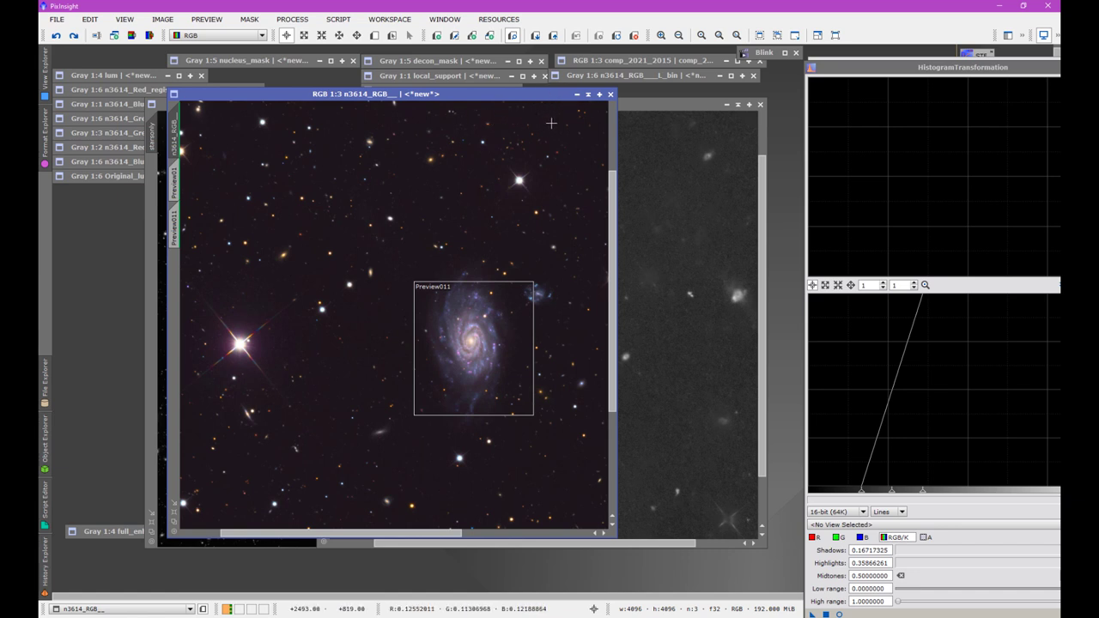
{"action": "mouse_move", "coordinate": [562, 126]}
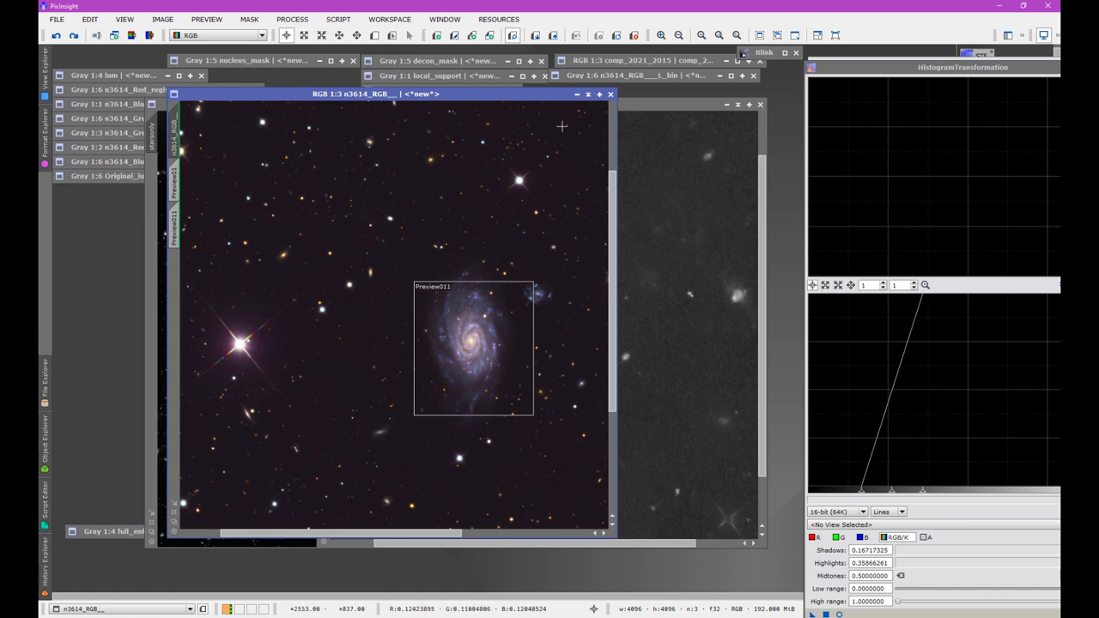
{"action": "mouse_move", "coordinate": [350, 293]}
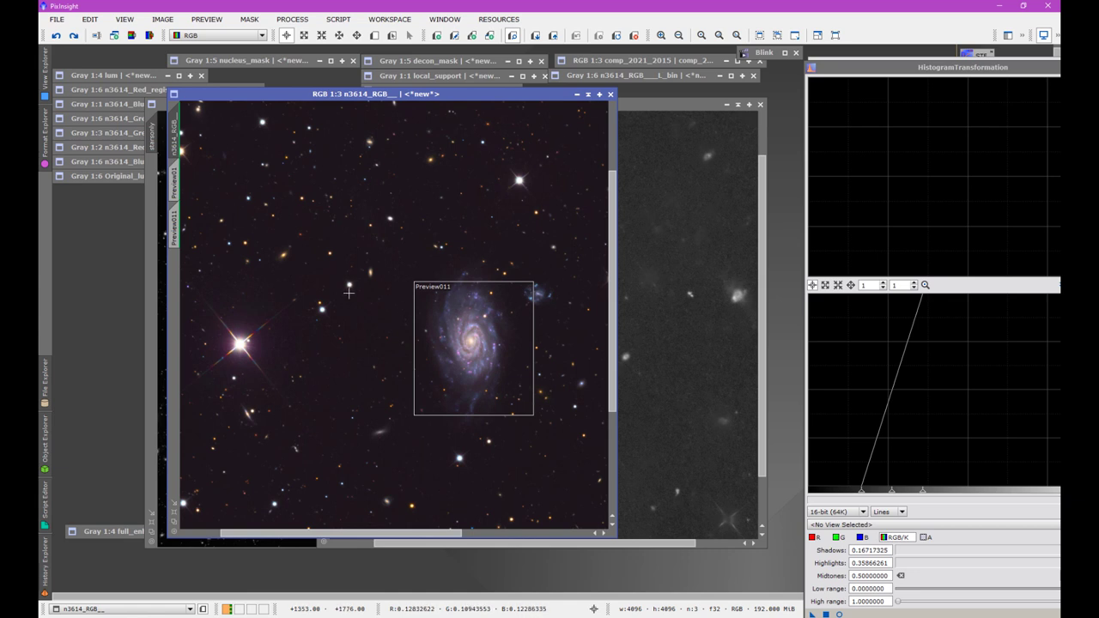
{"action": "mouse_move", "coordinate": [313, 293]}
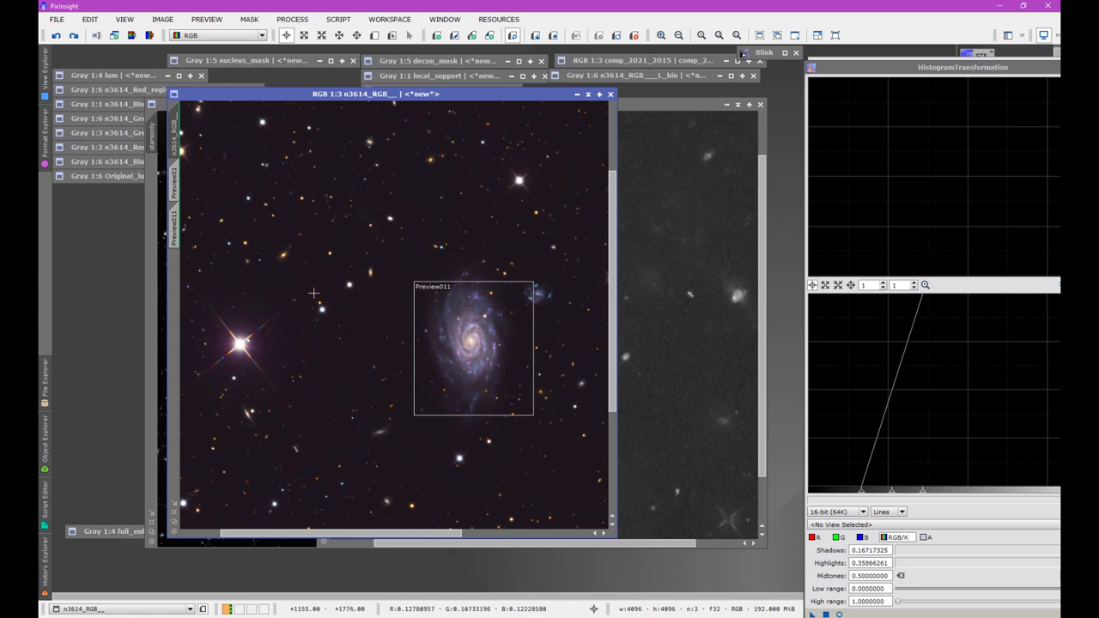
{"action": "mouse_move", "coordinate": [357, 285]}
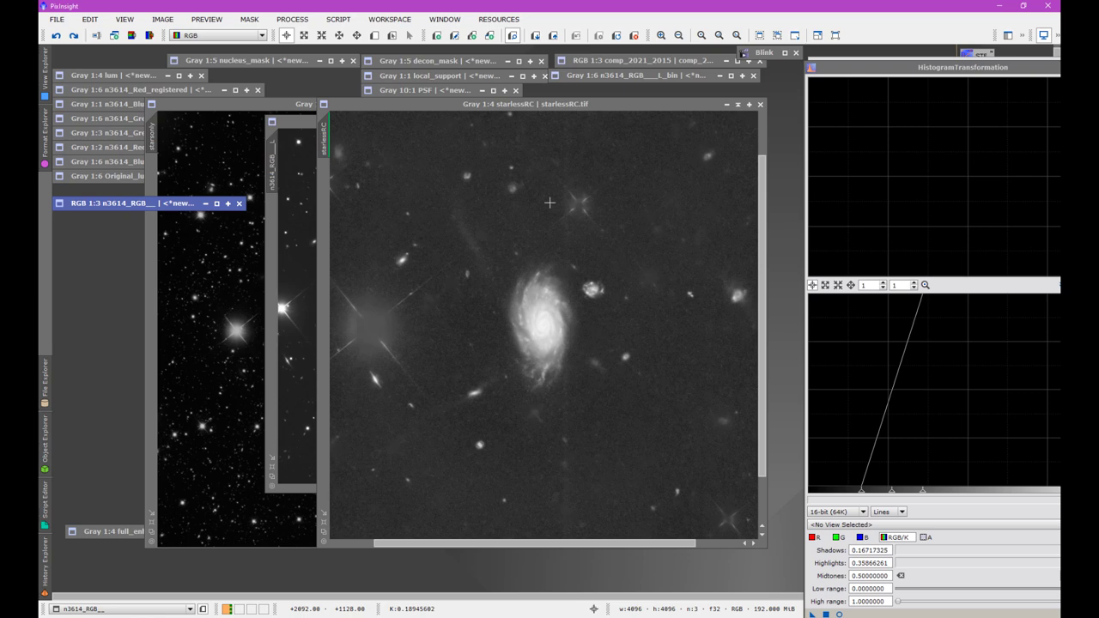
{"action": "mouse_move", "coordinate": [446, 145]}
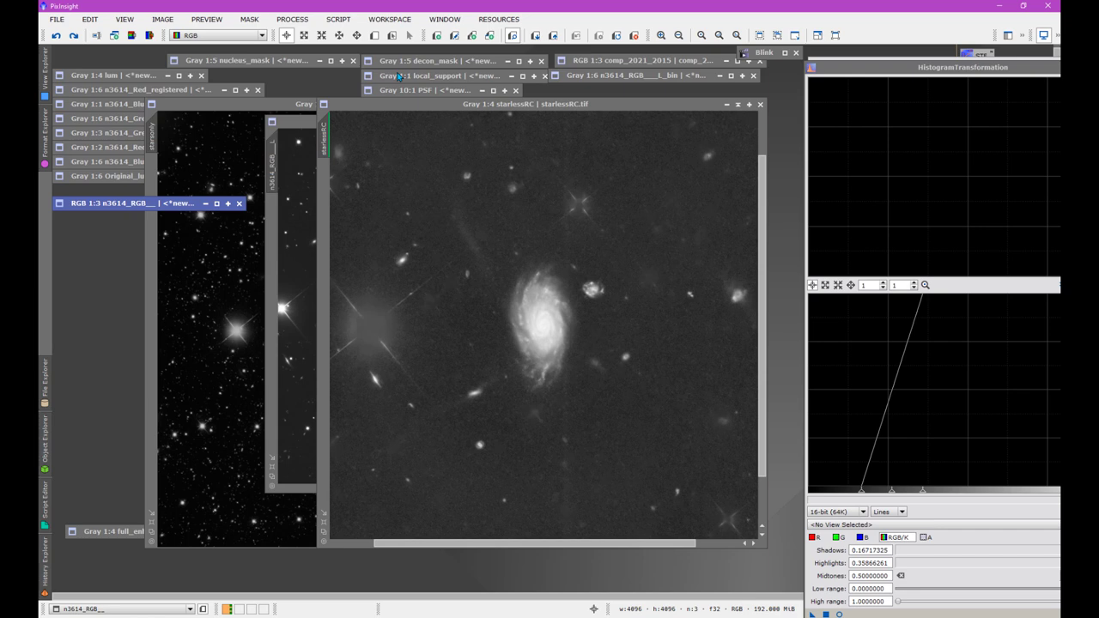
{"action": "mouse_move", "coordinate": [421, 111]}
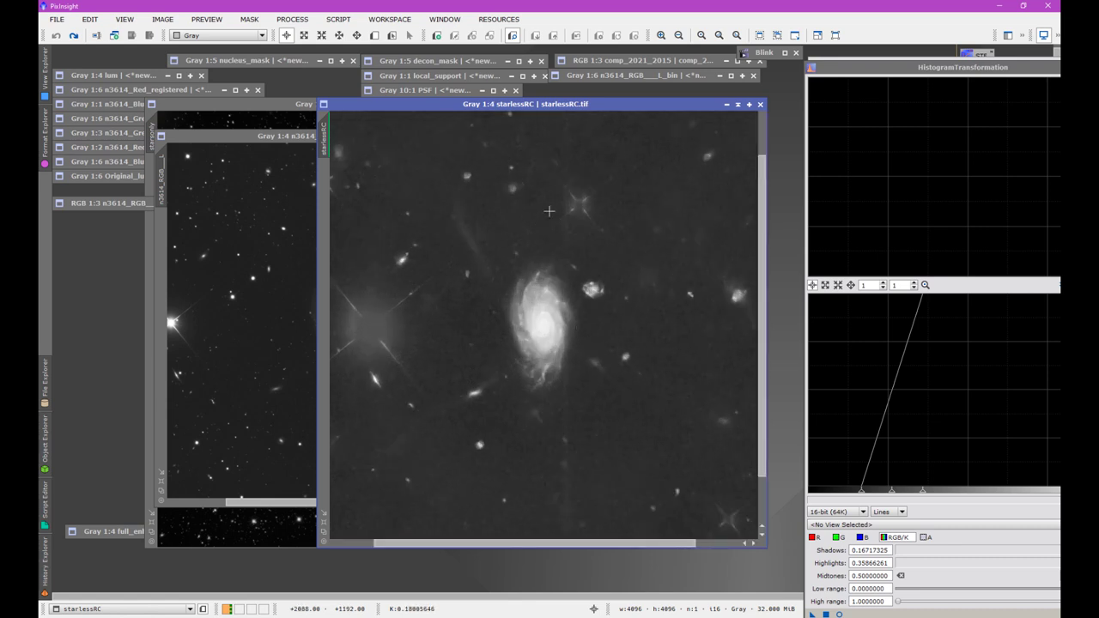
{"action": "mouse_move", "coordinate": [656, 380]}
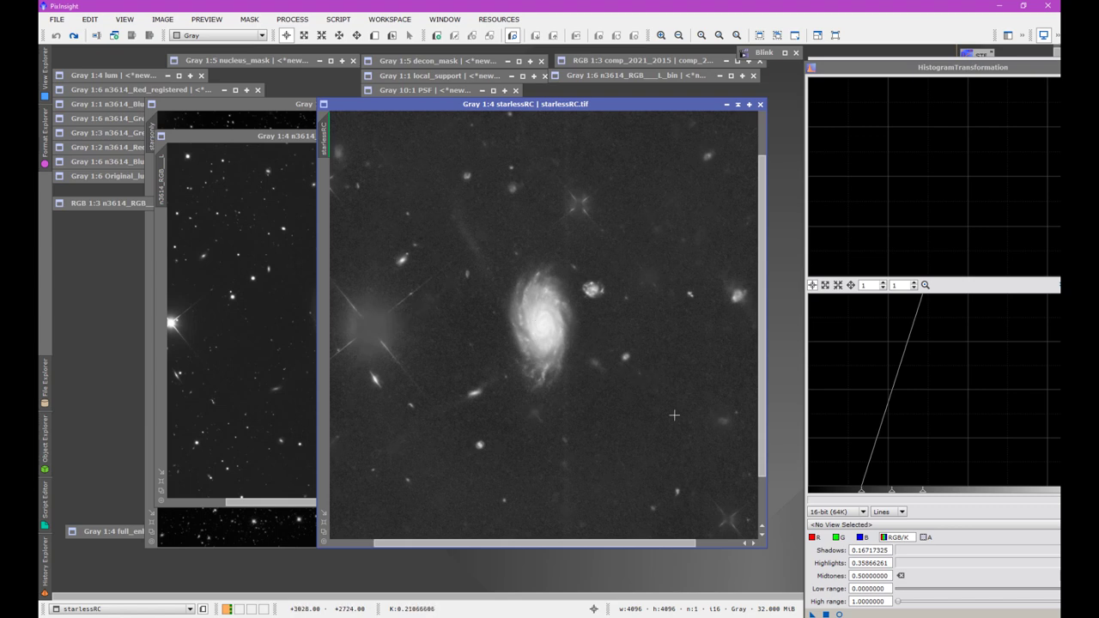
{"action": "mouse_move", "coordinate": [470, 236]}
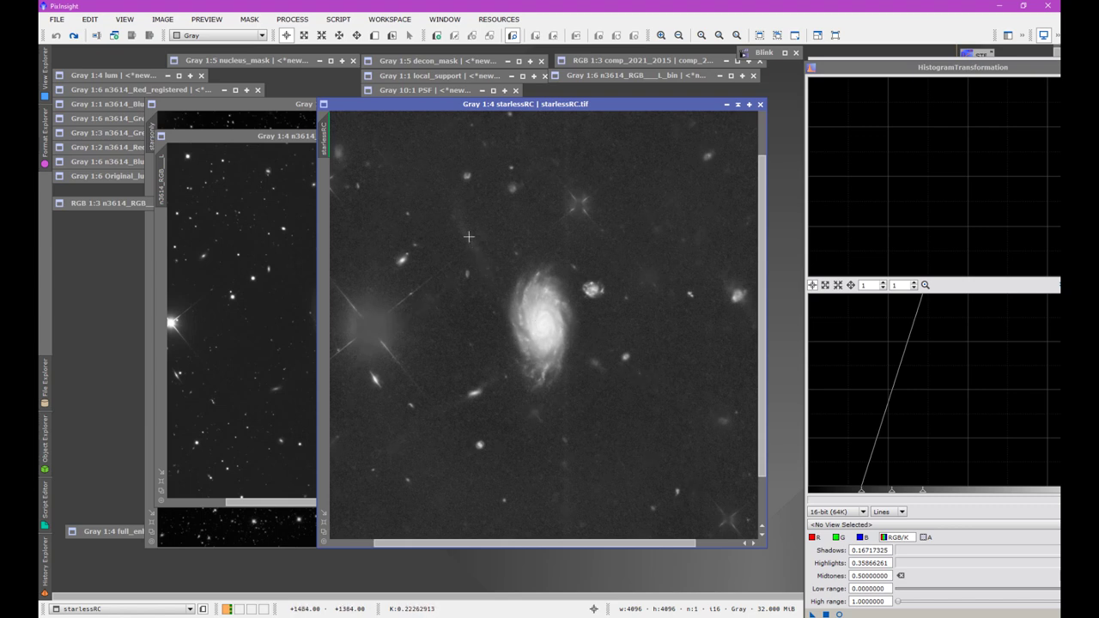
{"action": "mouse_move", "coordinate": [432, 418]}
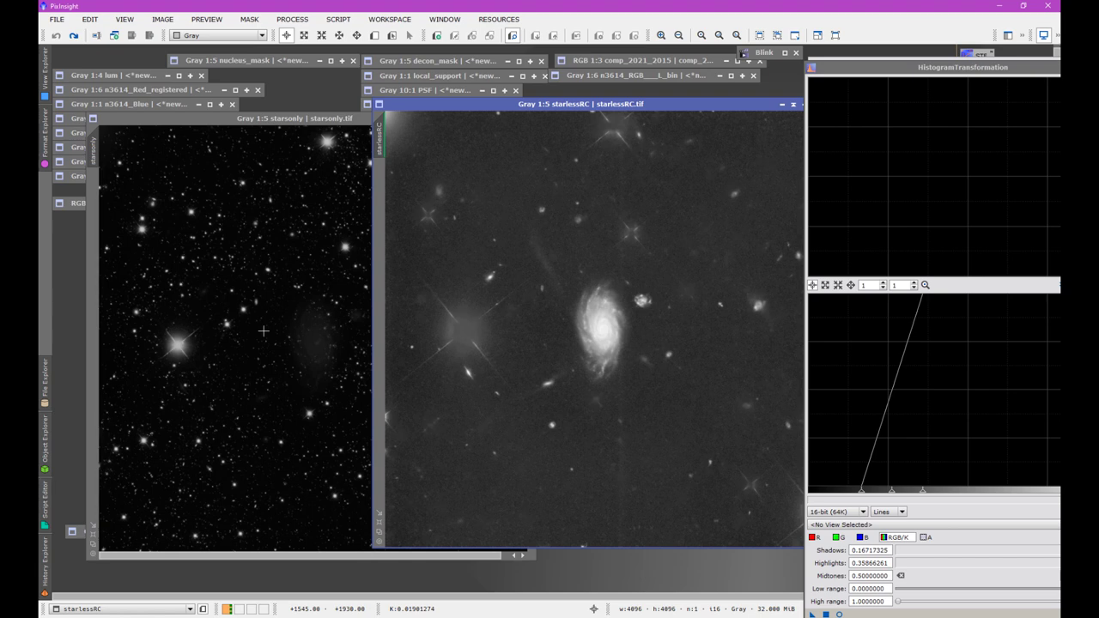
{"action": "mouse_move", "coordinate": [309, 309]}
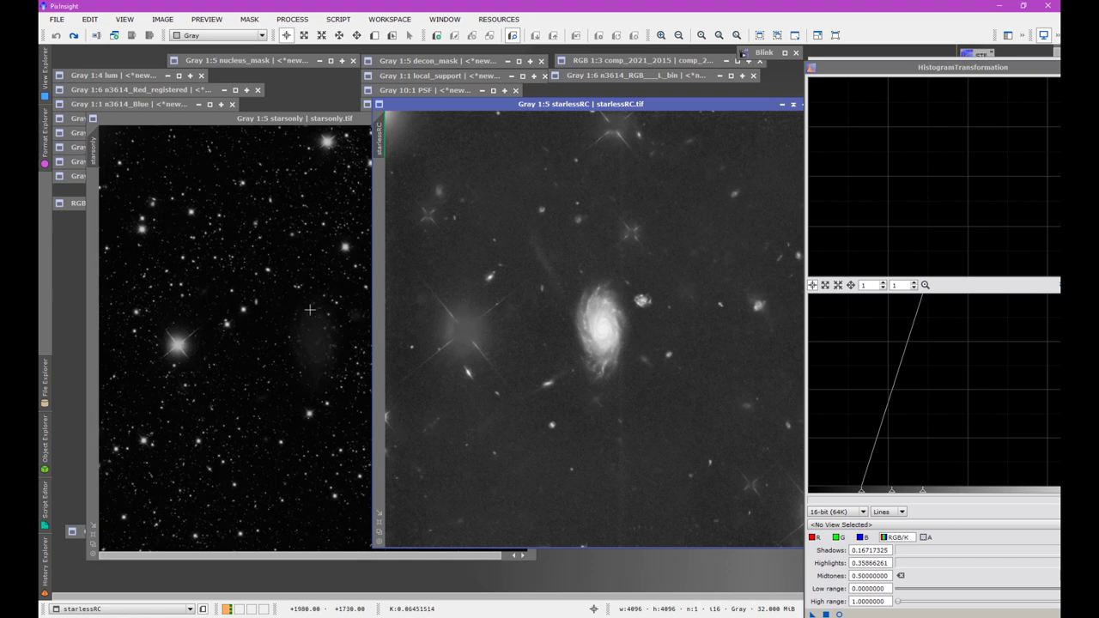
{"action": "mouse_move", "coordinate": [284, 256]}
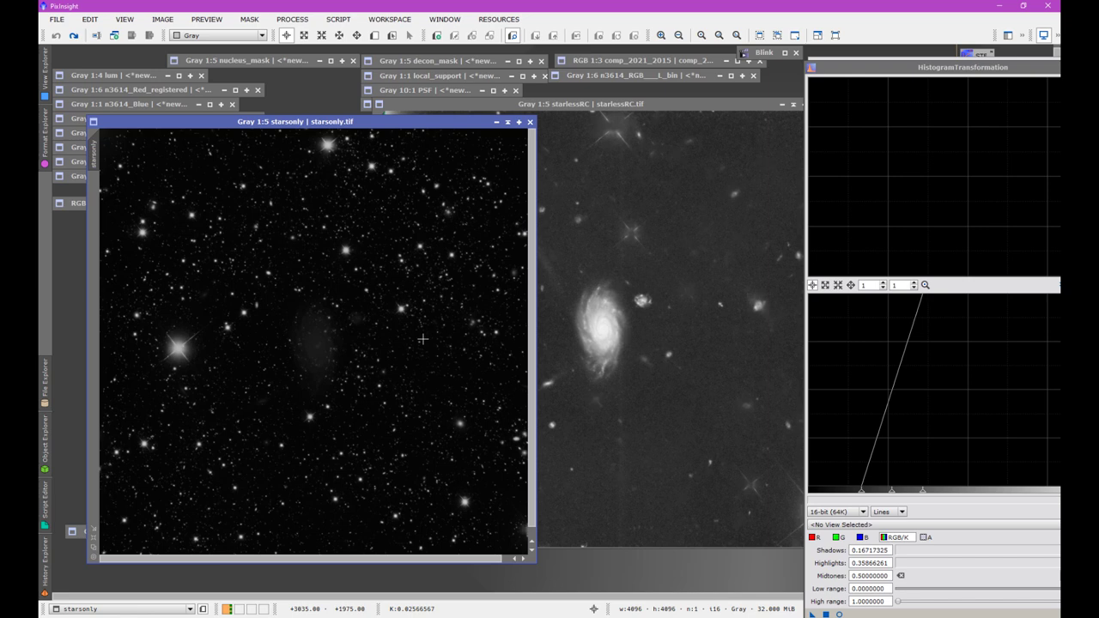
{"action": "mouse_move", "coordinate": [251, 249]}
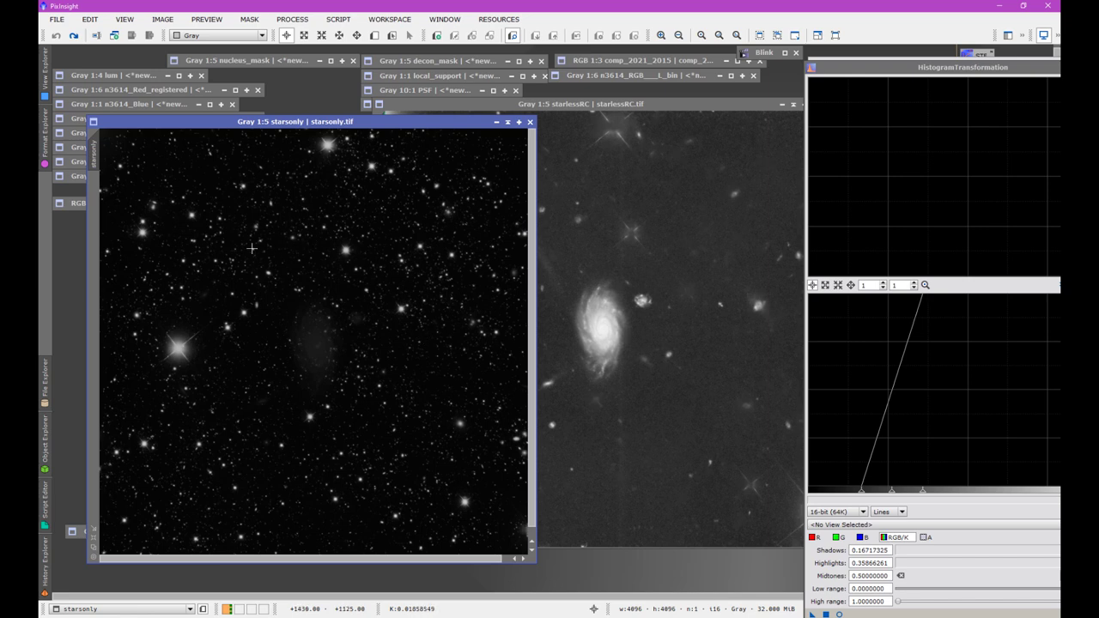
{"action": "mouse_move", "coordinate": [668, 282]}
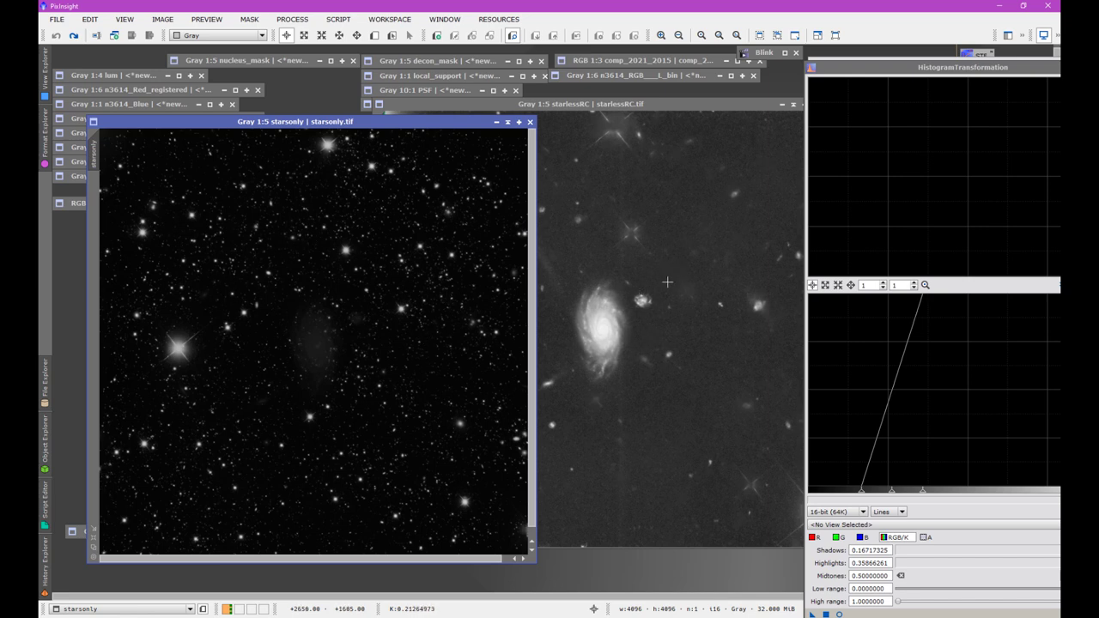
{"action": "mouse_move", "coordinate": [486, 136]}
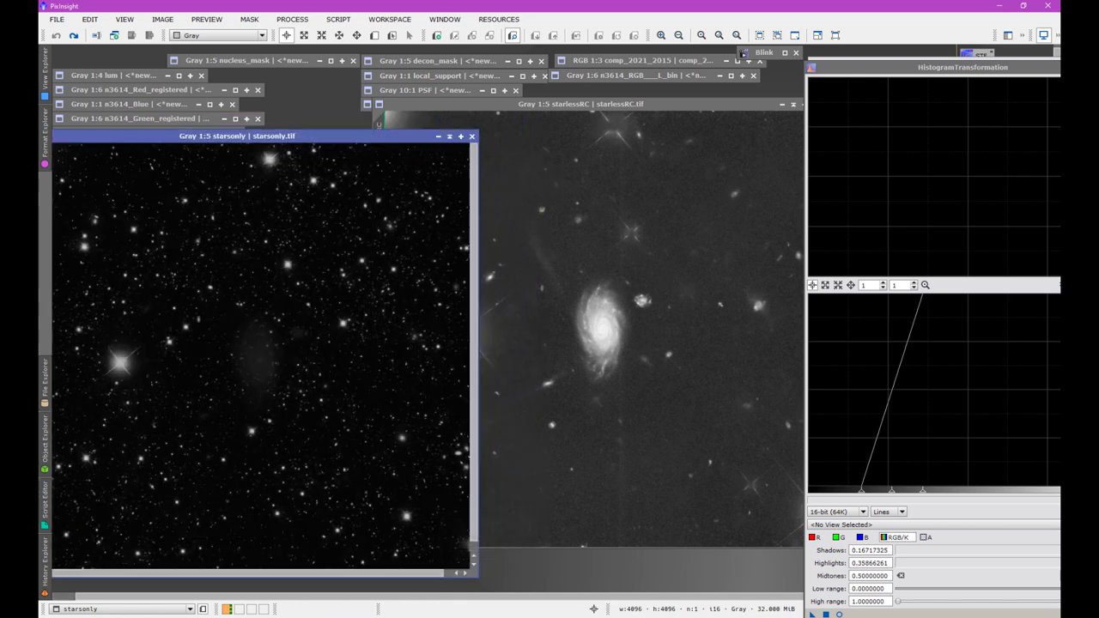
{"action": "left_click", "coordinate": [578, 106]}
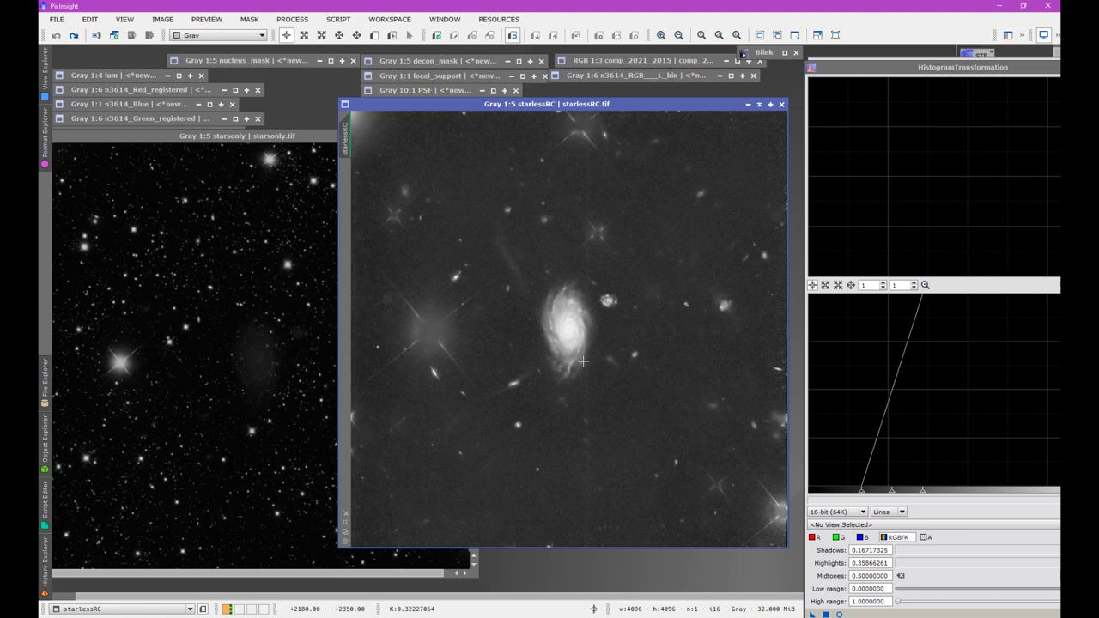
{"action": "mouse_move", "coordinate": [517, 269]}
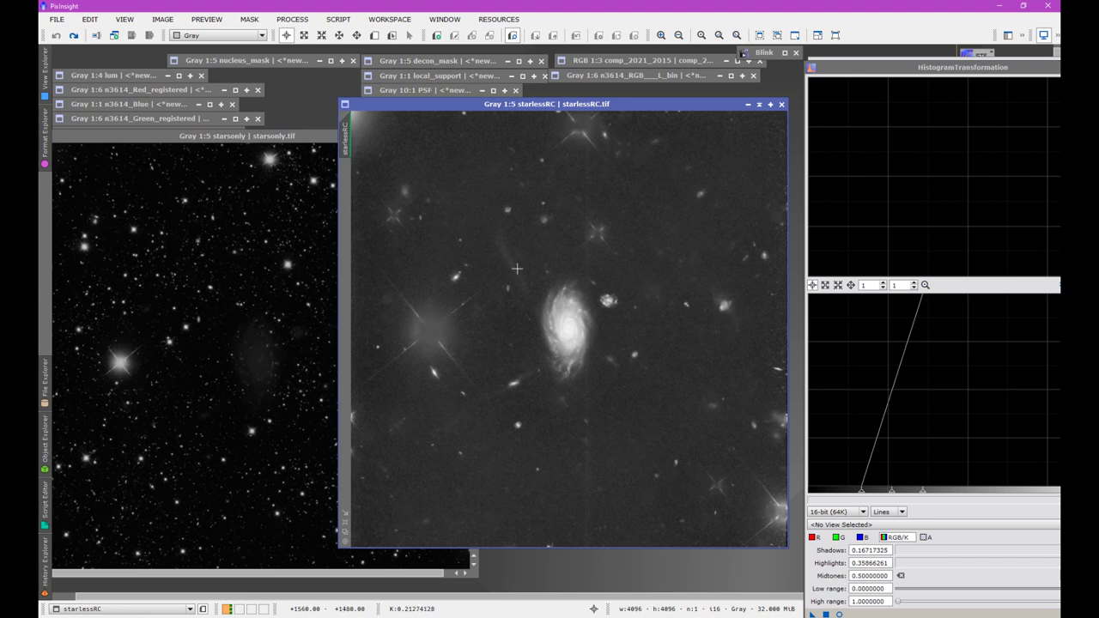
{"action": "mouse_move", "coordinate": [531, 304]}
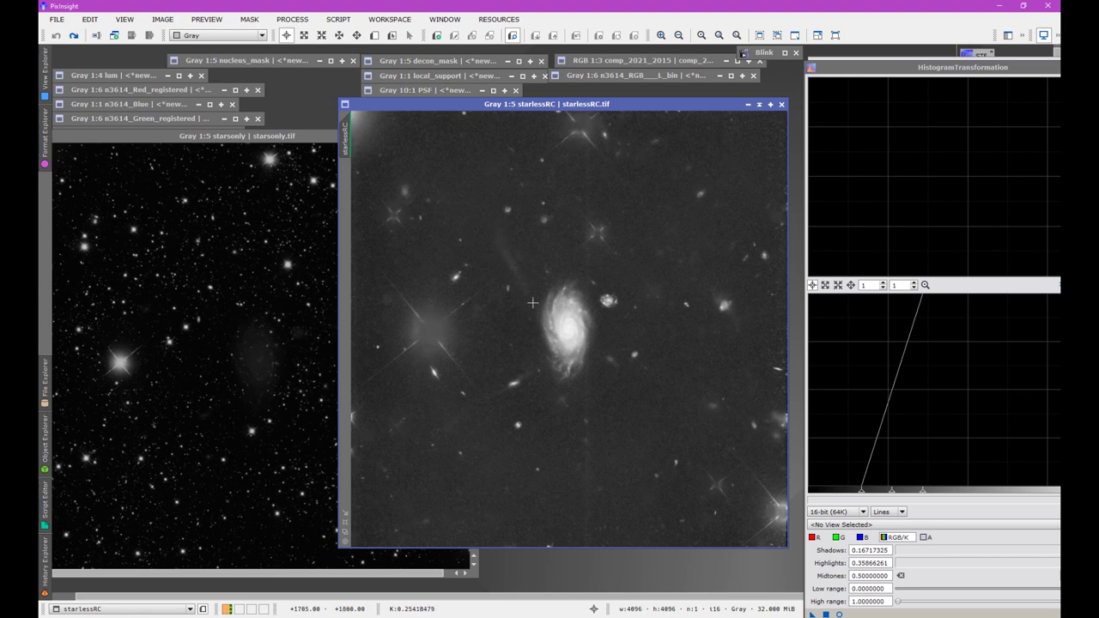
{"action": "mouse_move", "coordinate": [537, 329]}
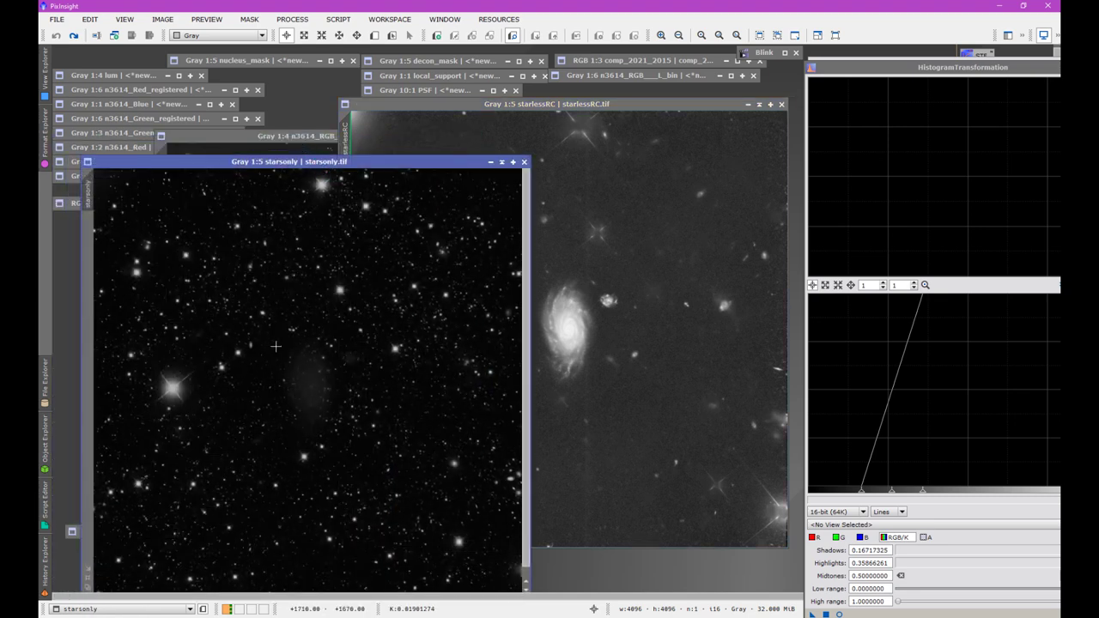
{"action": "mouse_move", "coordinate": [273, 168]}
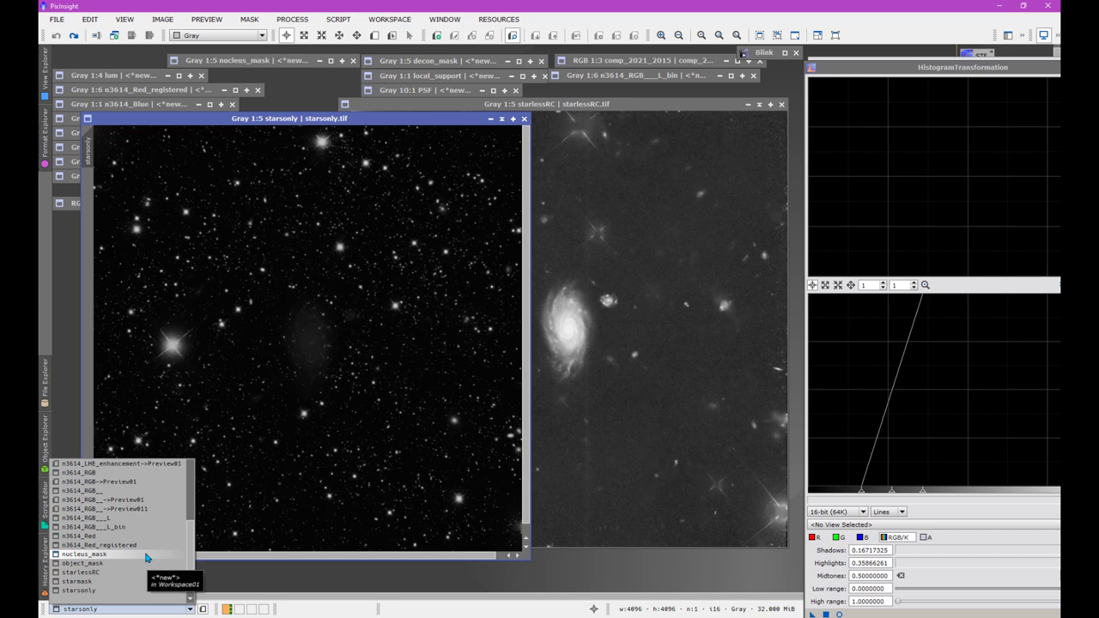
{"action": "mouse_move", "coordinate": [146, 574]}
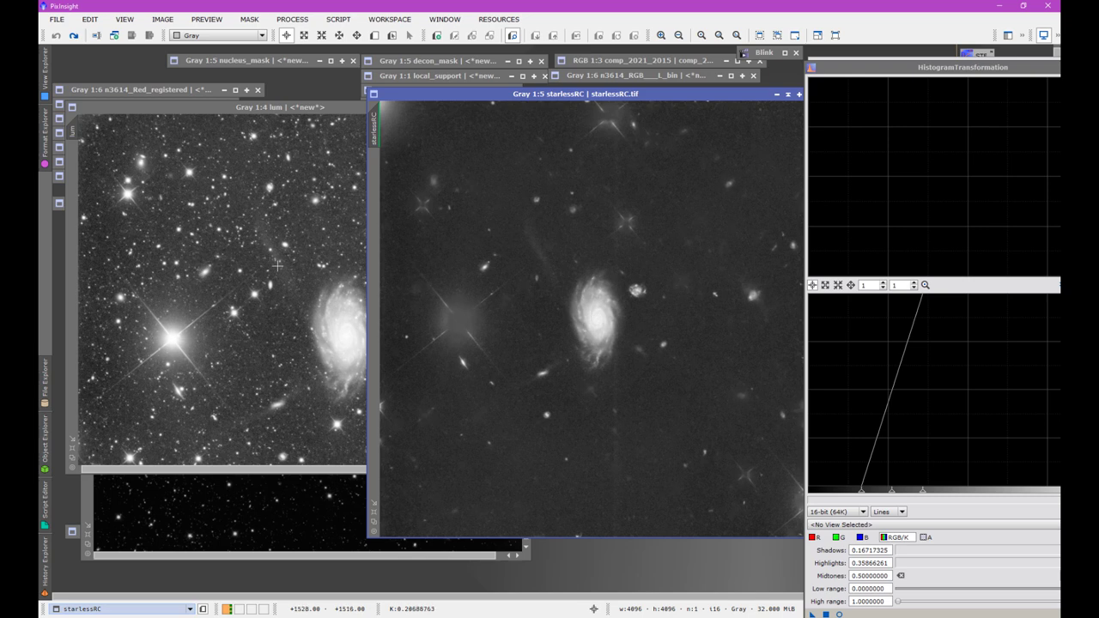
{"action": "mouse_move", "coordinate": [623, 329]}
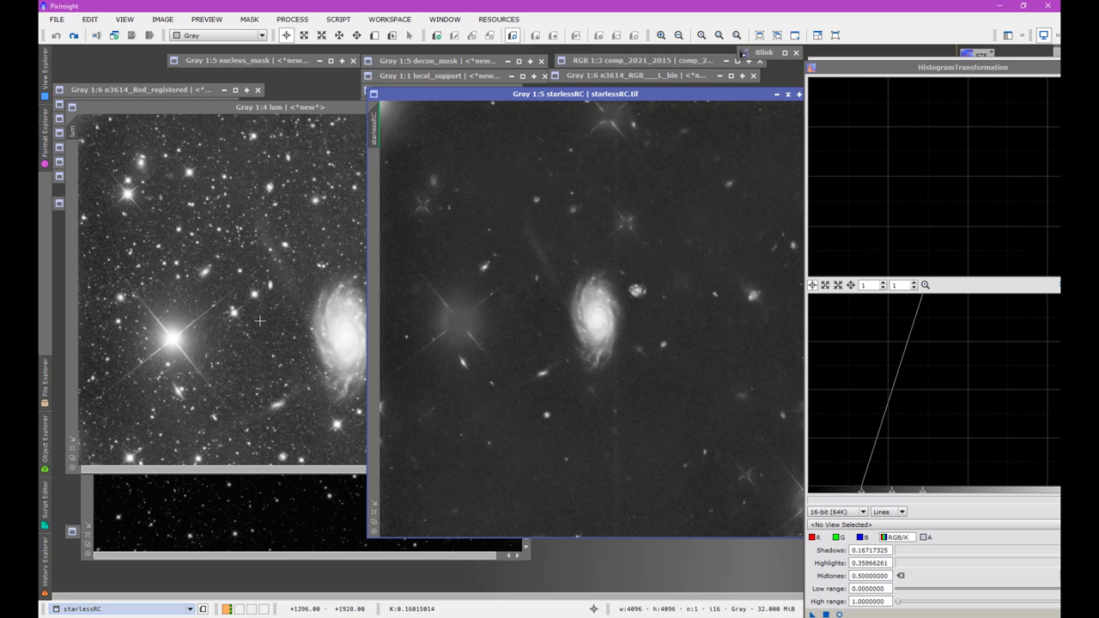
{"action": "mouse_move", "coordinate": [519, 283]}
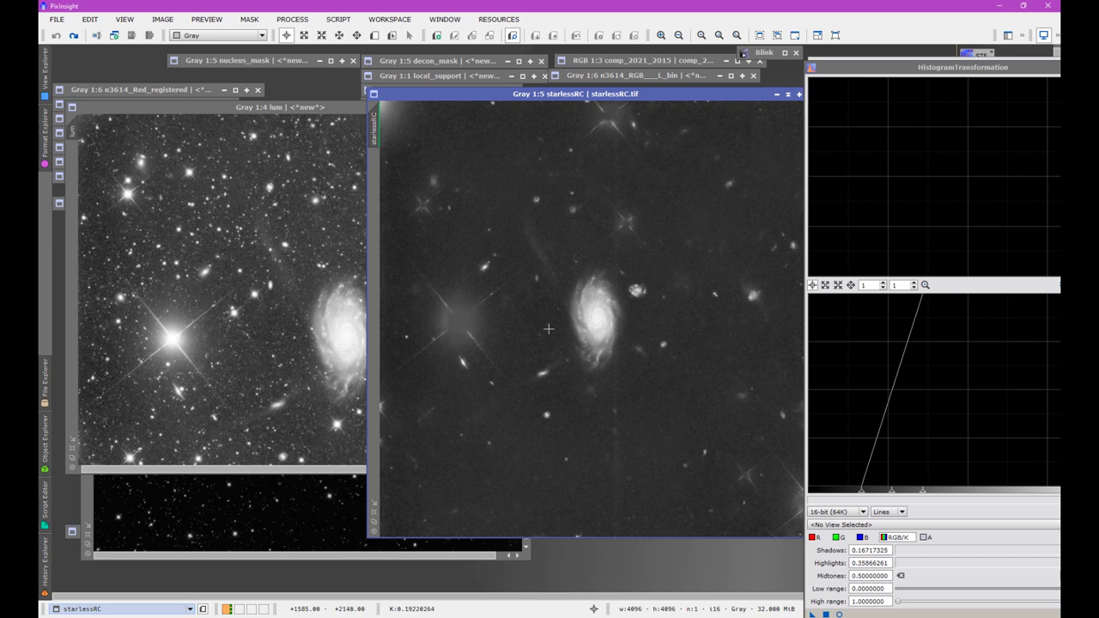
{"action": "mouse_move", "coordinate": [542, 255]}
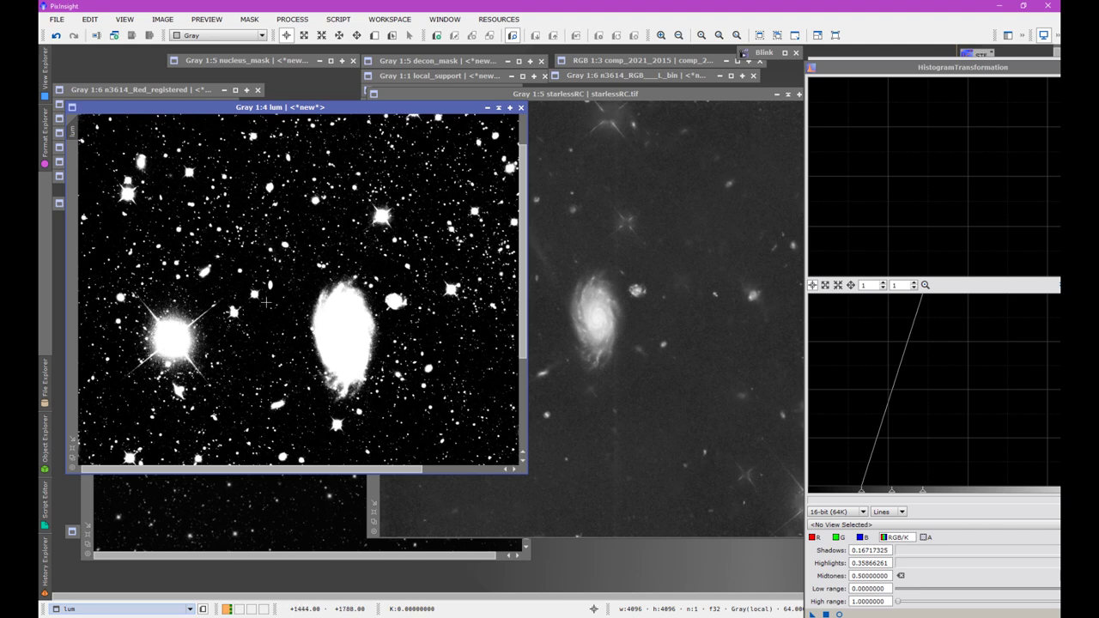
{"action": "mouse_move", "coordinate": [912, 79]}
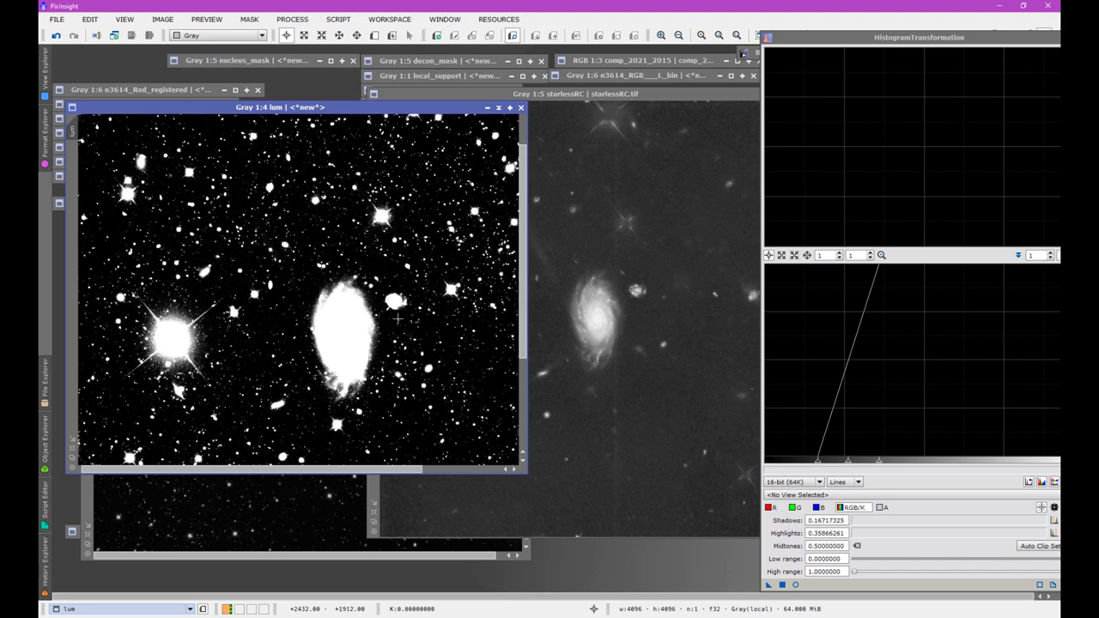
Bring the starlessRC window in front of the stretched luminance image.
{"action": "left_click", "coordinate": [563, 93]}
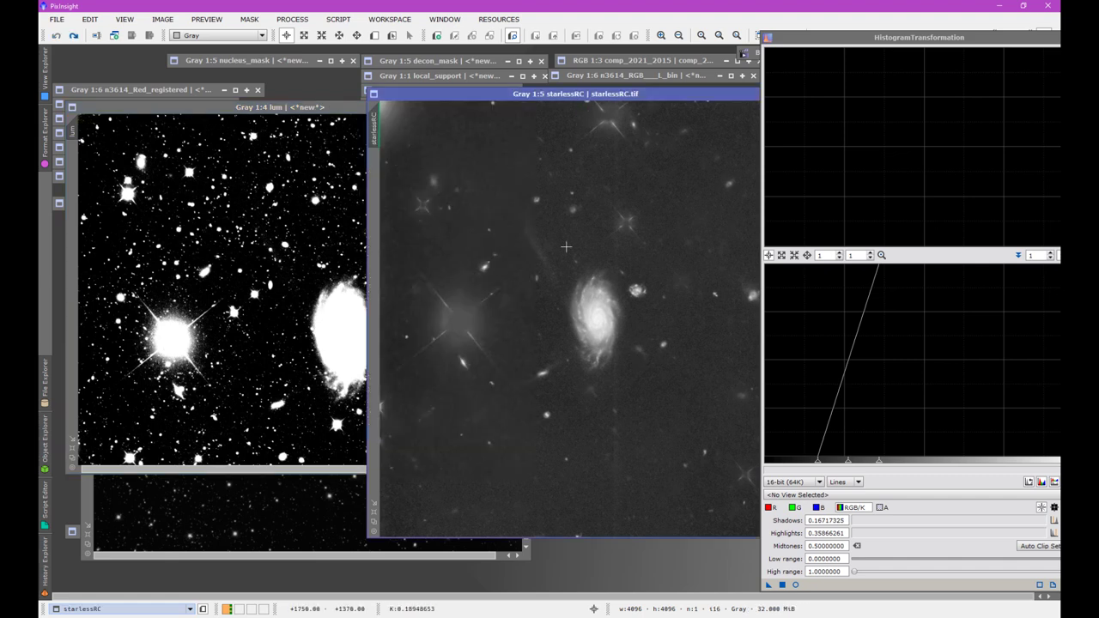
{"action": "mouse_move", "coordinate": [599, 335]}
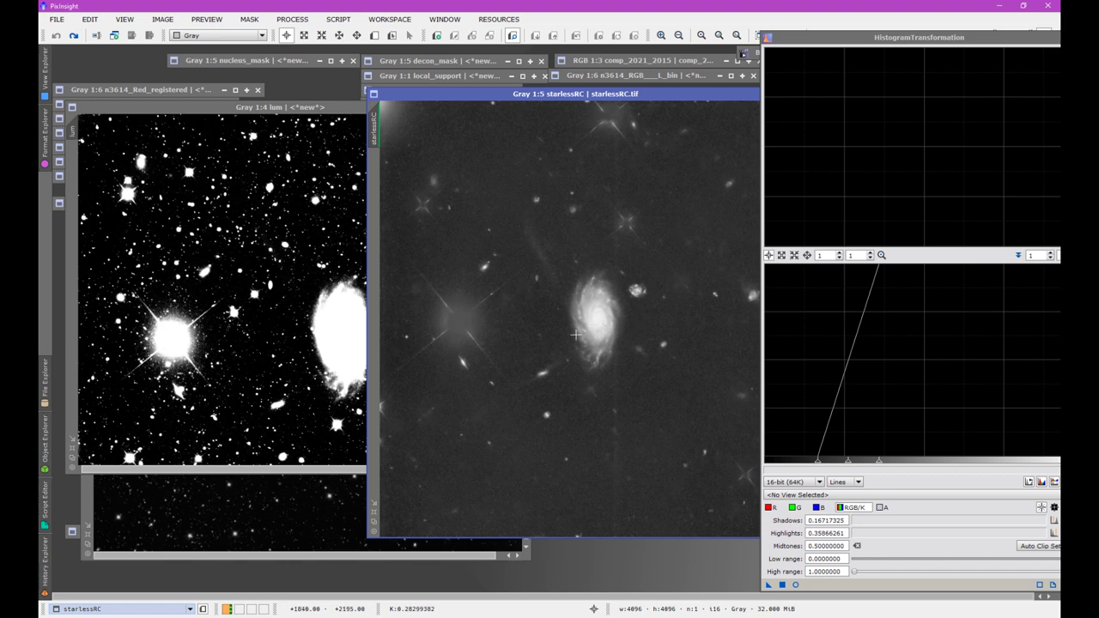
{"action": "mouse_move", "coordinate": [540, 256]}
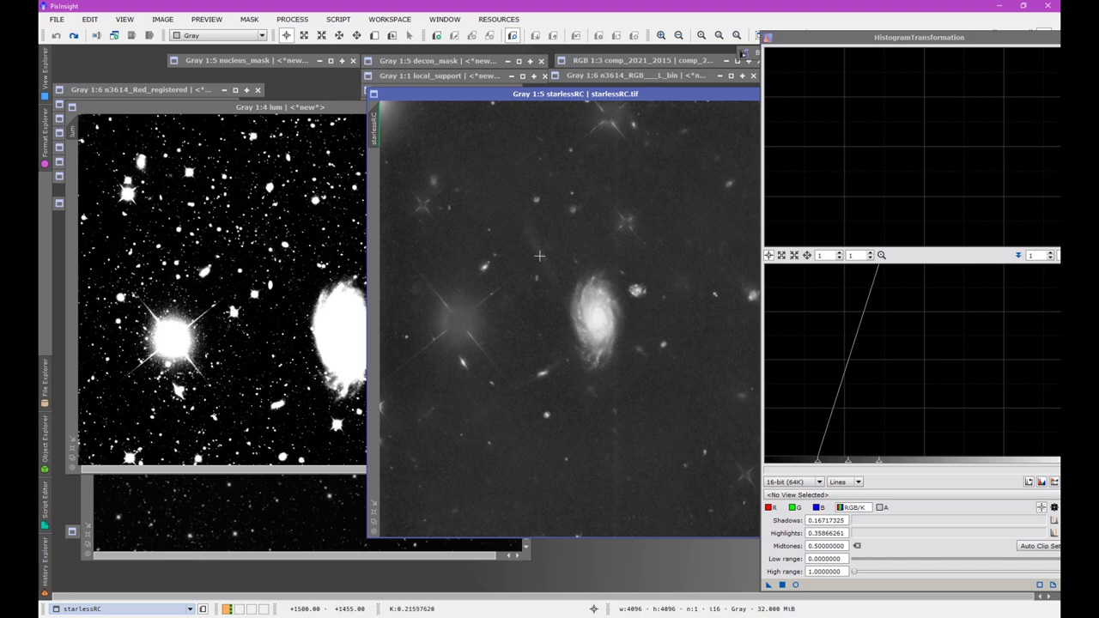
{"action": "mouse_move", "coordinate": [219, 261]}
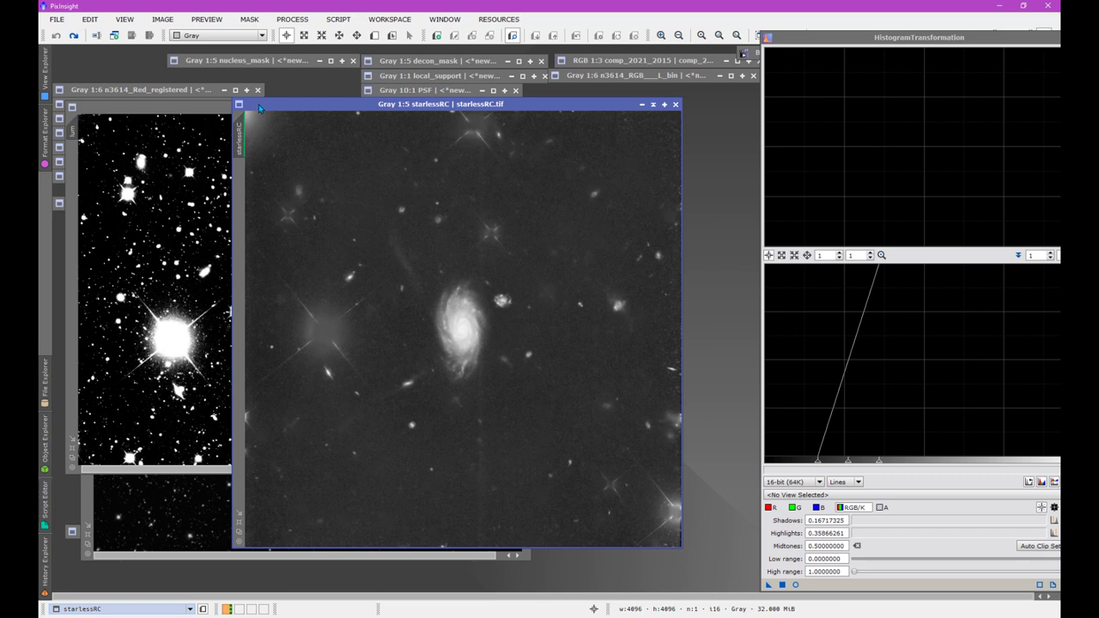
{"action": "mouse_move", "coordinate": [244, 142]}
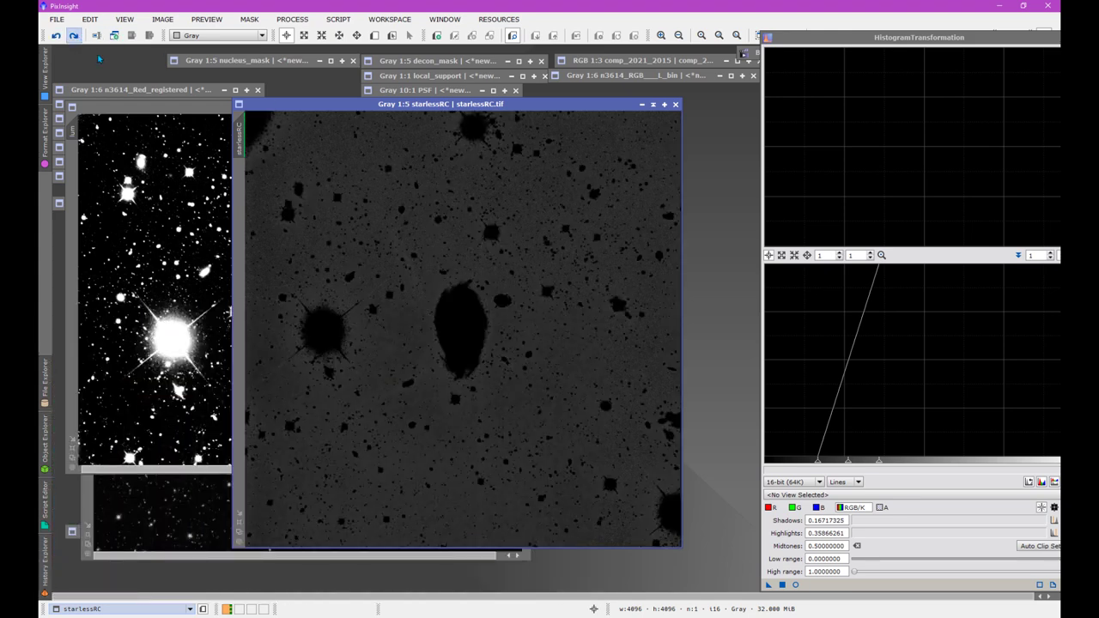
{"action": "mouse_move", "coordinate": [433, 293]}
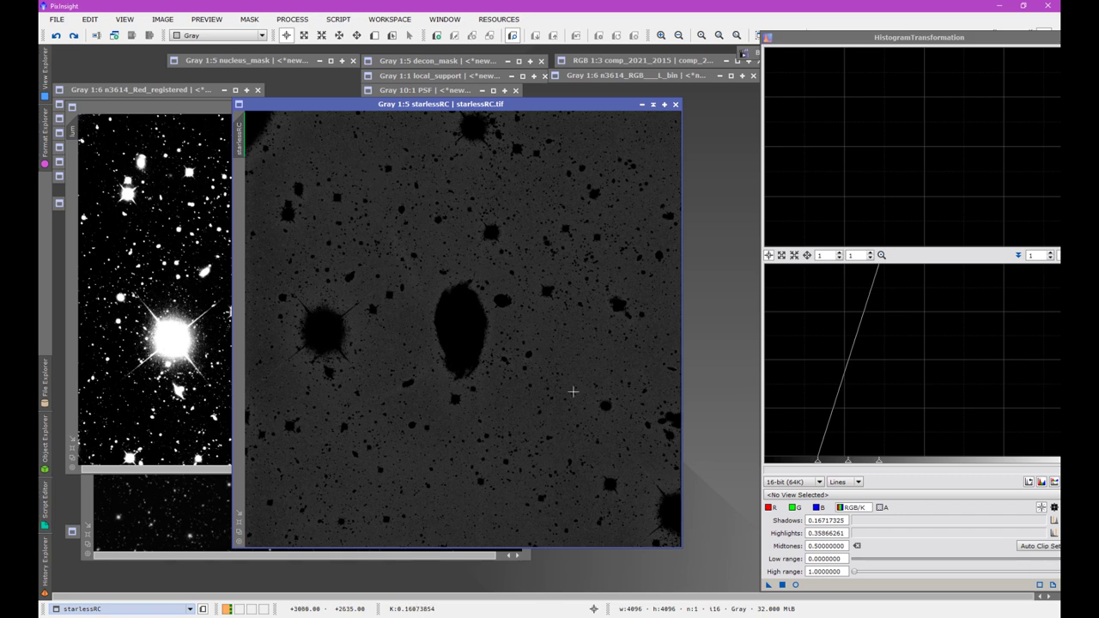
{"action": "mouse_move", "coordinate": [470, 345]}
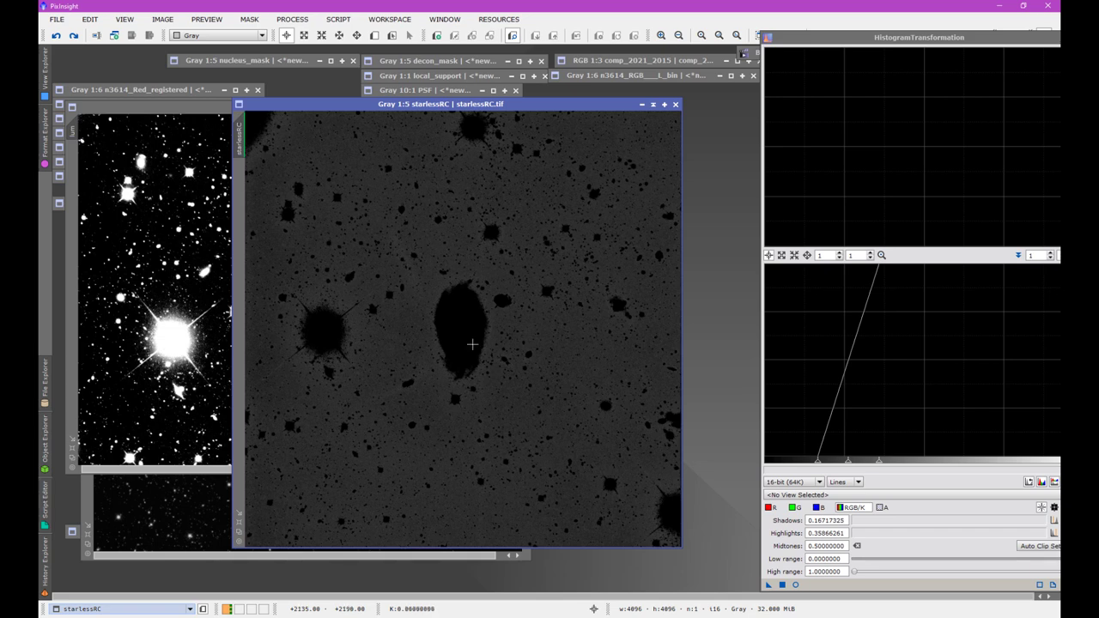
{"action": "mouse_move", "coordinate": [476, 181]}
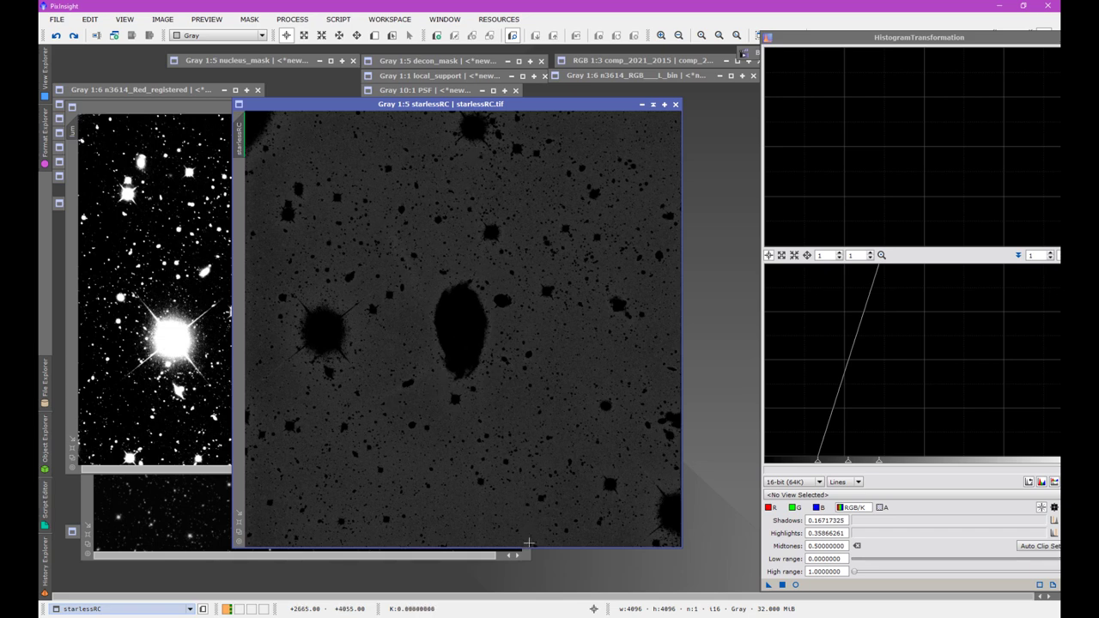
{"action": "mouse_move", "coordinate": [405, 295]}
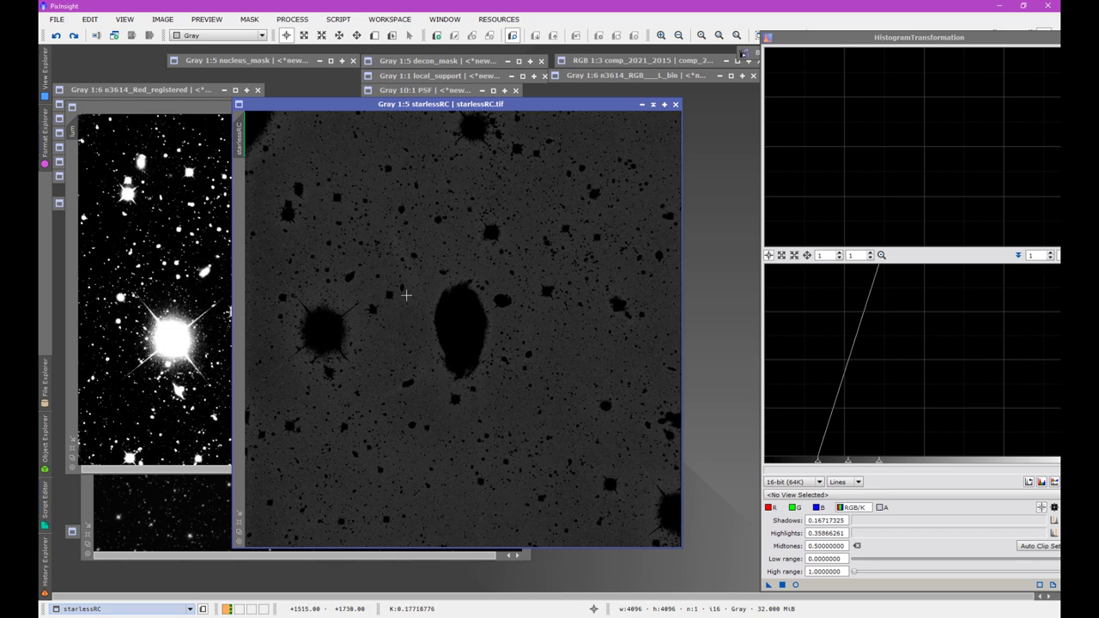
{"action": "mouse_move", "coordinate": [385, 259]}
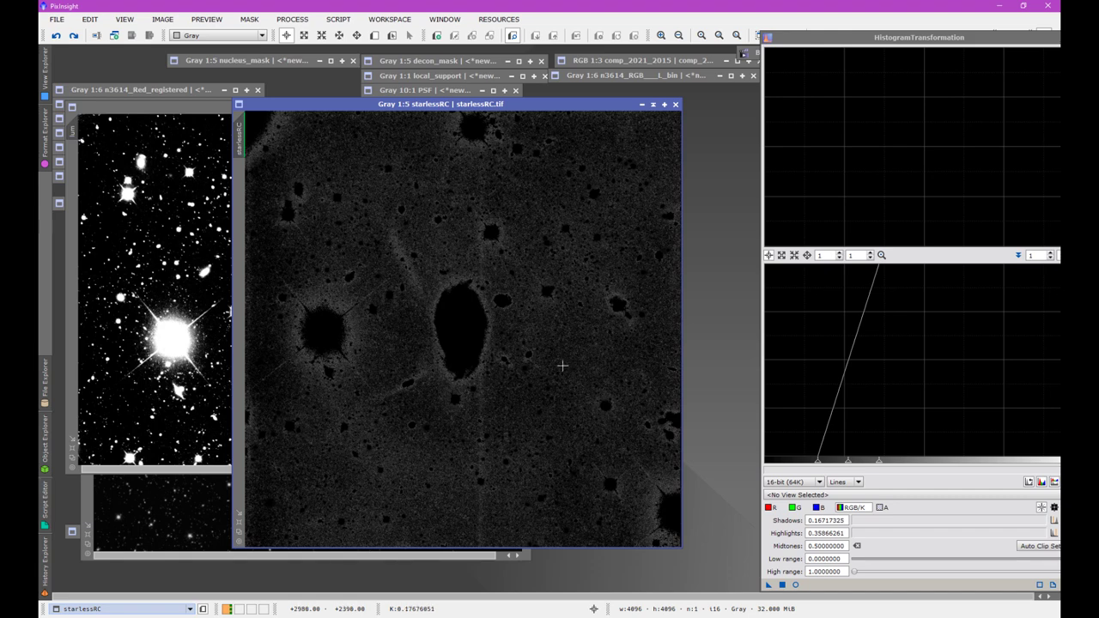
{"action": "mouse_move", "coordinate": [400, 267]}
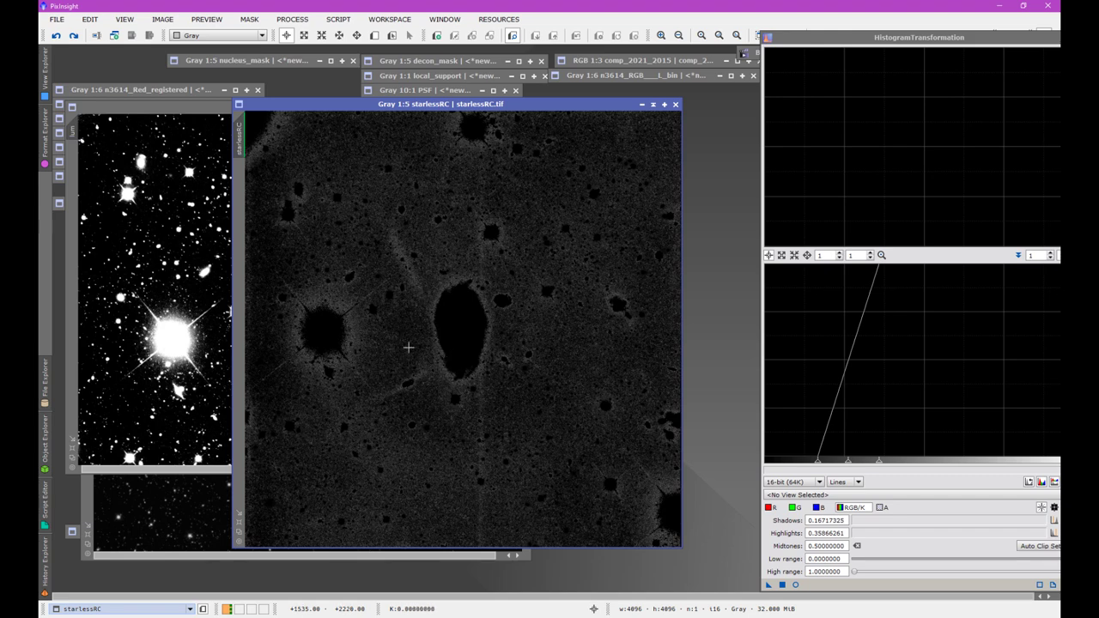
{"action": "mouse_move", "coordinate": [395, 241]}
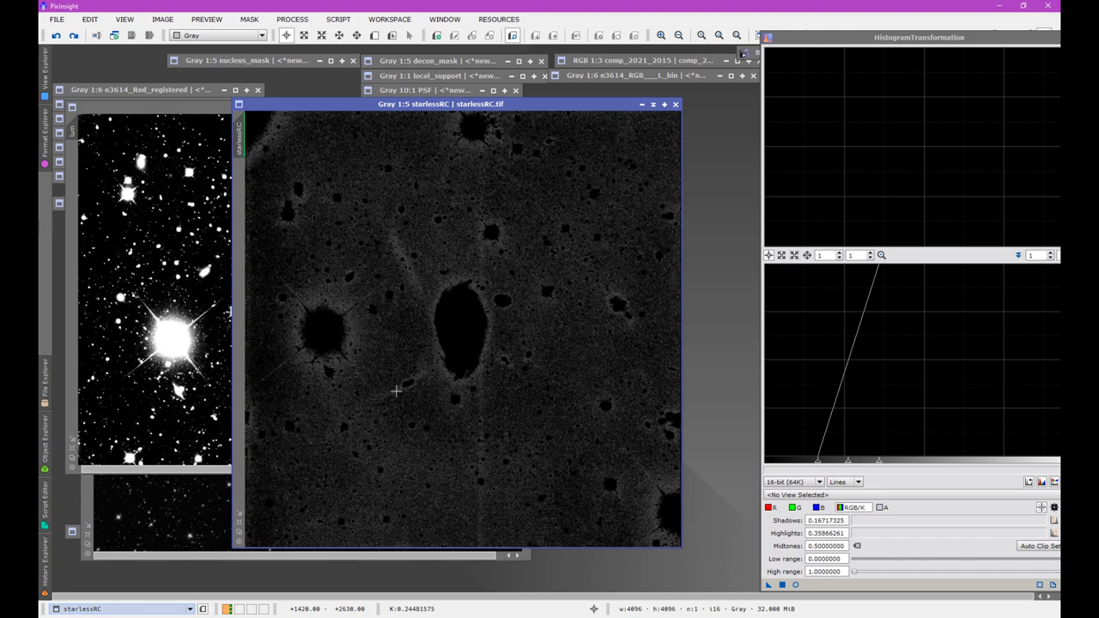
{"action": "mouse_move", "coordinate": [413, 330]}
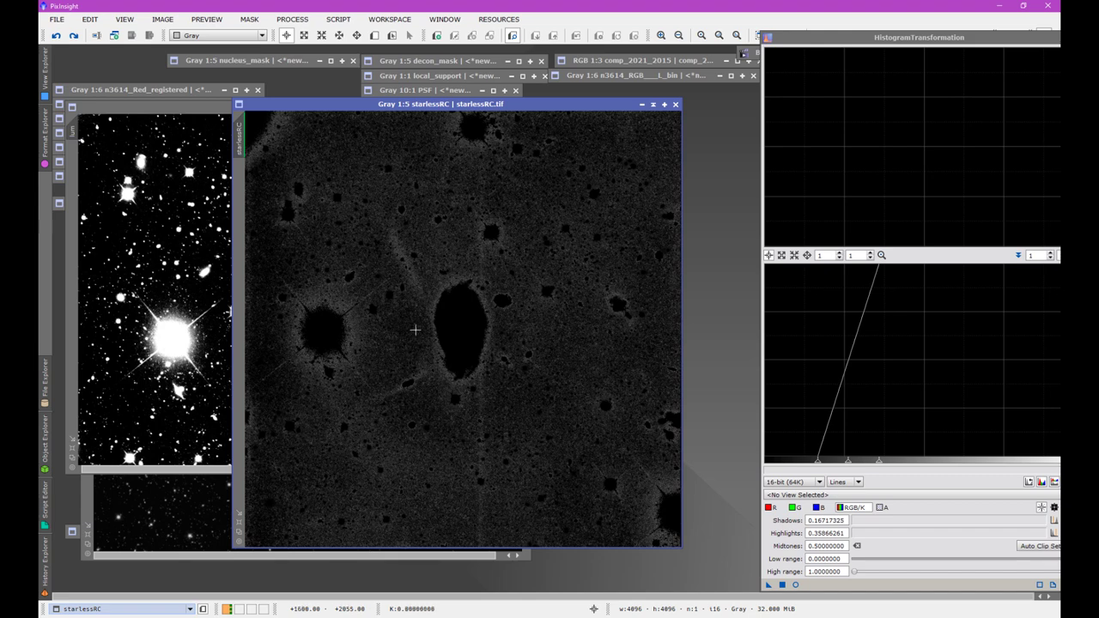
{"action": "mouse_move", "coordinate": [374, 193]}
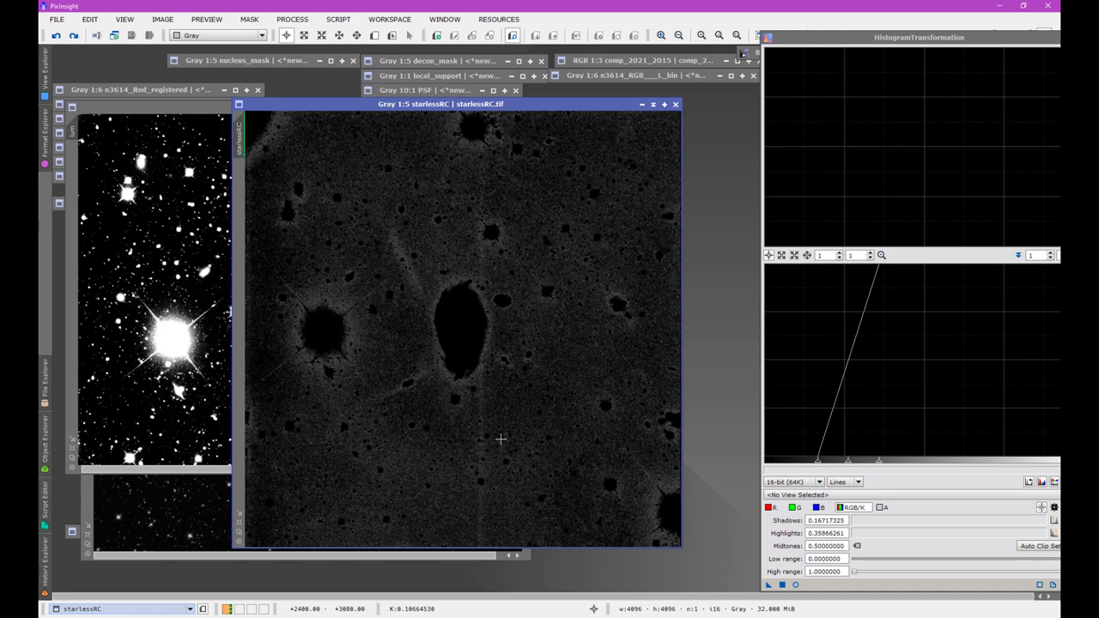
{"action": "mouse_move", "coordinate": [299, 294]}
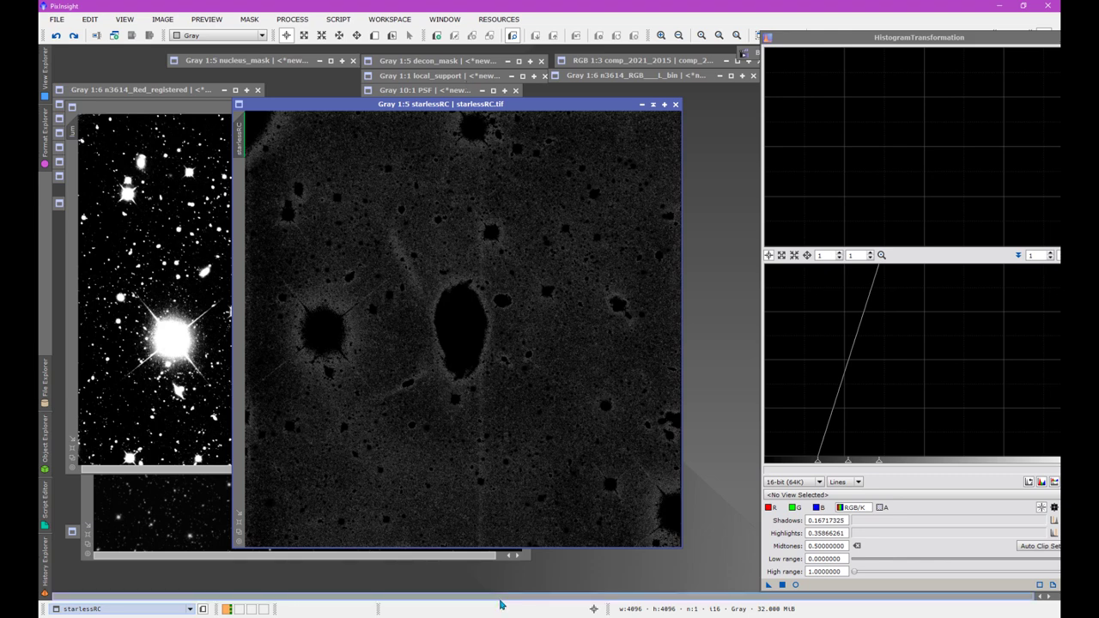
{"action": "mouse_move", "coordinate": [384, 217]}
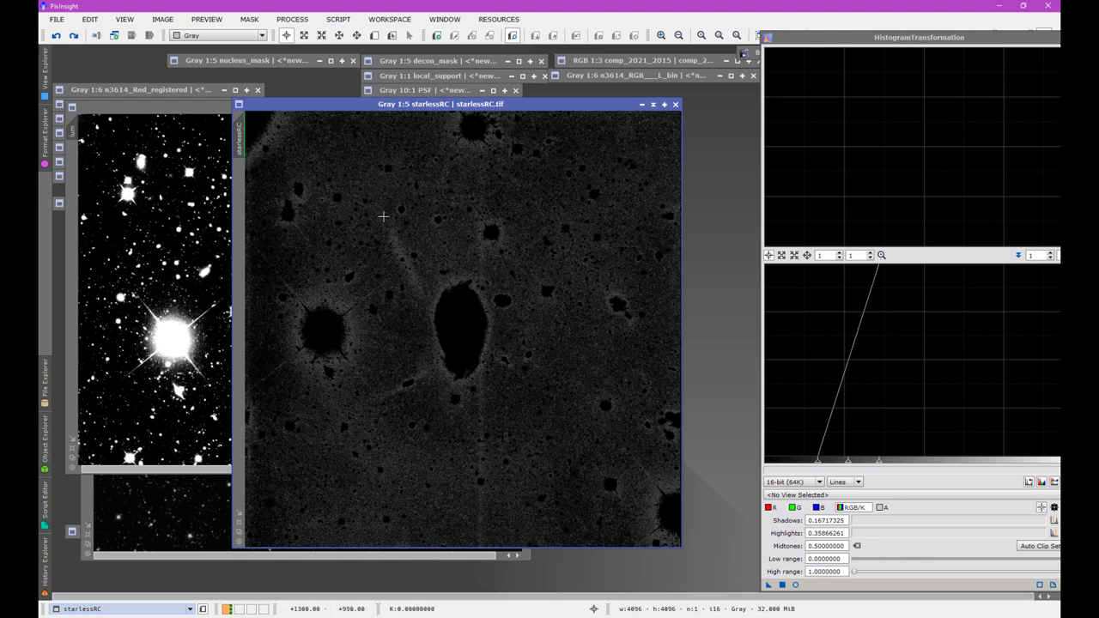
{"action": "mouse_move", "coordinate": [418, 305]}
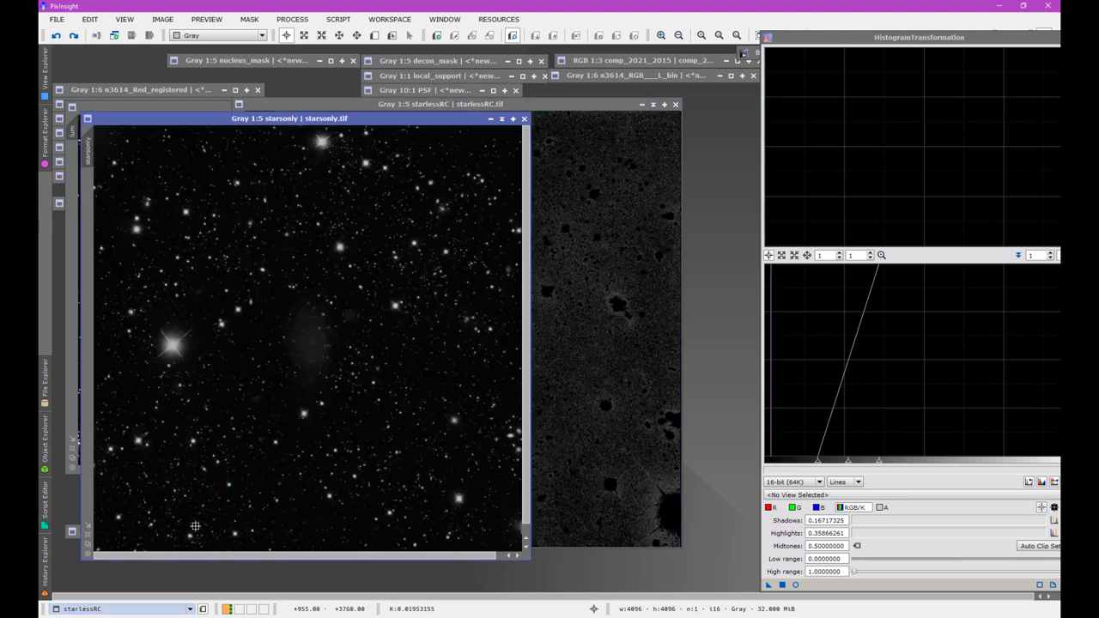
{"action": "mouse_move", "coordinate": [210, 340]}
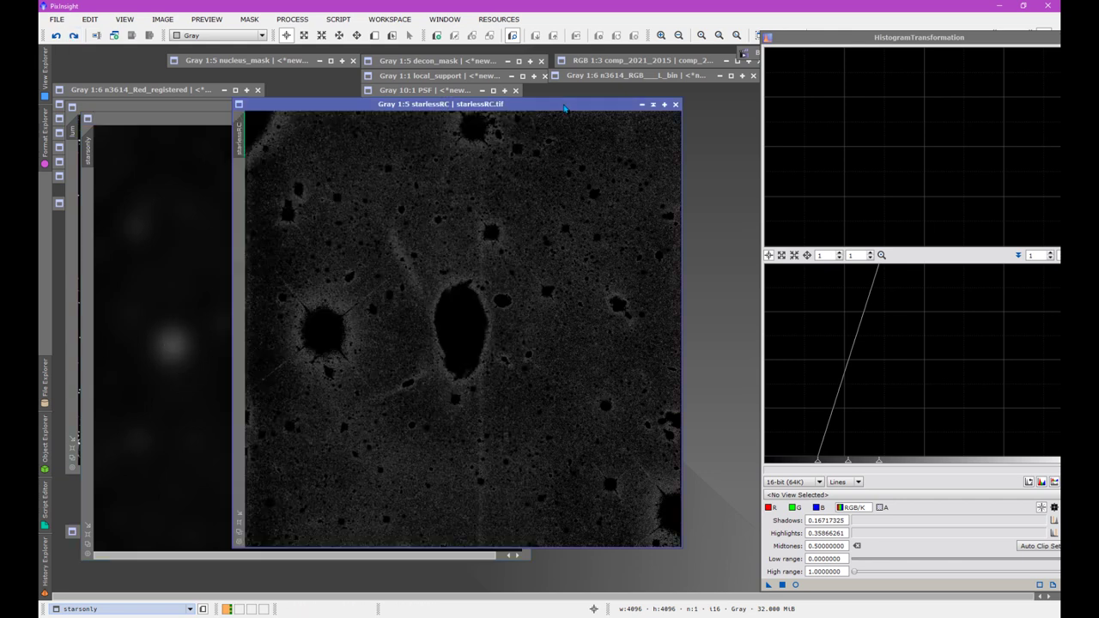
{"action": "mouse_move", "coordinate": [348, 372]}
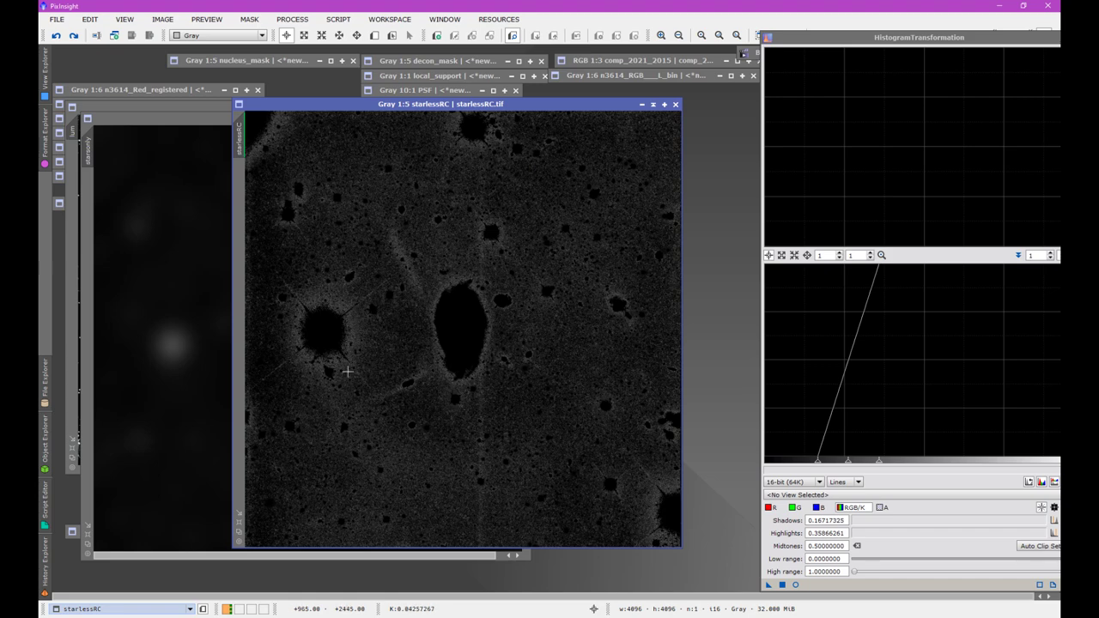
{"action": "mouse_move", "coordinate": [332, 340]}
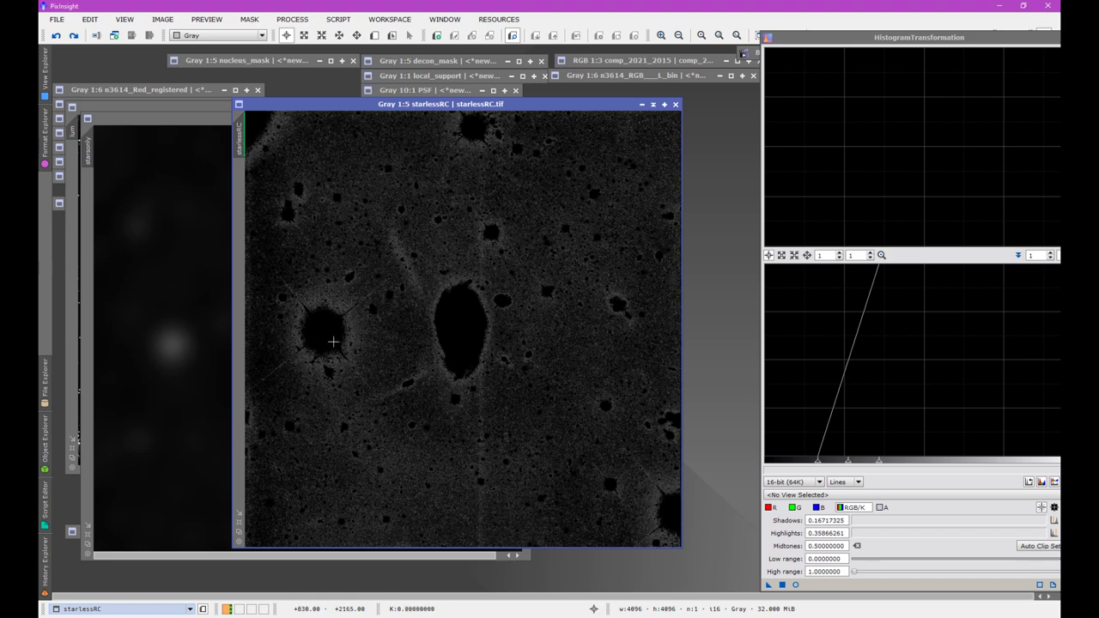
{"action": "mouse_move", "coordinate": [328, 363]}
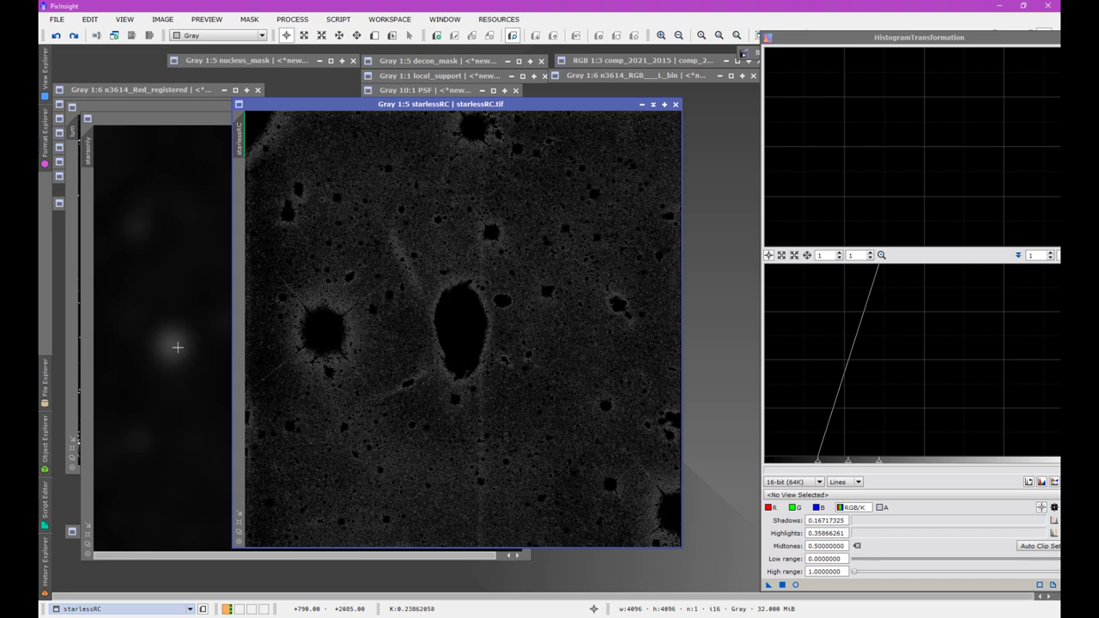
{"action": "mouse_move", "coordinate": [318, 357]}
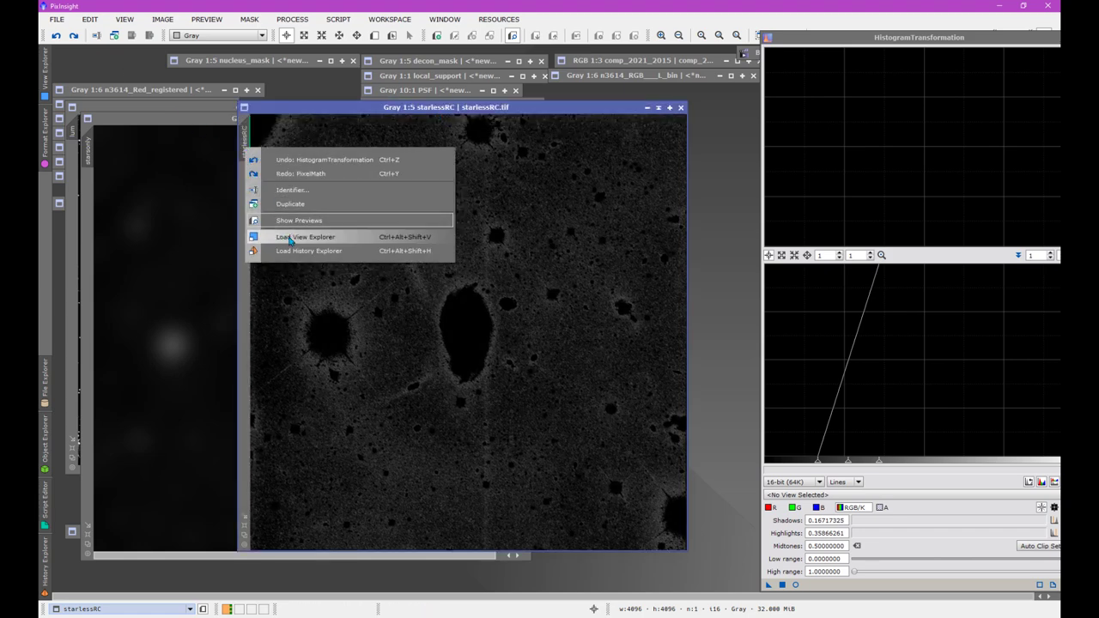
Load the starless image's History Explorer and select an earlier processing state.
{"action": "left_click", "coordinate": [305, 236]}
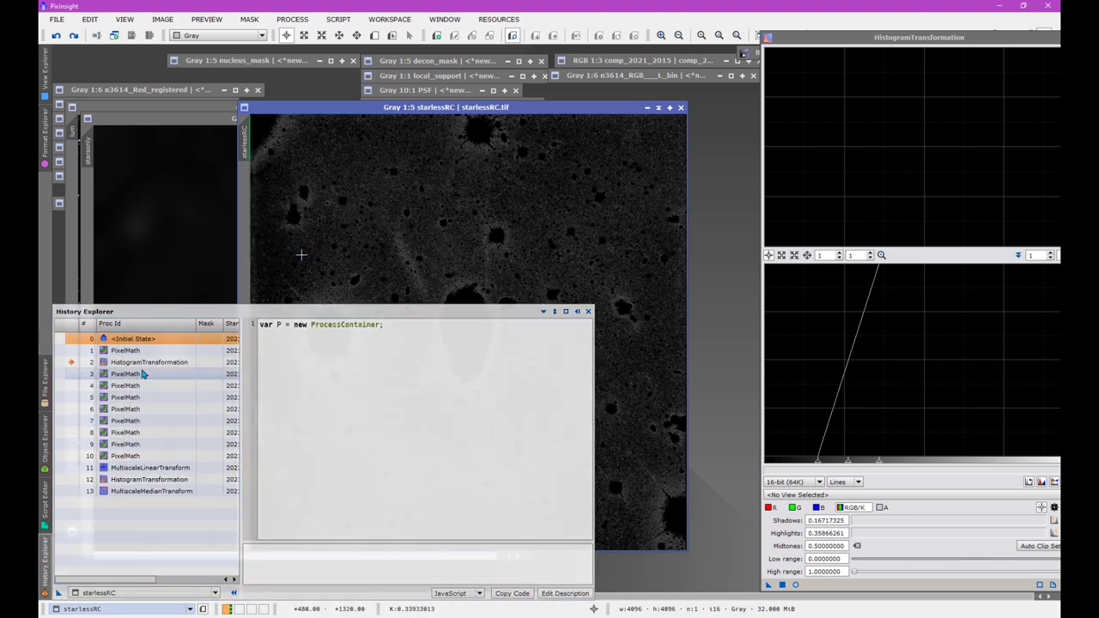
{"action": "left_click", "coordinate": [123, 373]}
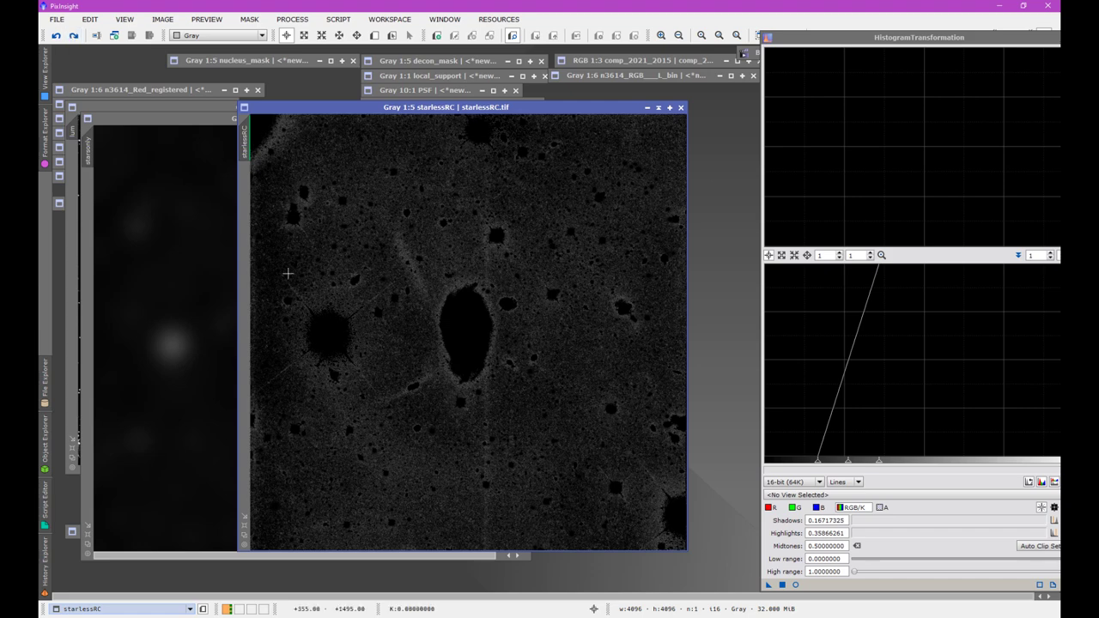
{"action": "mouse_move", "coordinate": [295, 307]}
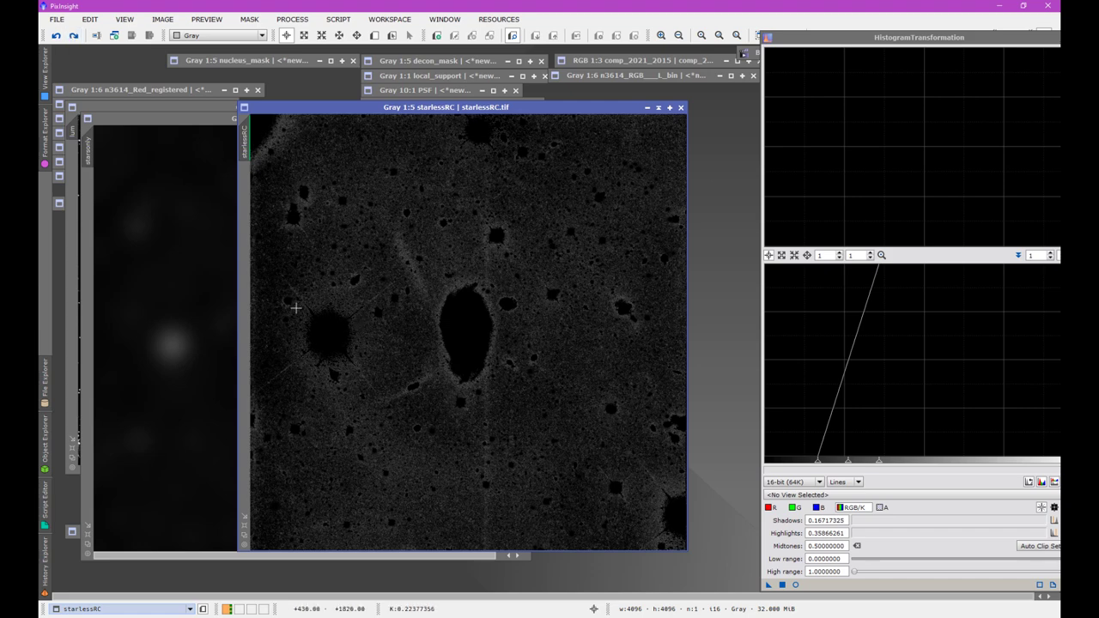
{"action": "mouse_move", "coordinate": [337, 379]}
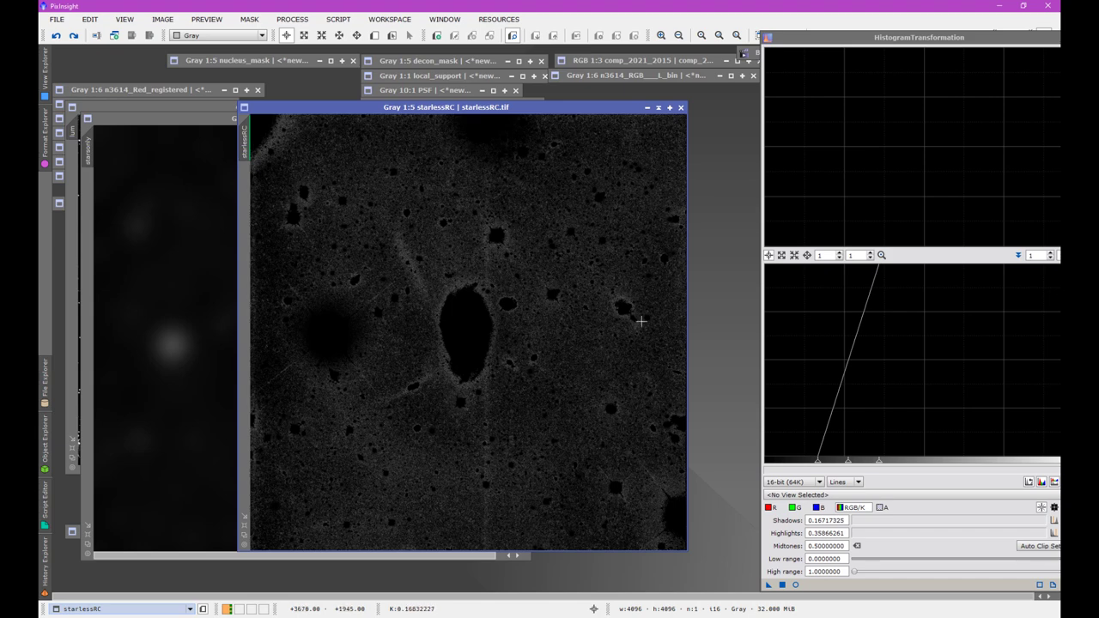
{"action": "mouse_move", "coordinate": [415, 231]}
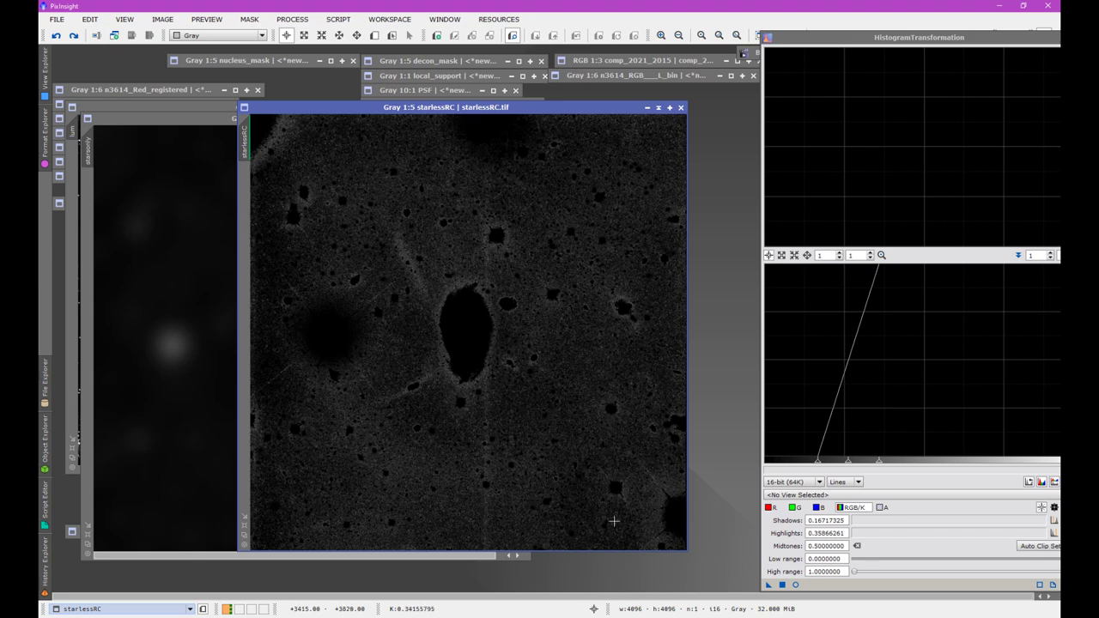
{"action": "mouse_move", "coordinate": [490, 225]}
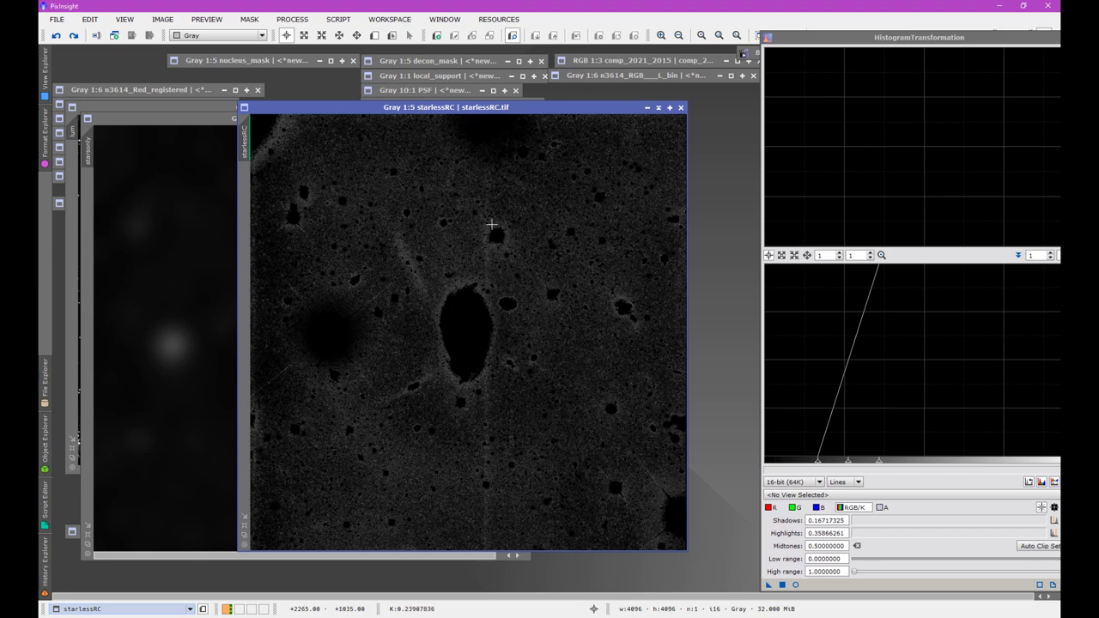
{"action": "mouse_move", "coordinate": [410, 343]}
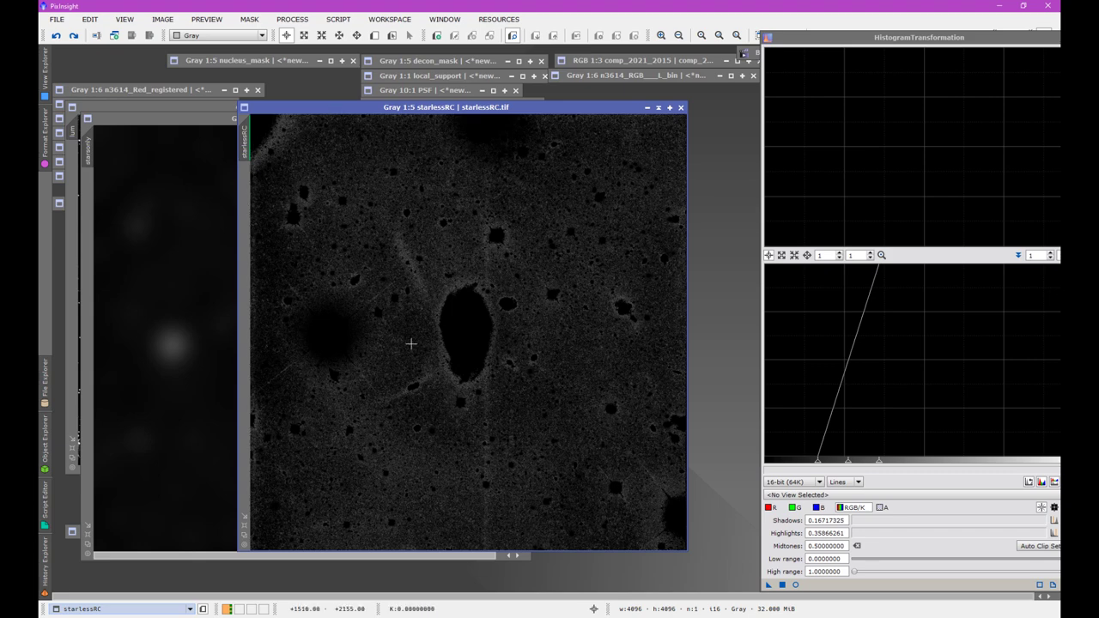
{"action": "mouse_move", "coordinate": [369, 333]}
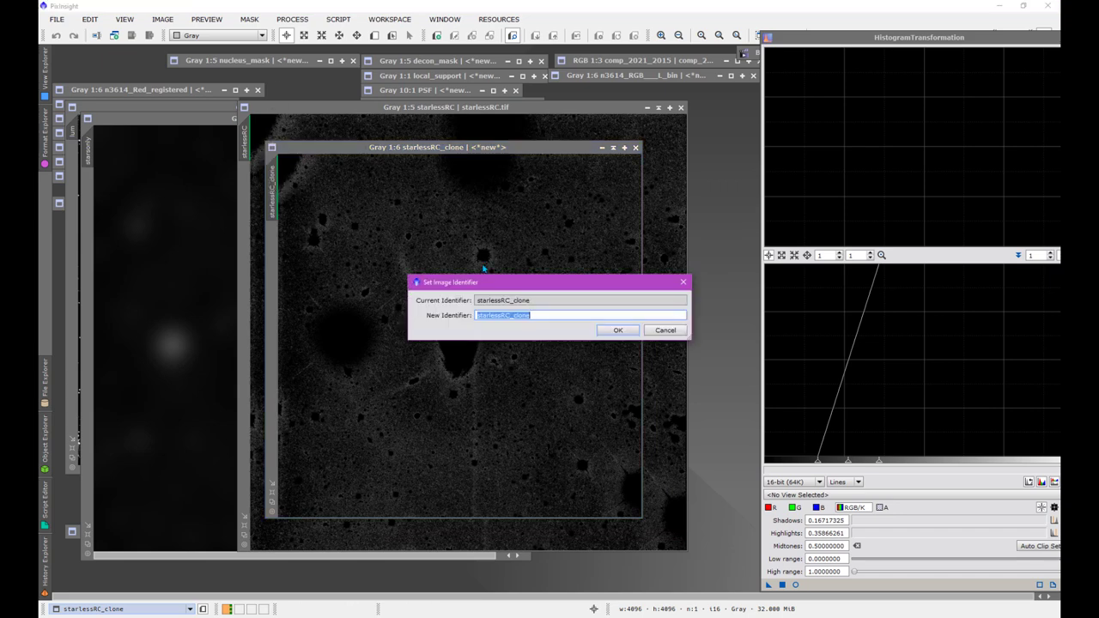
Name the starlessRC duplicate 'zzz' in Set Image Identifier and confirm.
{"action": "type", "text": "zzz"}
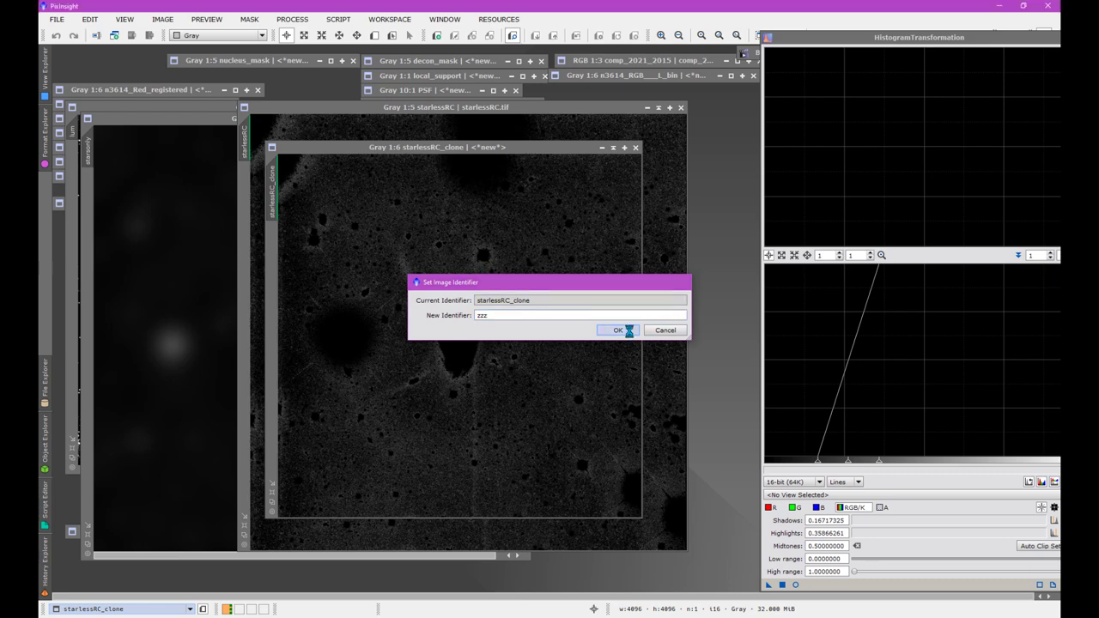
{"action": "left_click", "coordinate": [615, 329]}
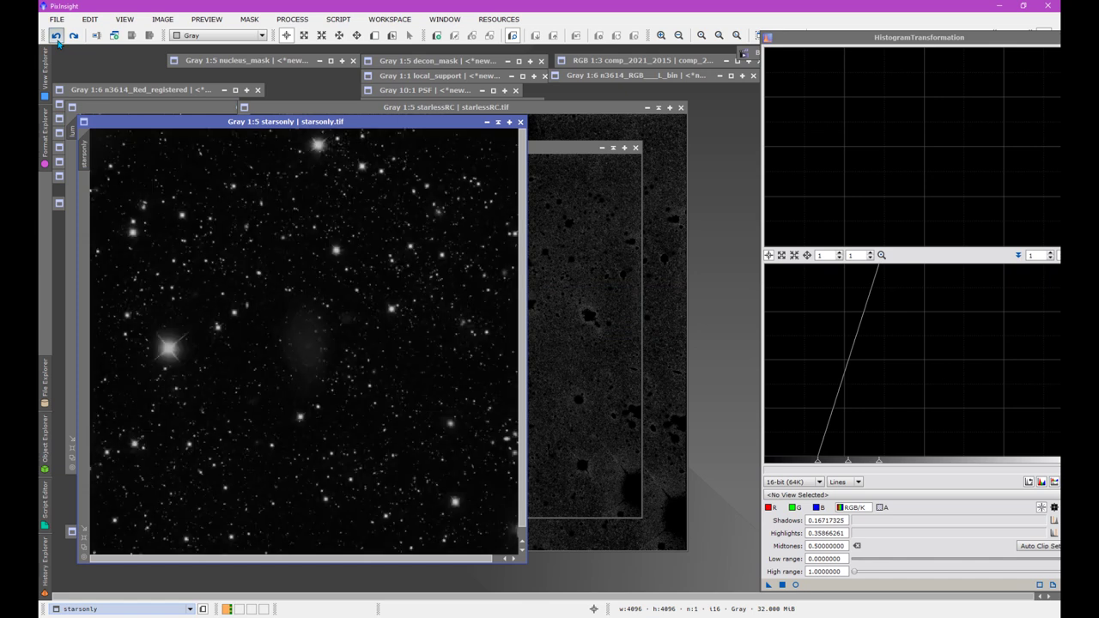
{"action": "mouse_move", "coordinate": [281, 280]}
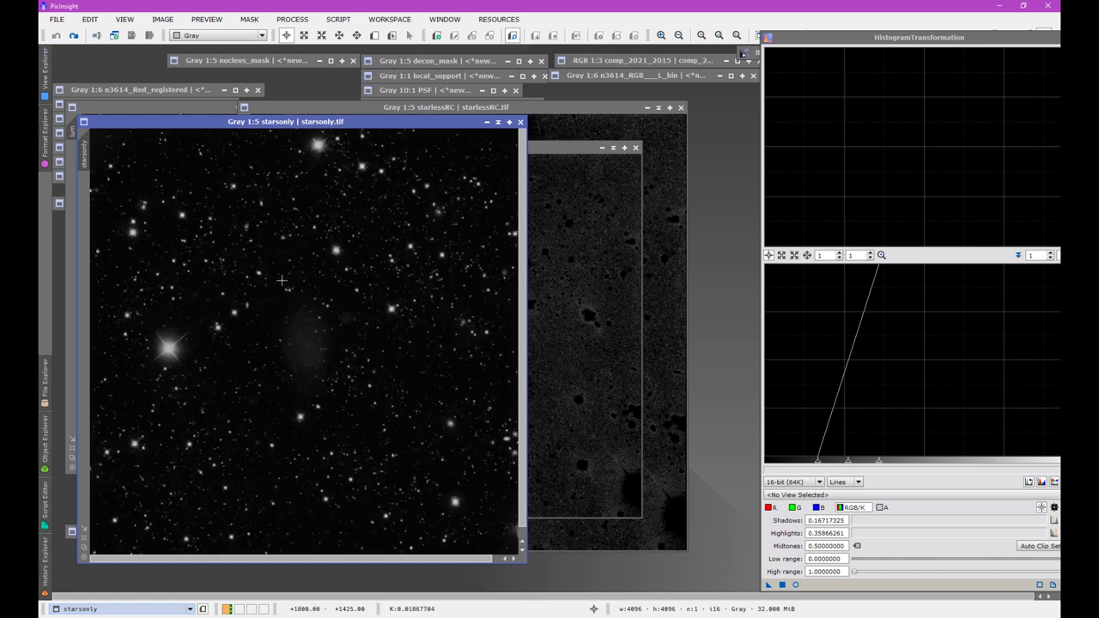
{"action": "mouse_move", "coordinate": [565, 197]}
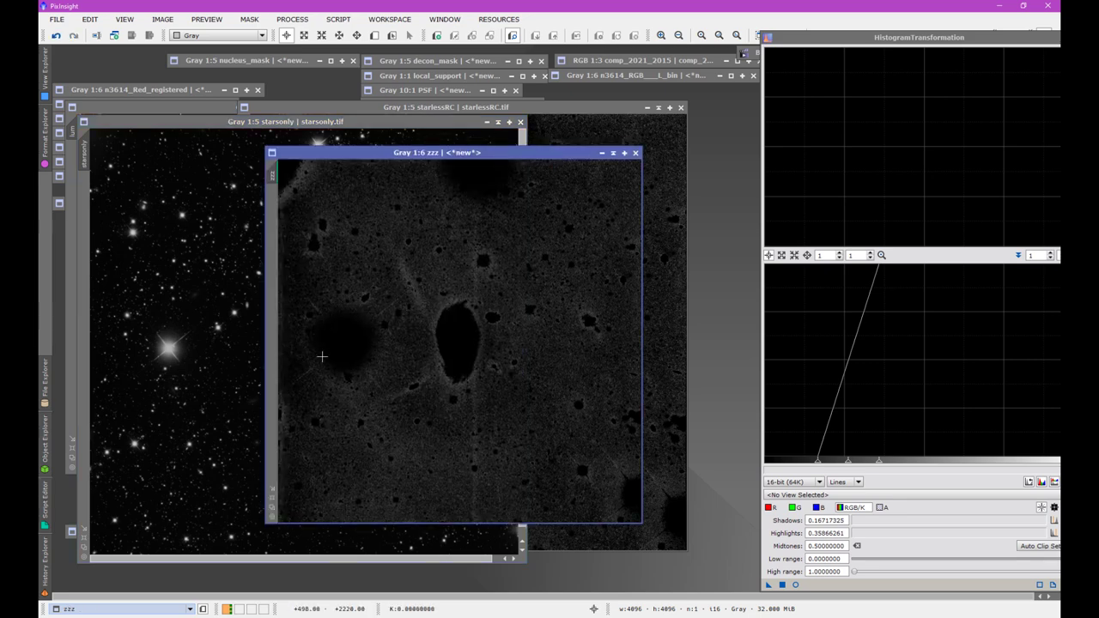
{"action": "mouse_move", "coordinate": [249, 133]}
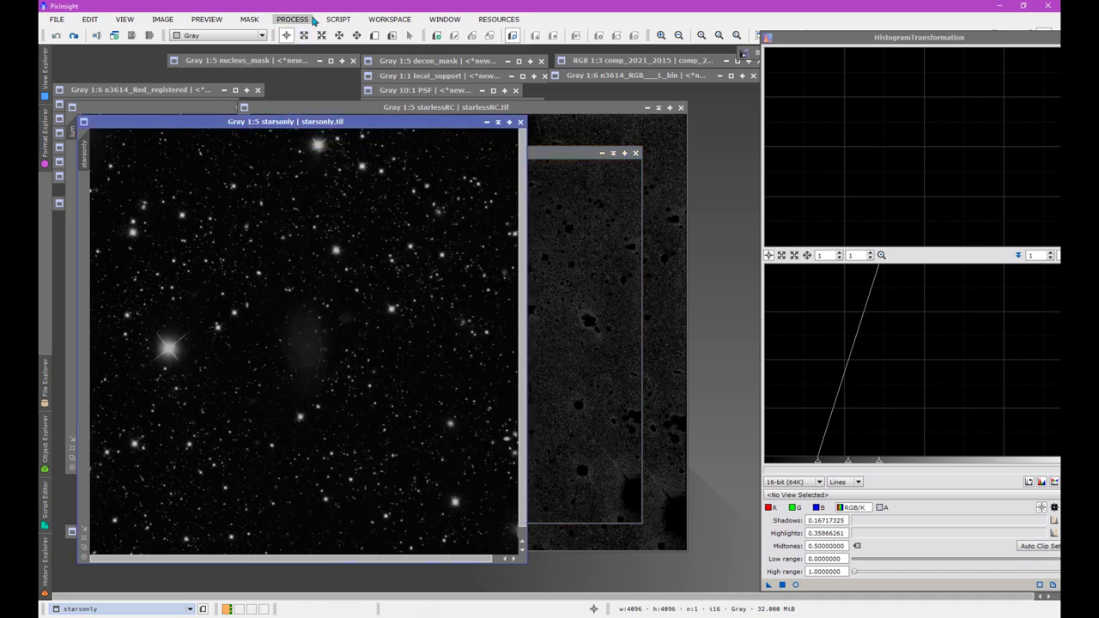
{"action": "mouse_move", "coordinate": [319, 35]}
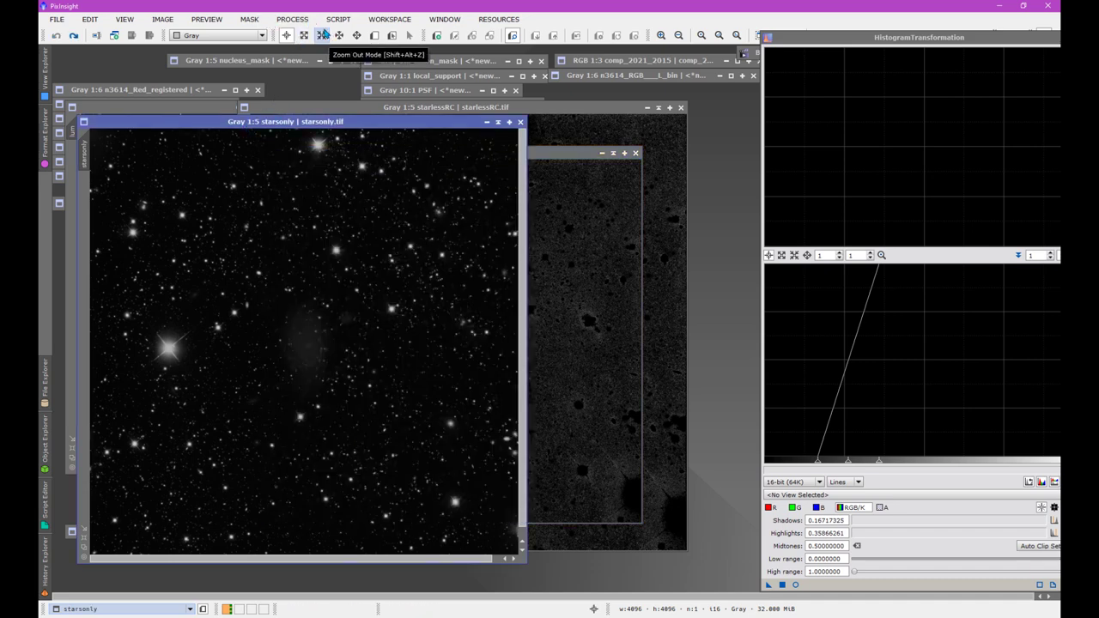
Apply a Convolution with StdDev 30 to the starsonly image.
{"action": "left_click", "coordinate": [291, 19]}
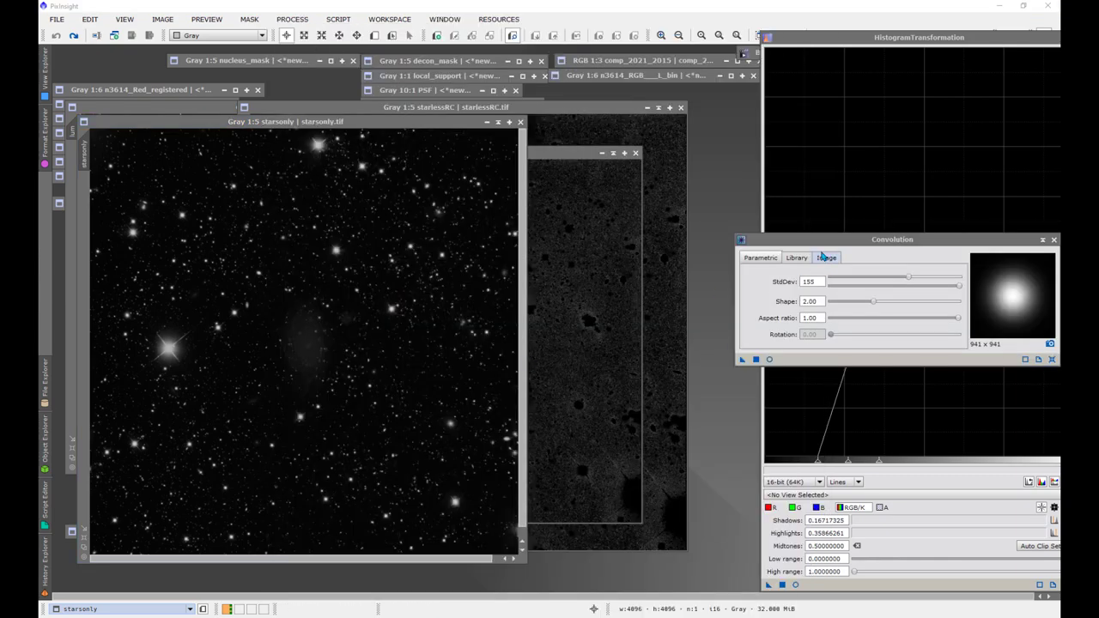
{"action": "left_click_drag", "start_coordinate": [892, 238], "coordinate": [807, 240]}
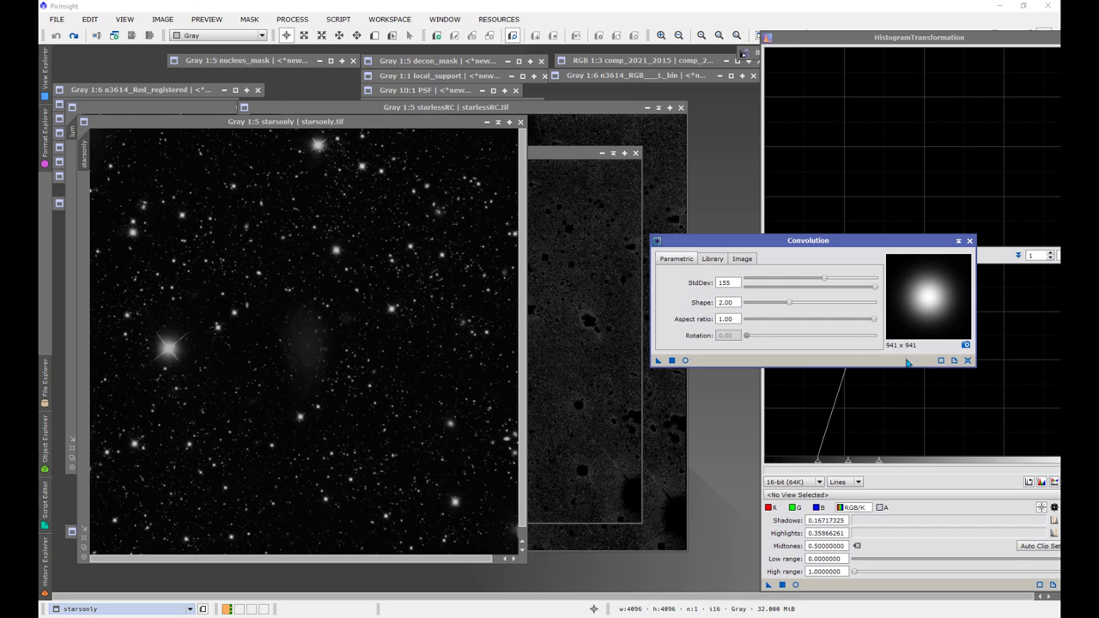
{"action": "left_click_drag", "start_coordinate": [824, 277], "coordinate": [750, 283]}
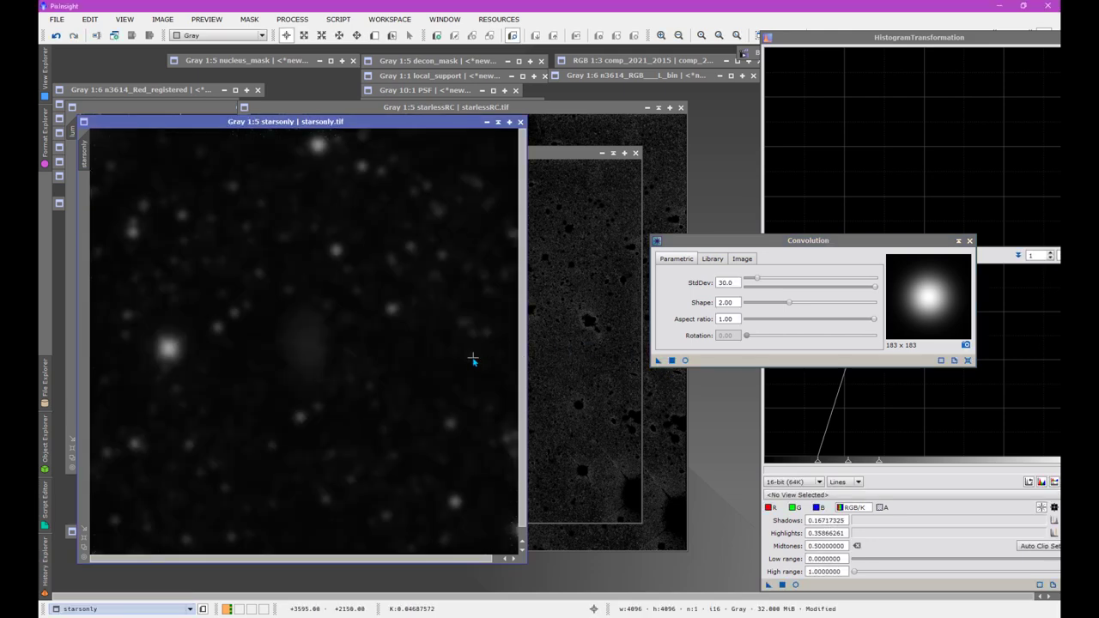
{"action": "mouse_move", "coordinate": [454, 210]}
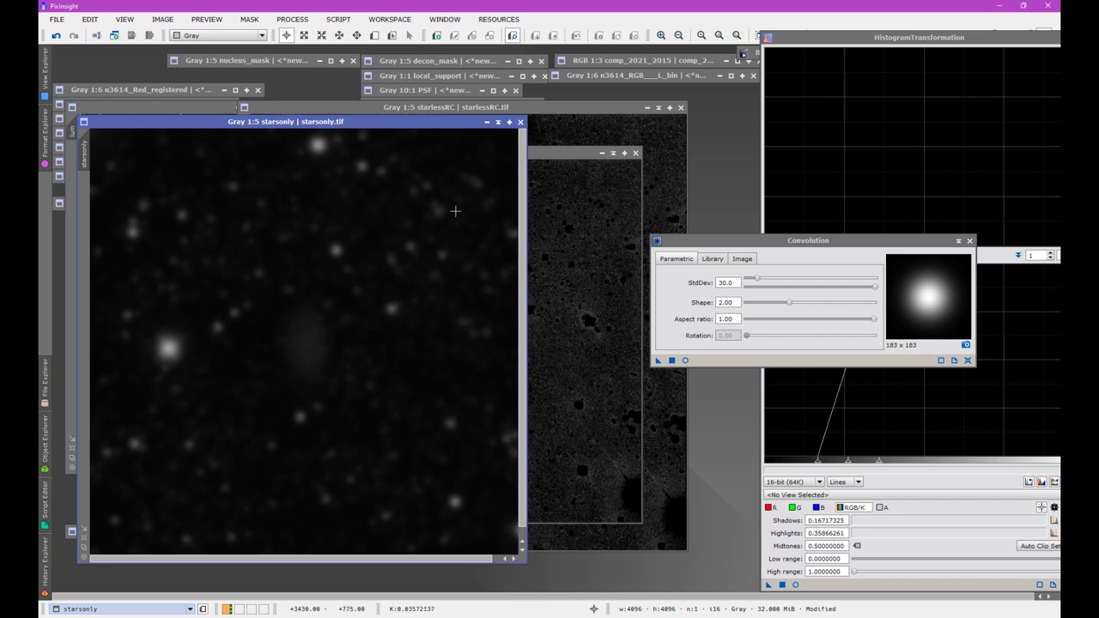
{"action": "left_click", "coordinate": [292, 20]}
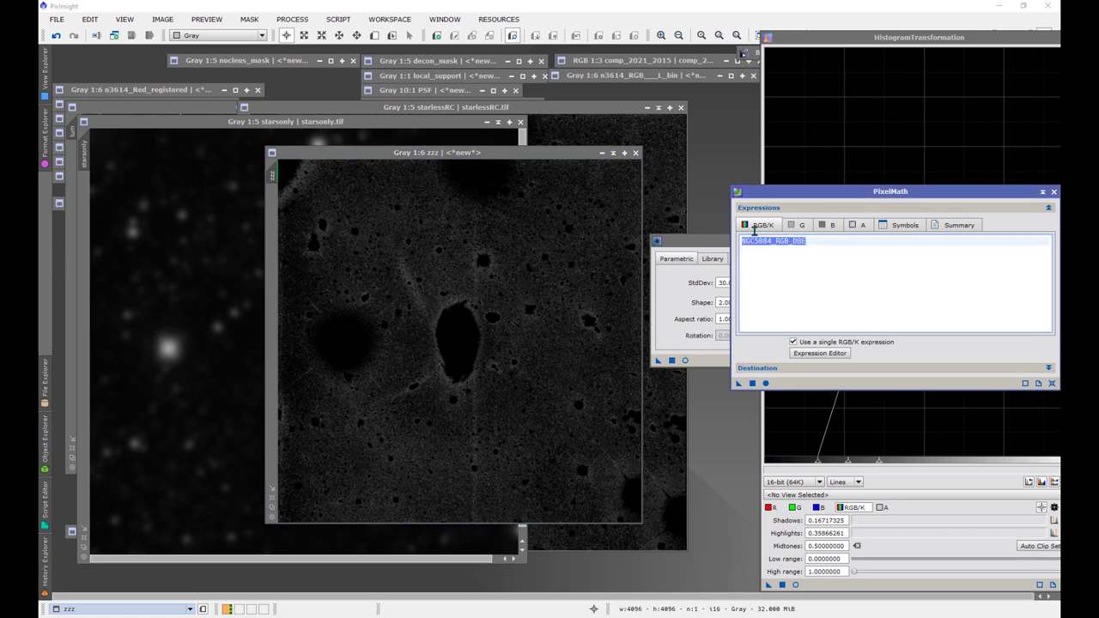
Enter the PixelMath expression 'zzz-starsonly' and bring starsonly to the front.
{"action": "type", "text": "zzz"}
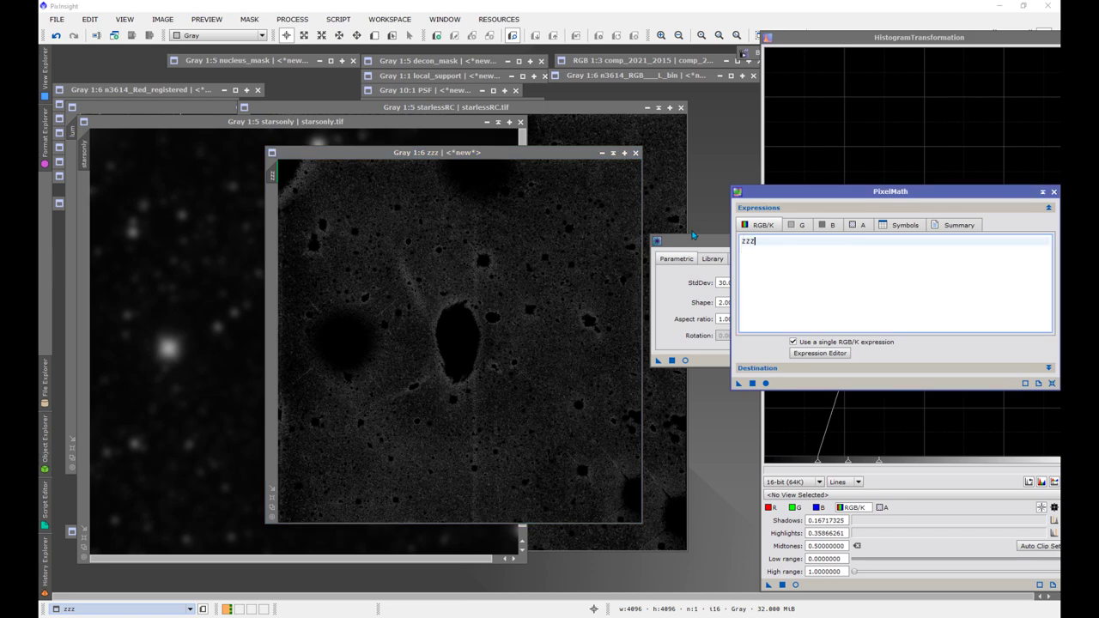
{"action": "type", "text": "-starson"}
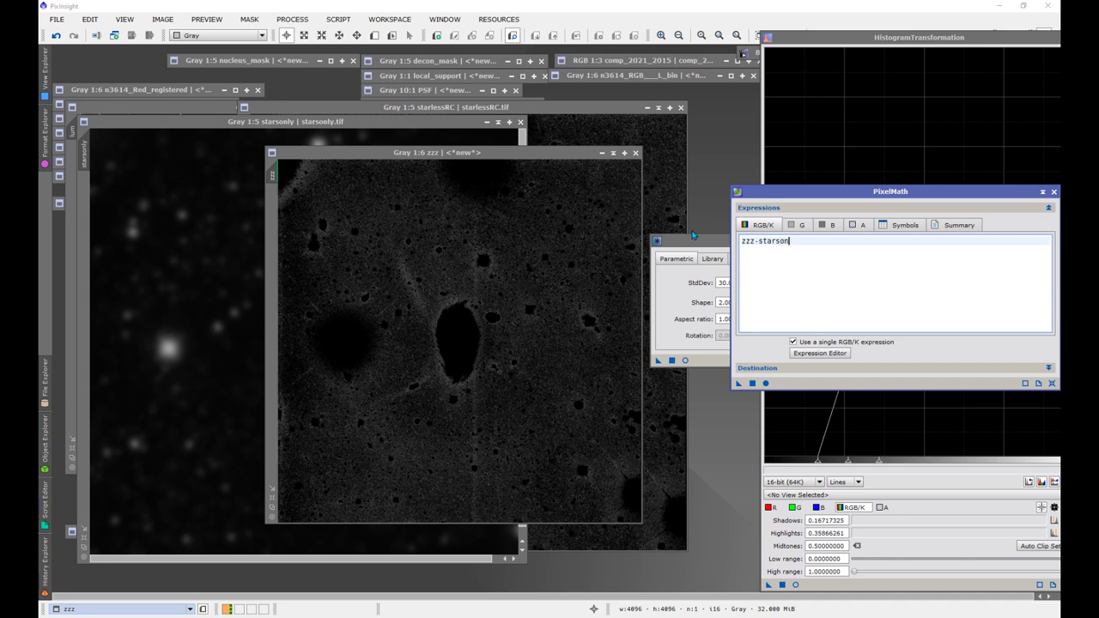
{"action": "type", "text": "ly"}
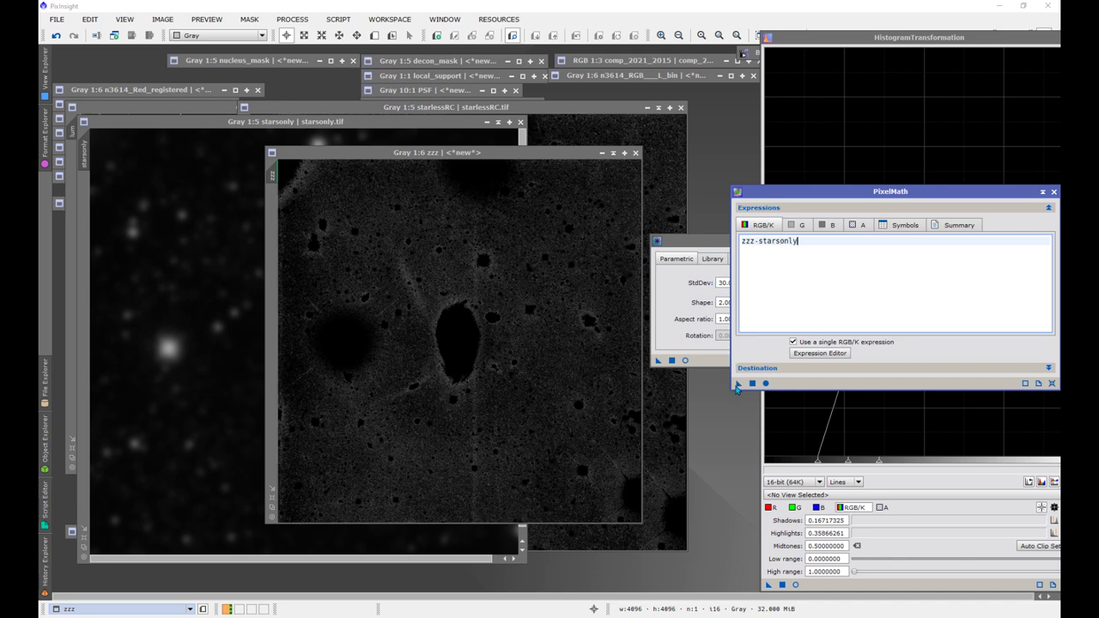
{"action": "left_click", "coordinate": [737, 383]}
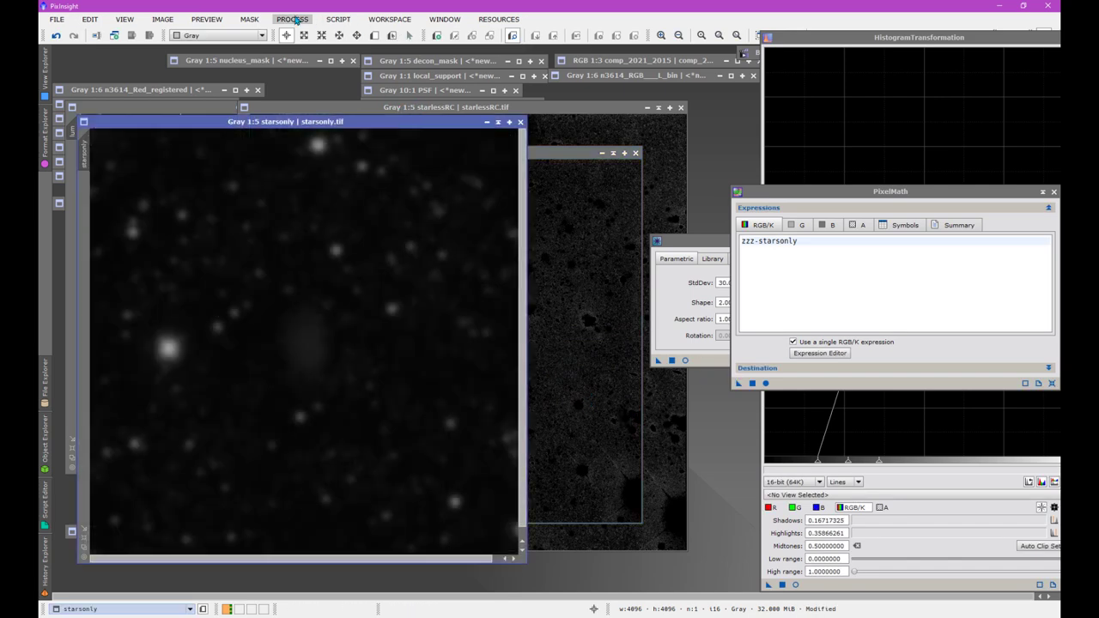
Reblur starsonly with StdDev 61 and run zzz-starsonly on the zzz image.
{"action": "left_click", "coordinate": [298, 19]}
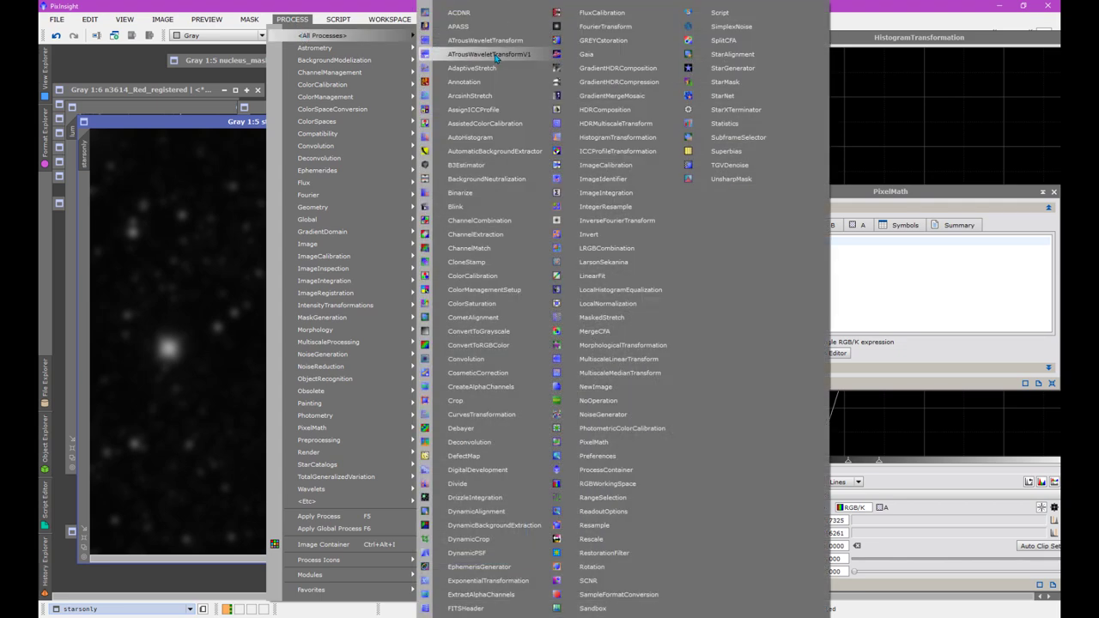
{"action": "mouse_move", "coordinate": [504, 248]}
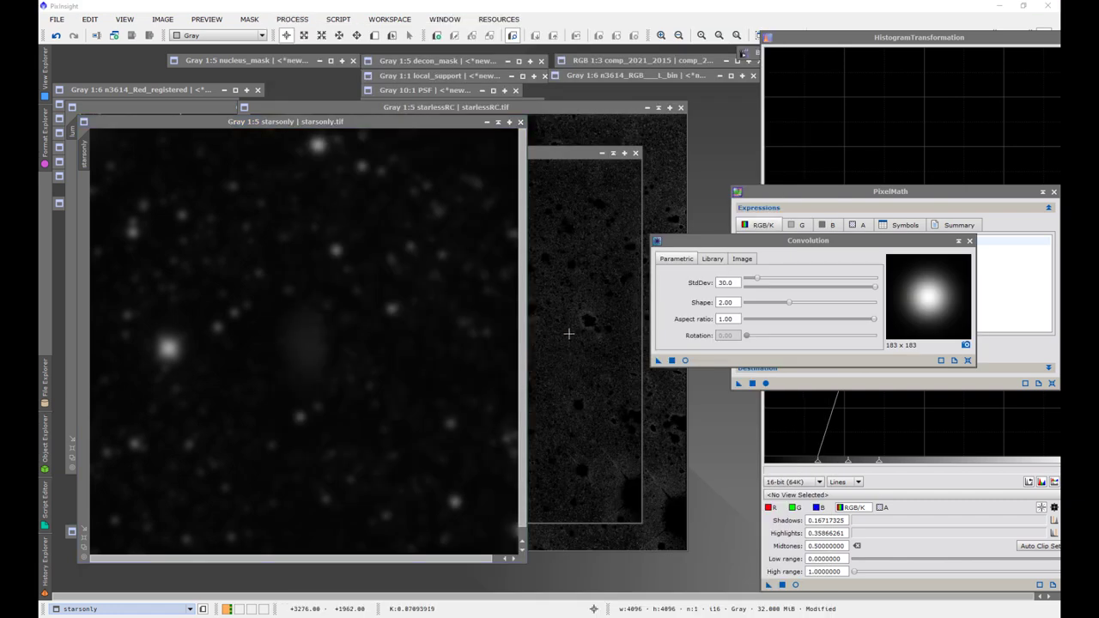
{"action": "mouse_move", "coordinate": [585, 322]}
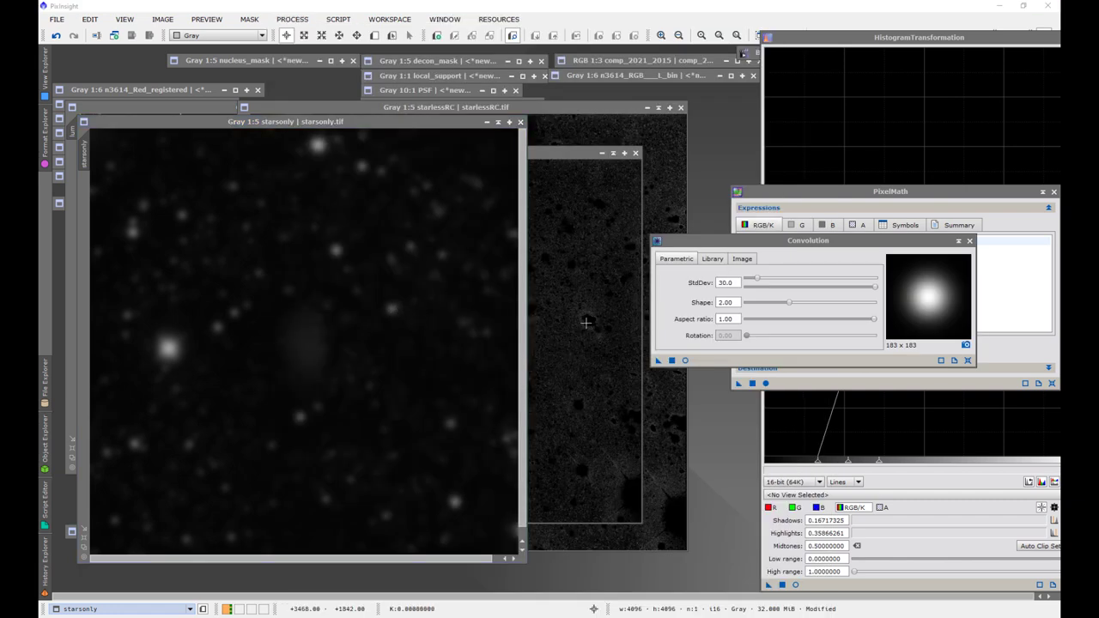
{"action": "left_click_drag", "start_coordinate": [753, 285], "coordinate": [773, 286]}
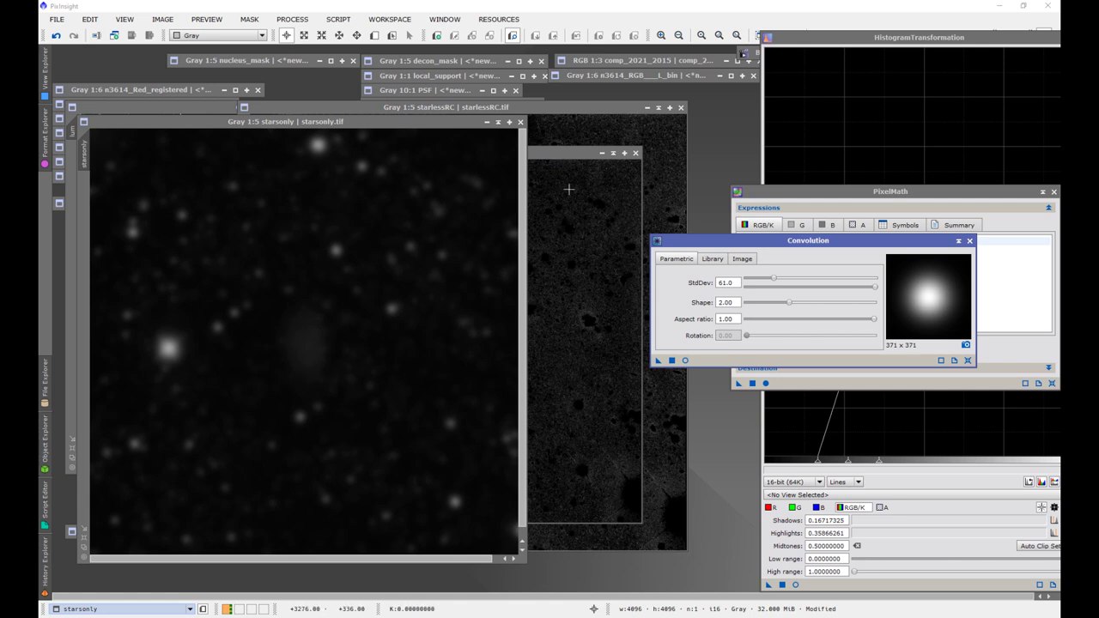
{"action": "mouse_move", "coordinate": [635, 351]}
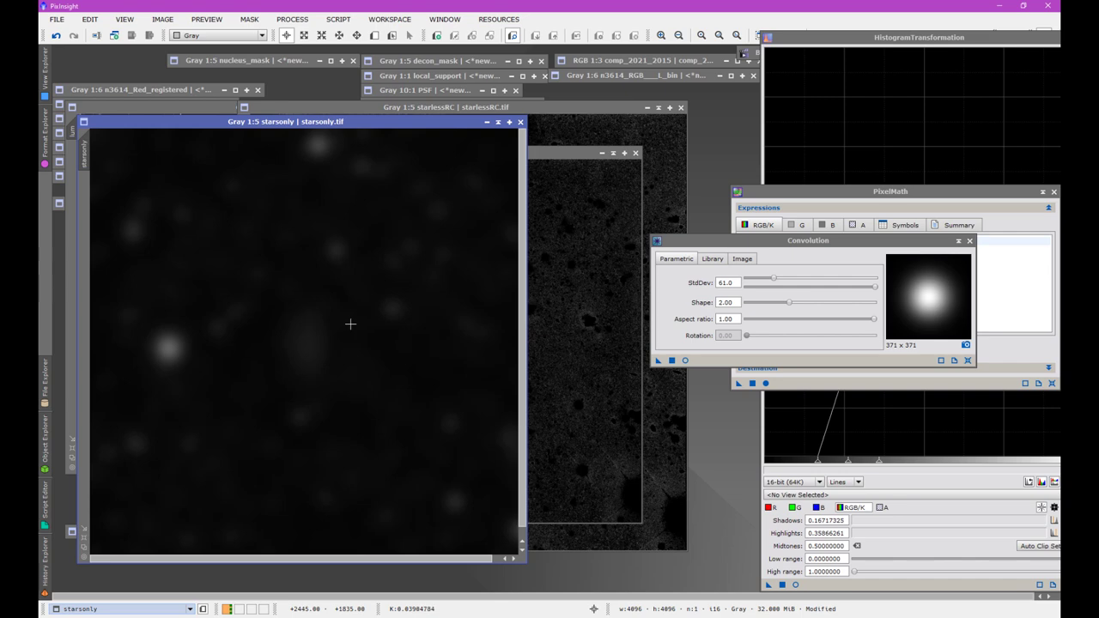
{"action": "left_click", "coordinate": [919, 37]}
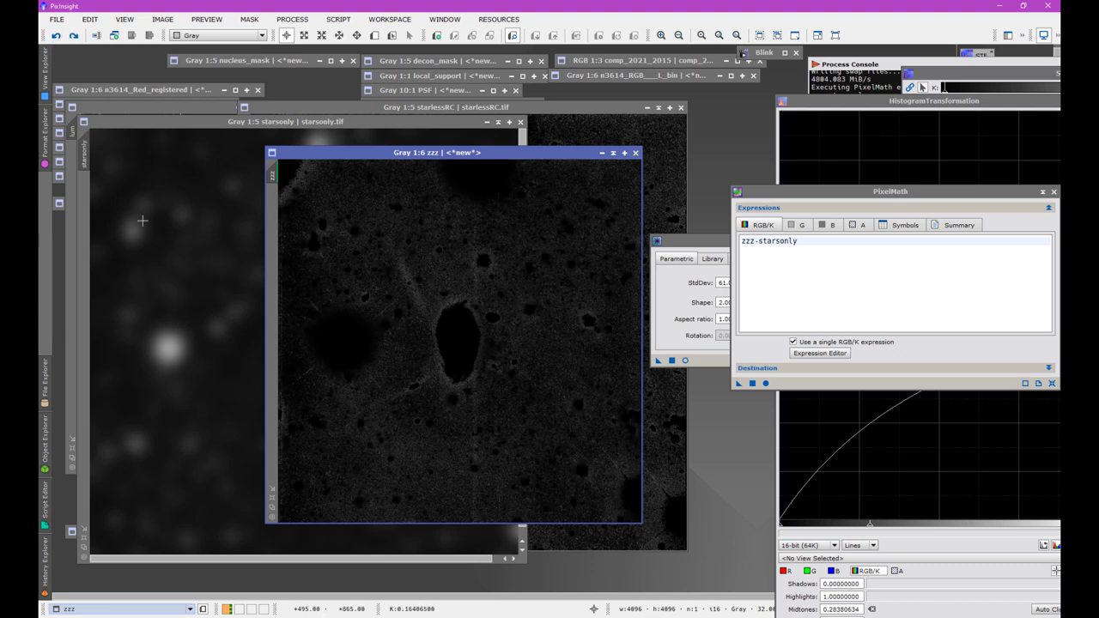
Raise the HistogramTransformation shadows clipping to about 0.0785.
{"action": "left_click", "coordinate": [285, 121]}
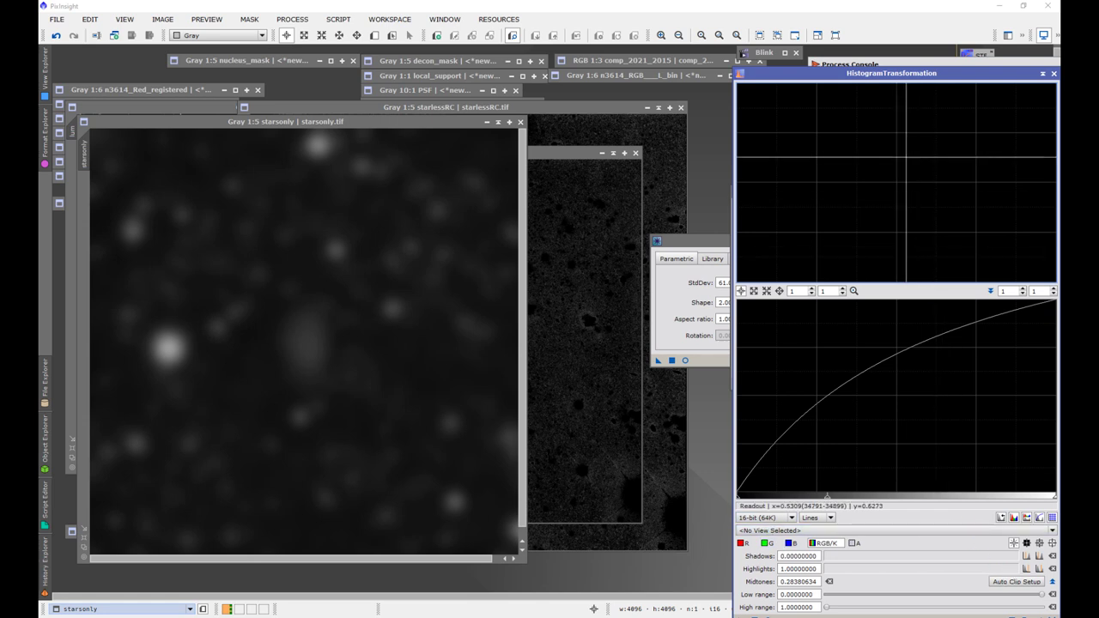
{"action": "left_click_drag", "start_coordinate": [891, 72], "coordinate": [827, 7]}
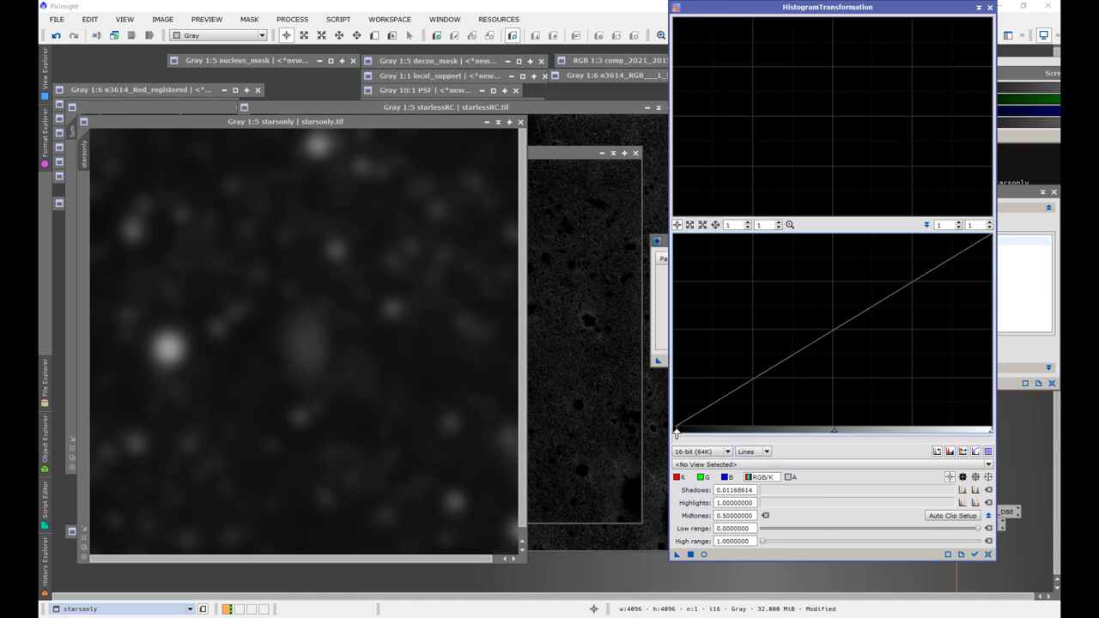
{"action": "left_click_drag", "start_coordinate": [675, 429], "coordinate": [698, 429]}
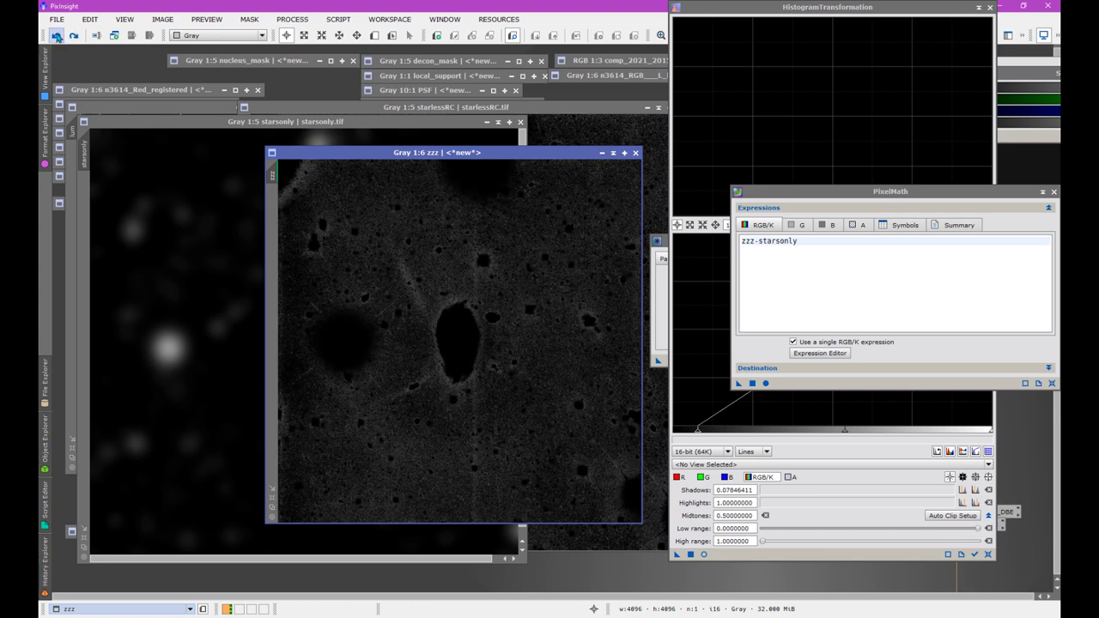
{"action": "mouse_move", "coordinate": [587, 230]}
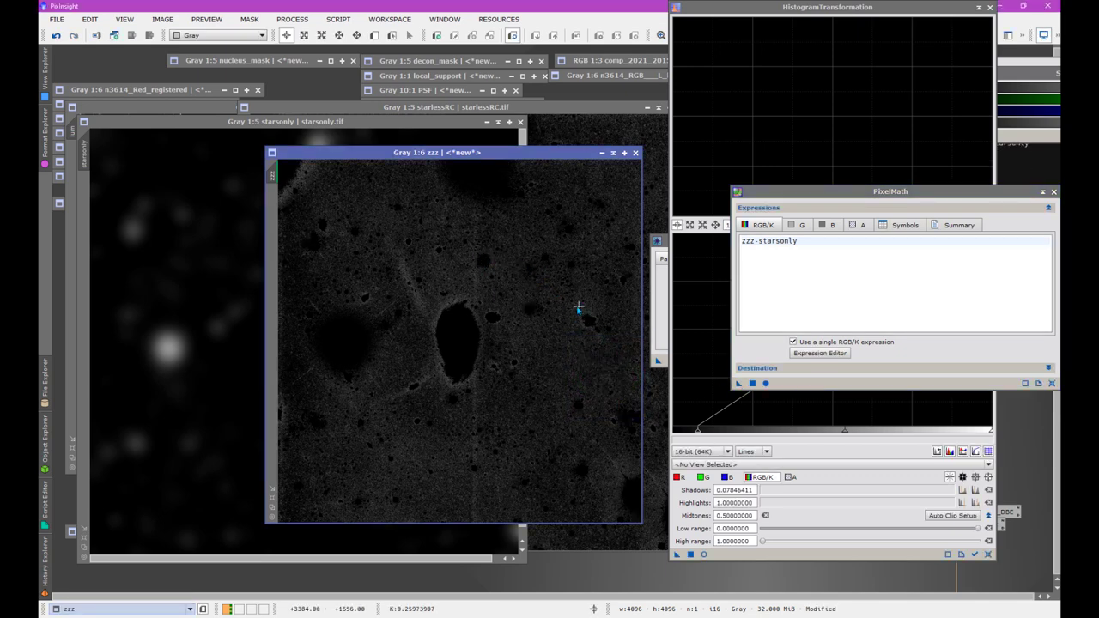
{"action": "mouse_move", "coordinate": [403, 275]}
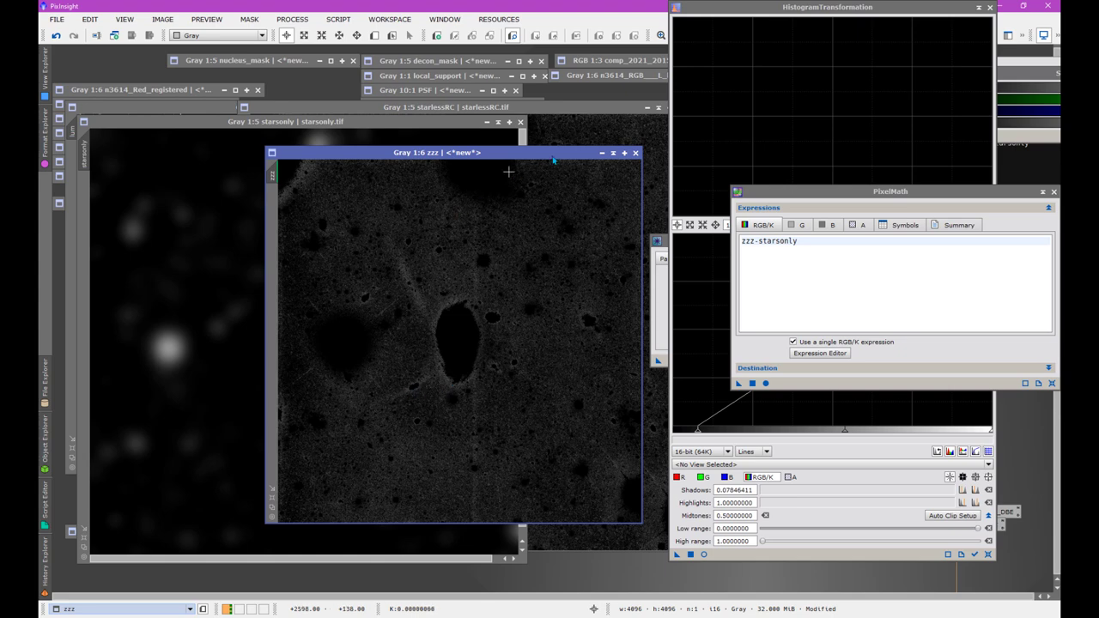
{"action": "mouse_move", "coordinate": [612, 152]}
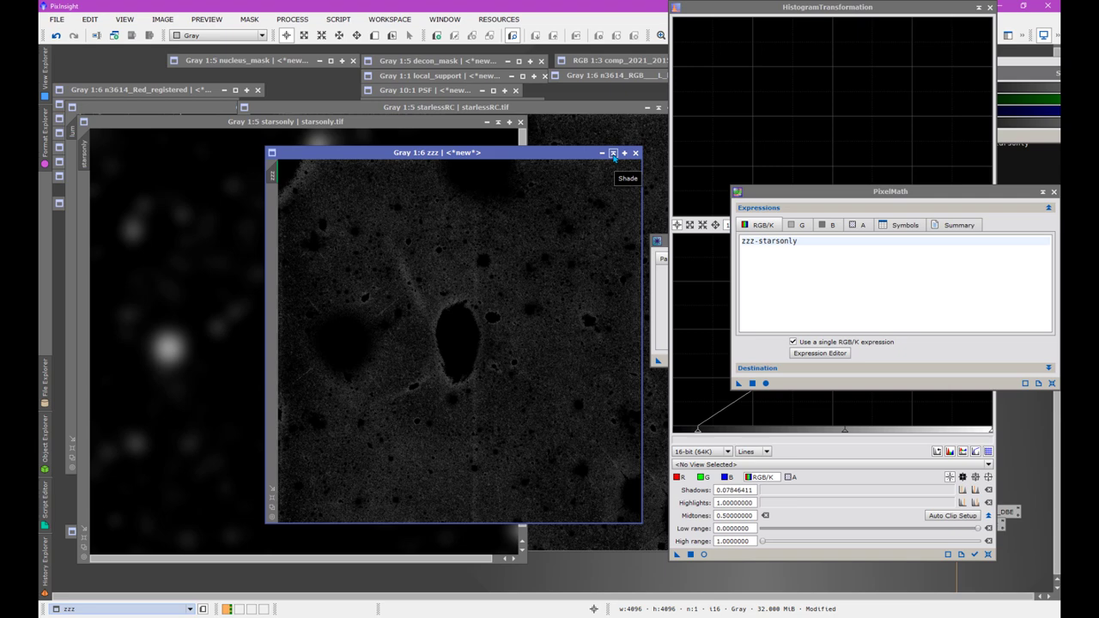
{"action": "mouse_move", "coordinate": [211, 138]}
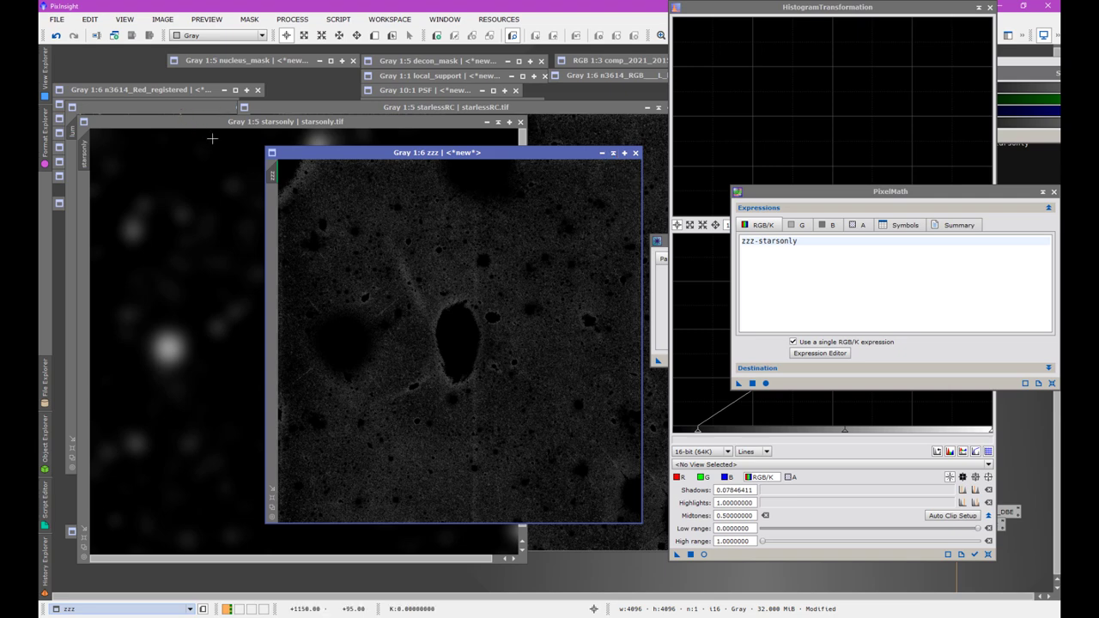
{"action": "mouse_move", "coordinate": [344, 376]}
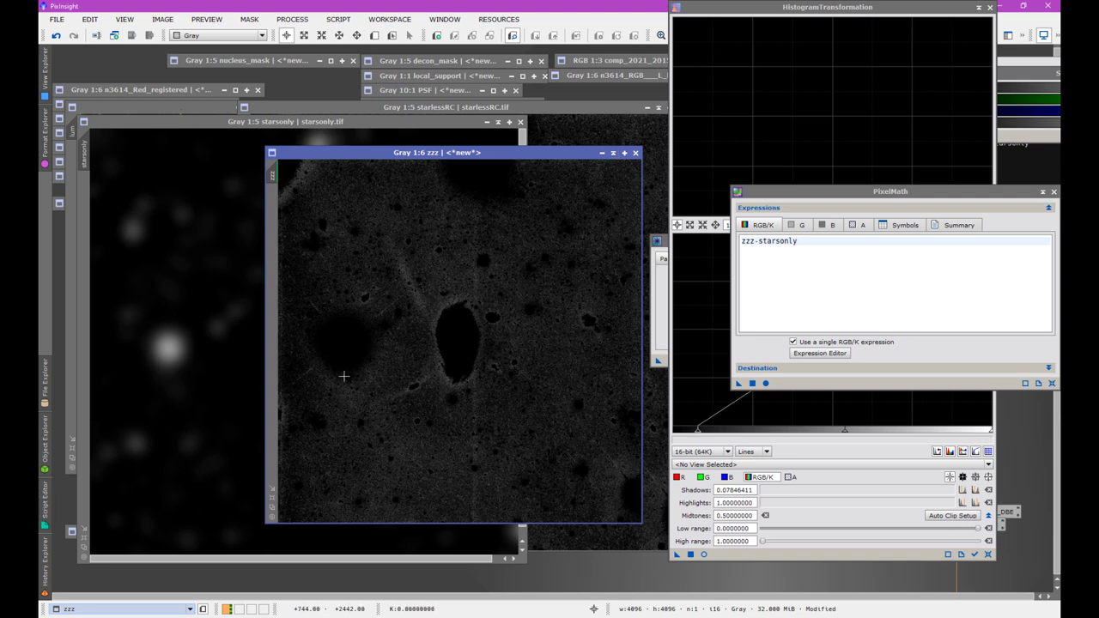
{"action": "mouse_move", "coordinate": [348, 344]}
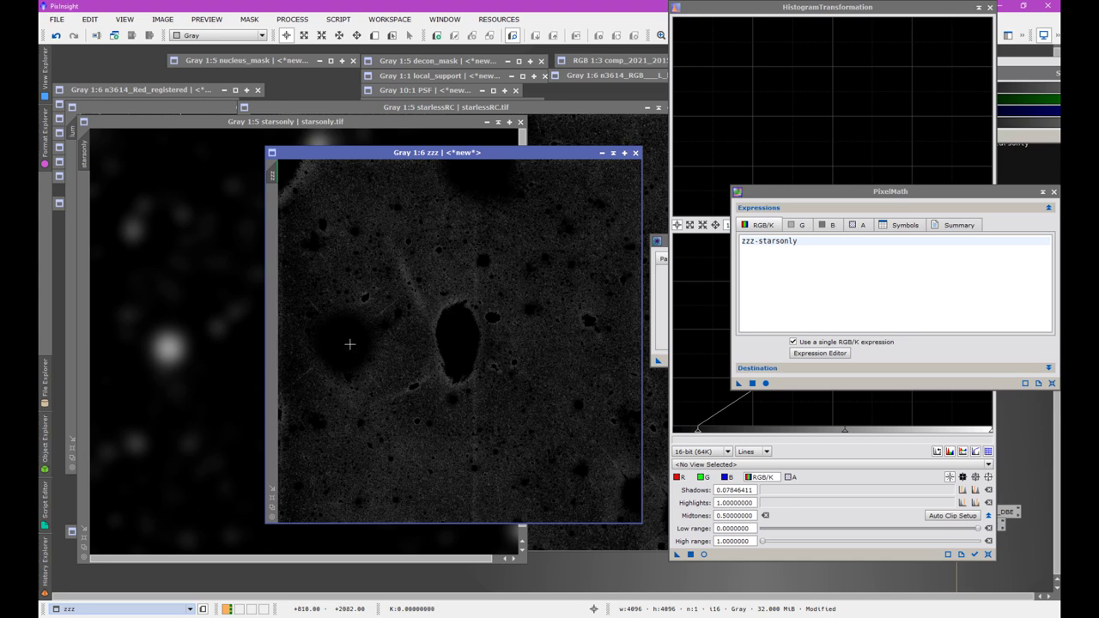
{"action": "mouse_move", "coordinate": [559, 394]}
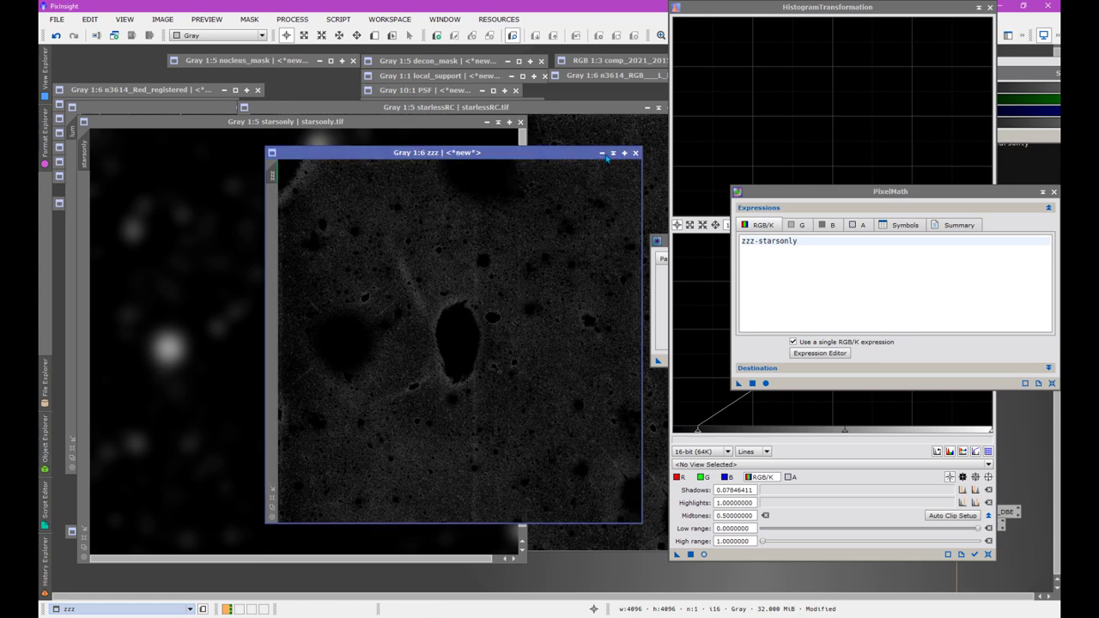
Close the zzz subtraction image from its title bar.
{"action": "left_click", "coordinate": [635, 152]}
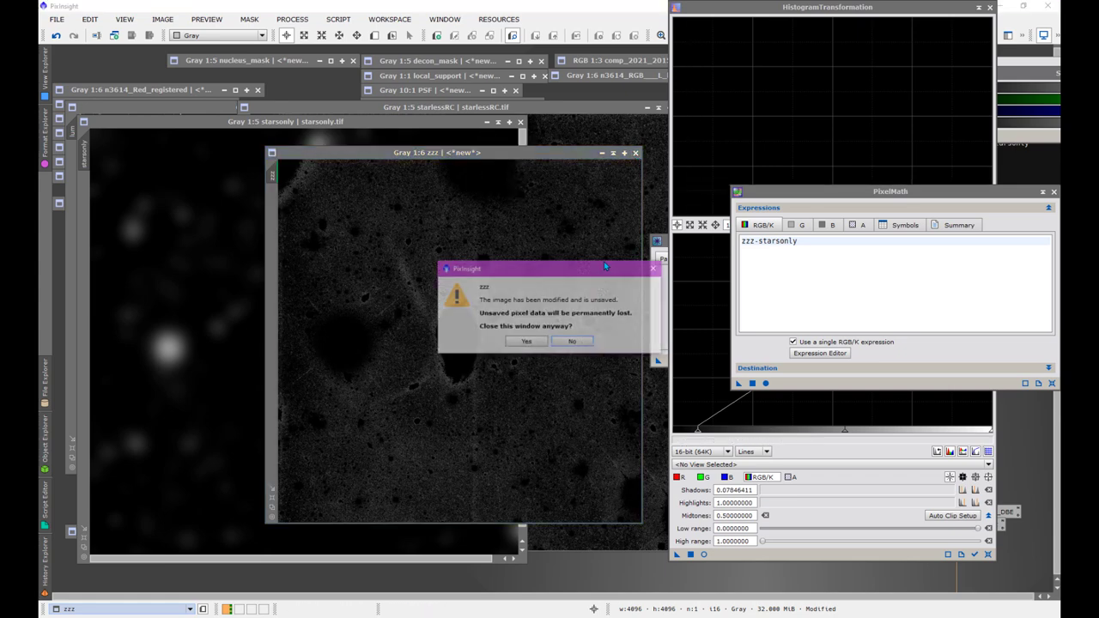
Discard the unsaved zzz image without saving.
{"action": "left_click", "coordinate": [526, 340]}
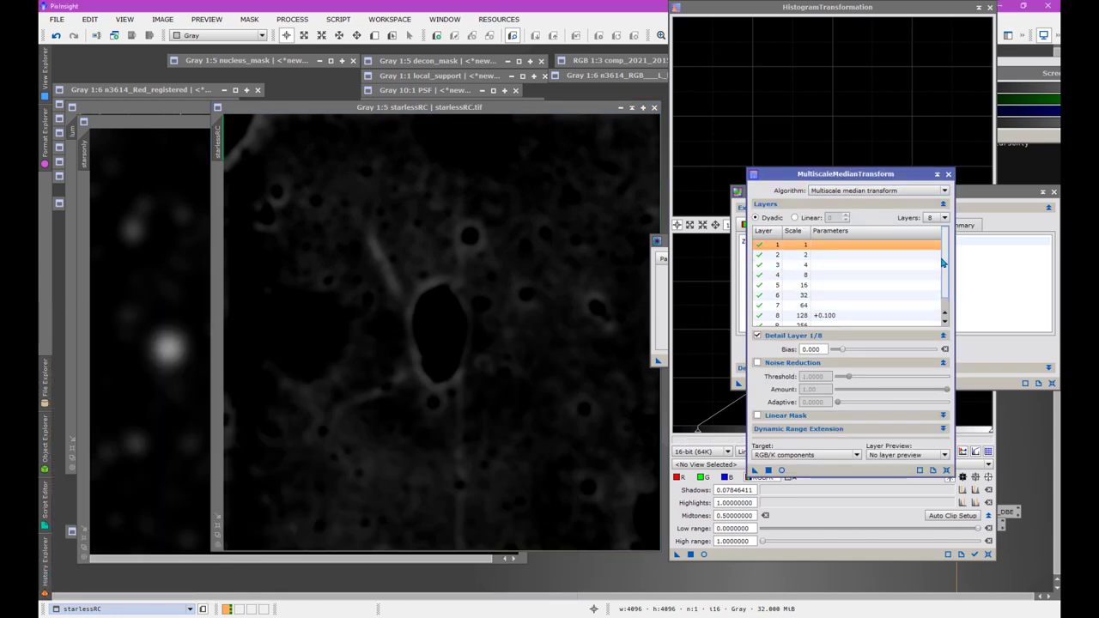
Scroll the MultiscaleMedianTransform layer list down to the residual layer.
{"action": "scroll", "scroll_direction": "down", "scroll_amount": 3}
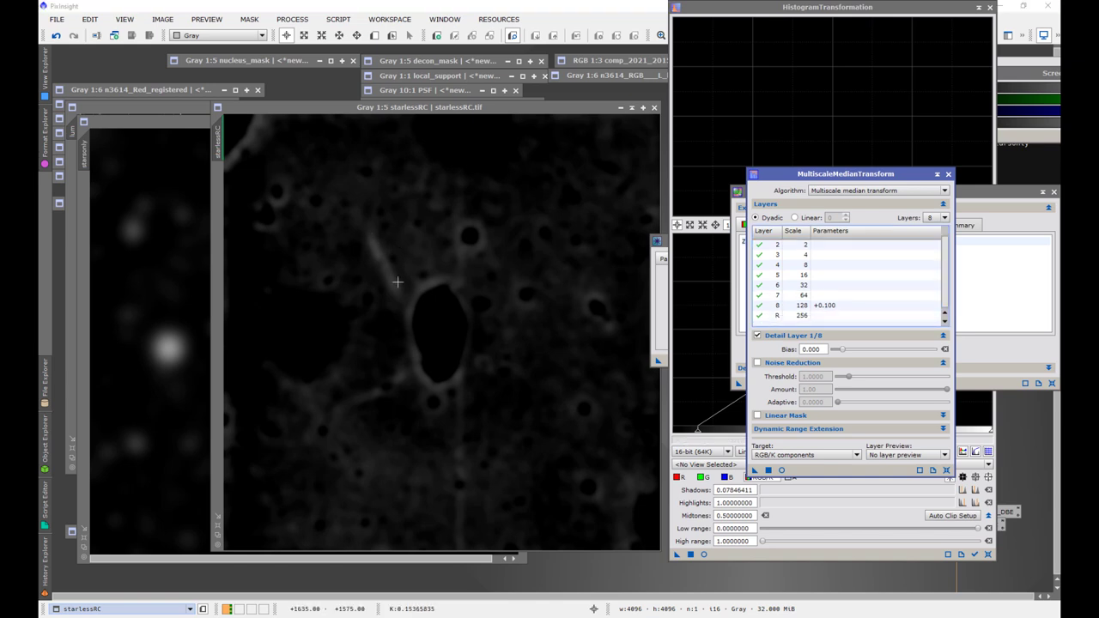
{"action": "mouse_move", "coordinate": [555, 292]}
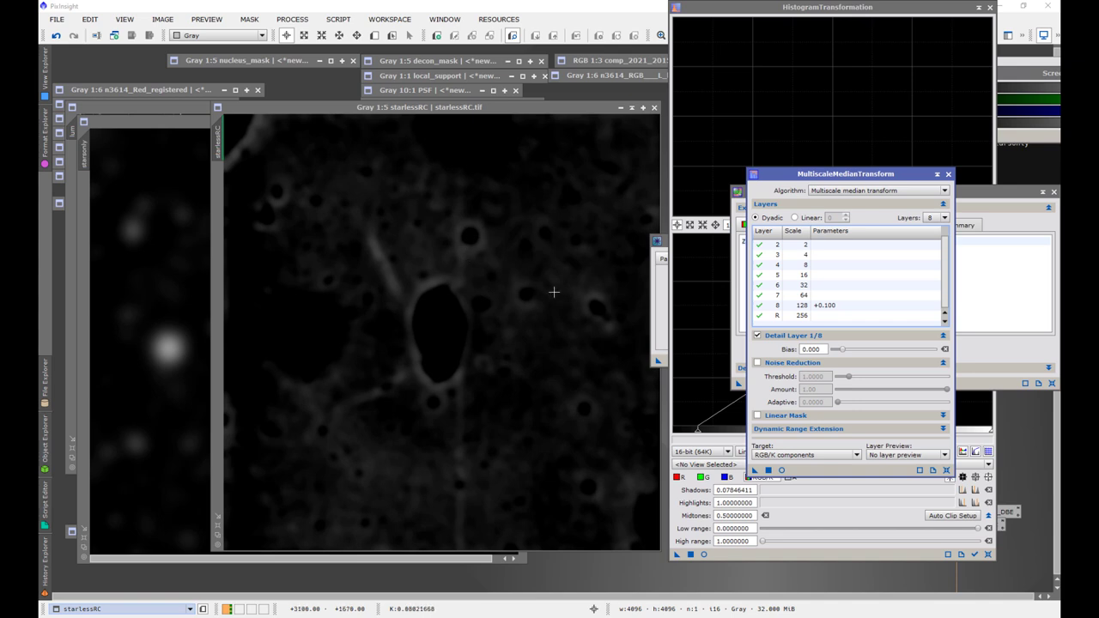
{"action": "mouse_move", "coordinate": [403, 372]}
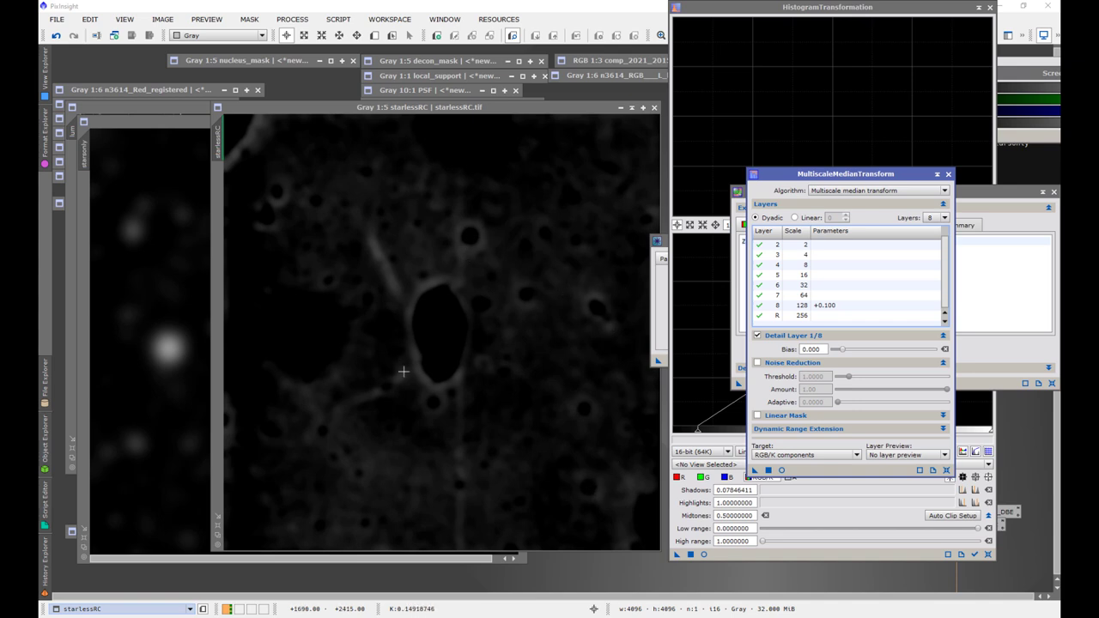
{"action": "mouse_move", "coordinate": [439, 320]}
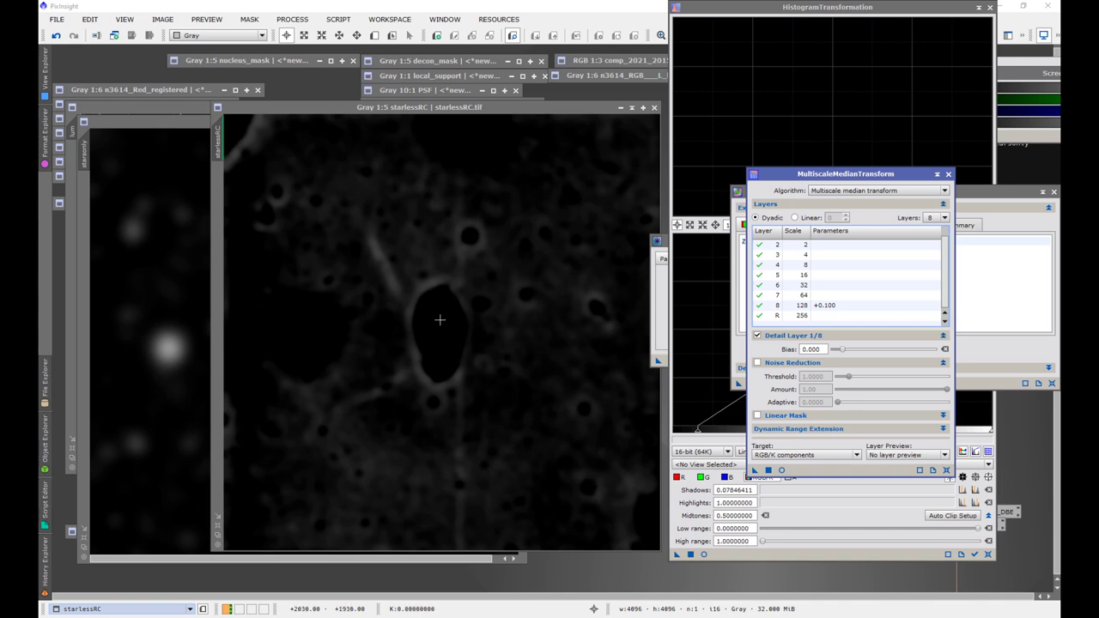
{"action": "mouse_move", "coordinate": [397, 369]}
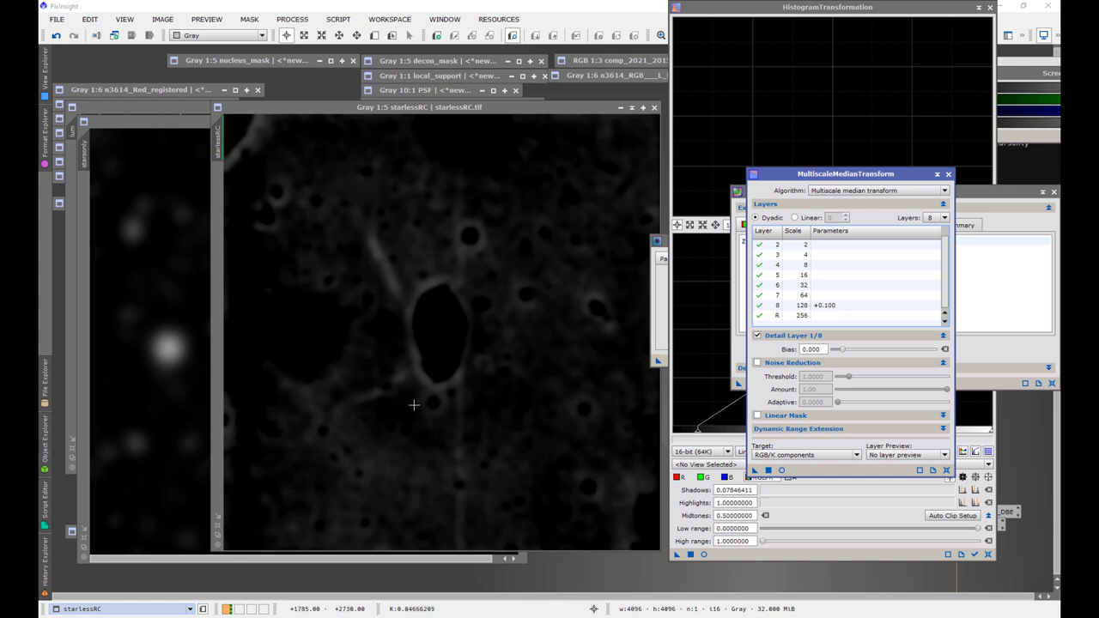
{"action": "mouse_move", "coordinate": [403, 285]}
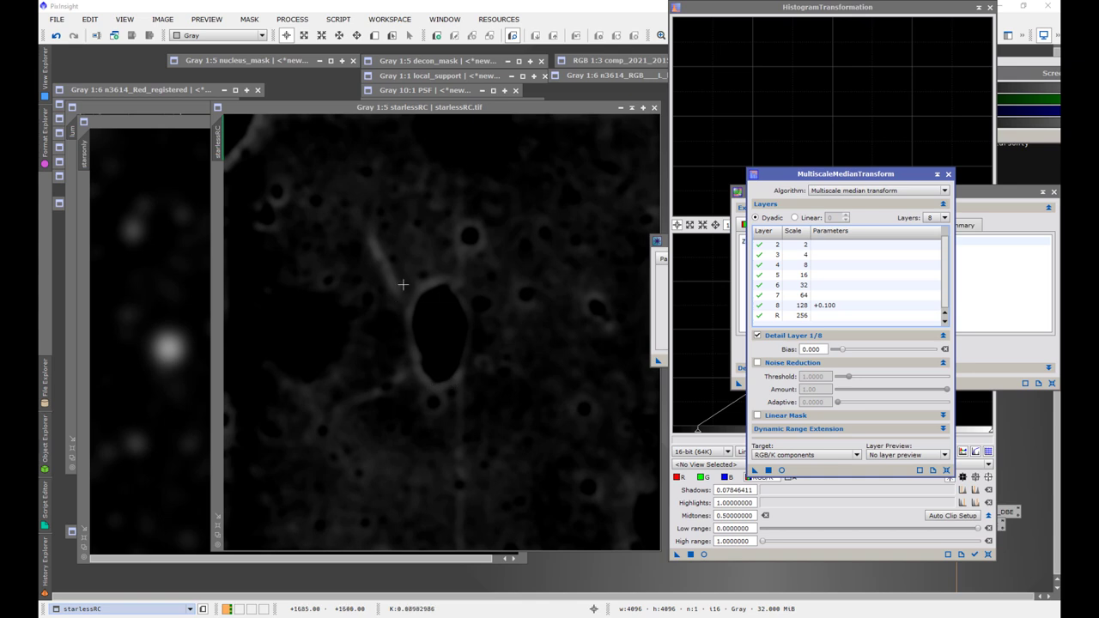
{"action": "mouse_move", "coordinate": [457, 270]}
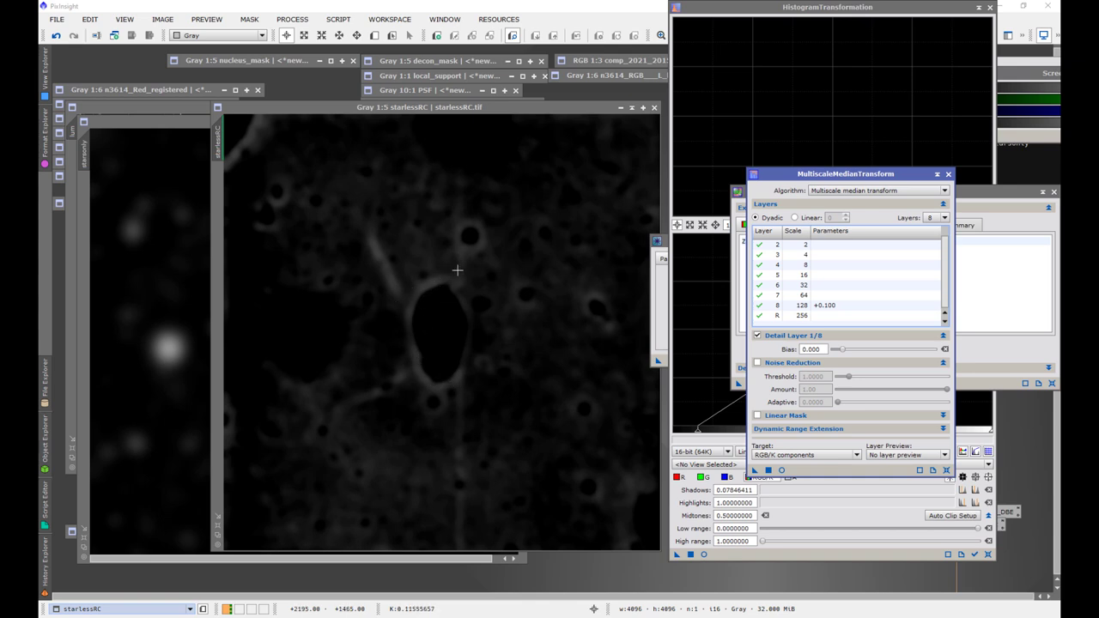
{"action": "mouse_move", "coordinate": [476, 383]}
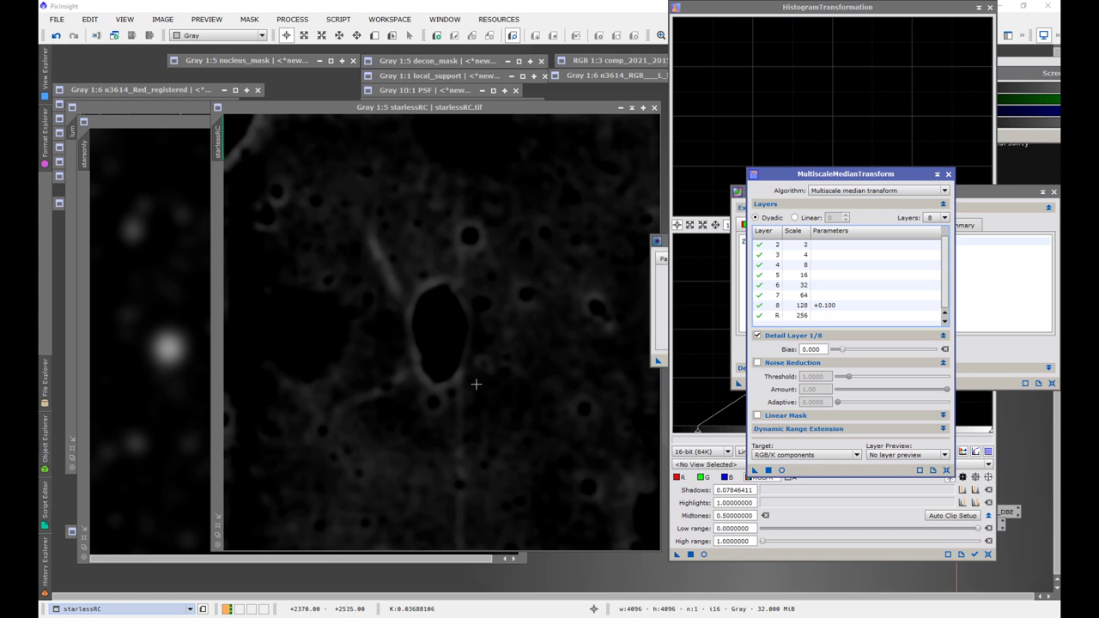
{"action": "mouse_move", "coordinate": [432, 357]}
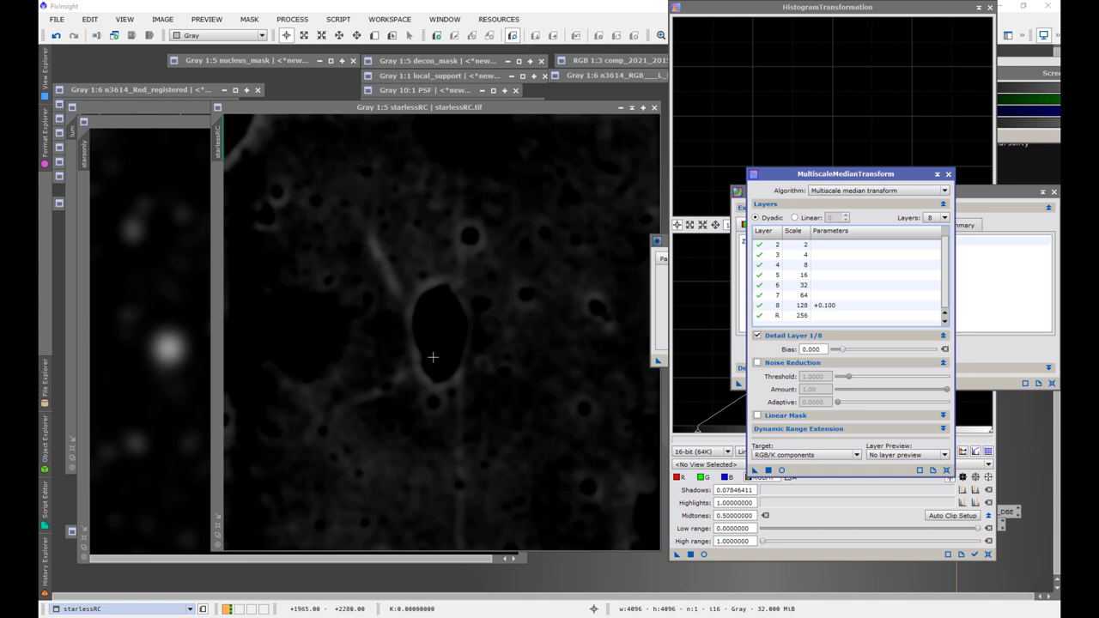
{"action": "mouse_move", "coordinate": [444, 339]}
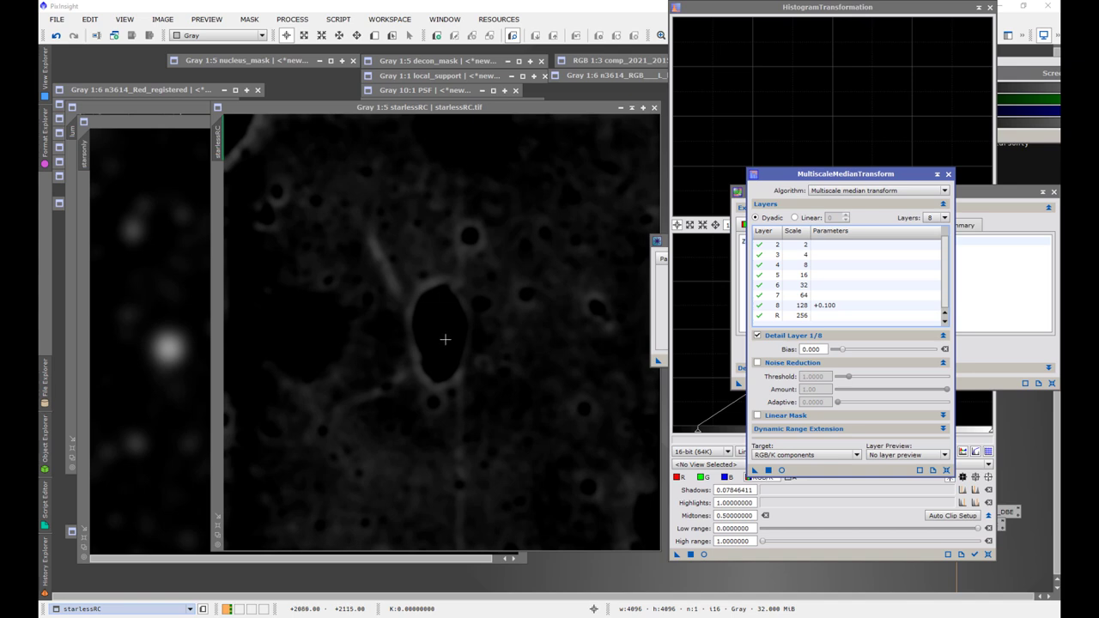
{"action": "mouse_move", "coordinate": [608, 128]}
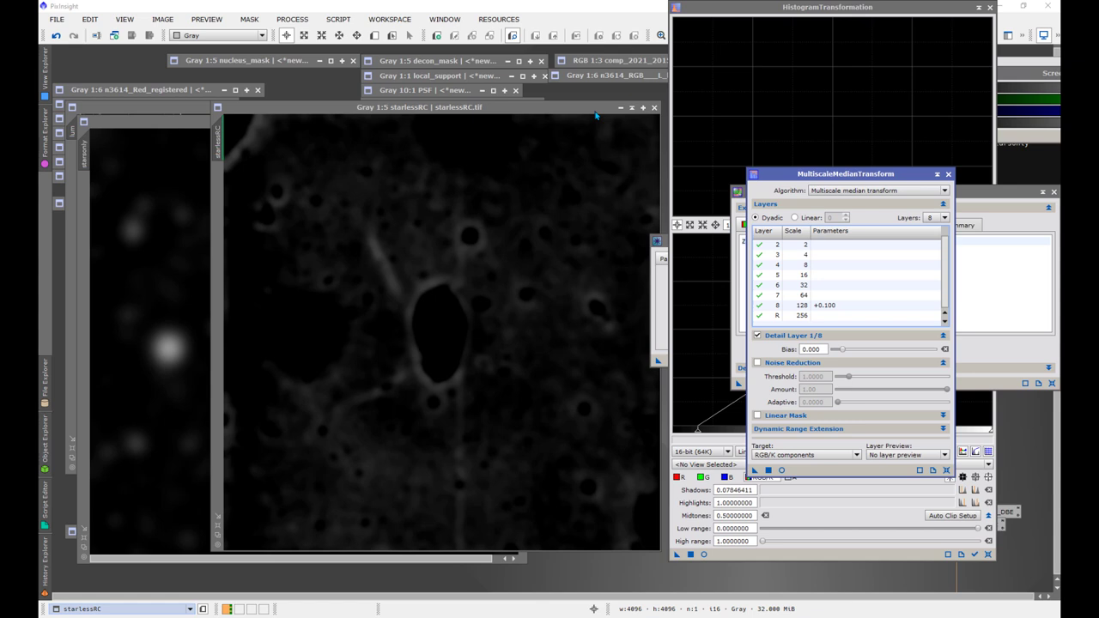
{"action": "mouse_move", "coordinate": [380, 233]}
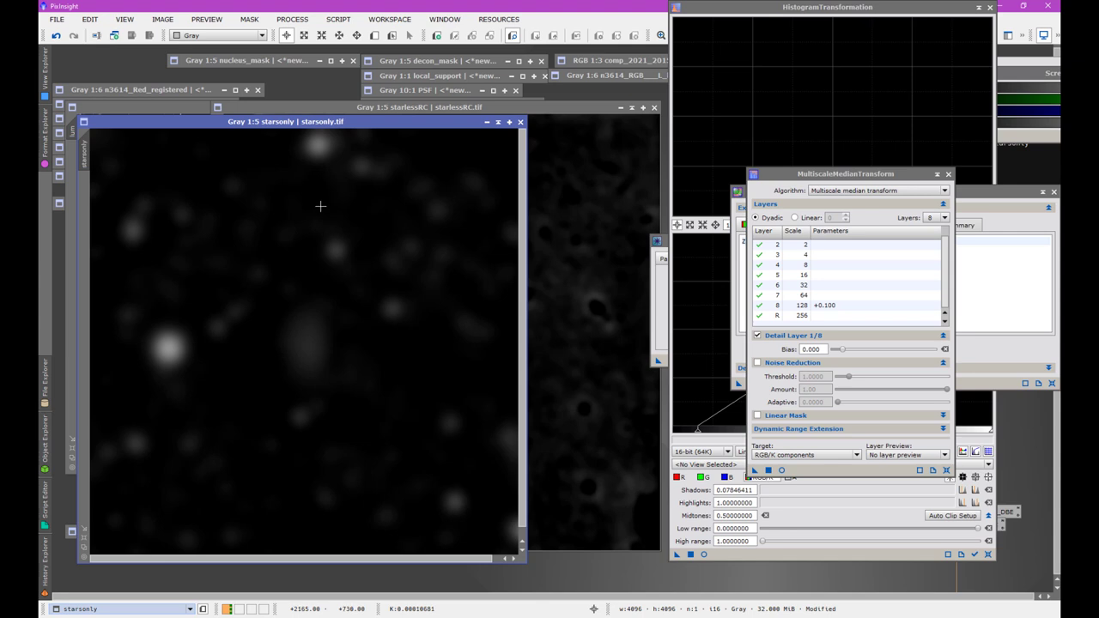
{"action": "mouse_move", "coordinate": [376, 246]}
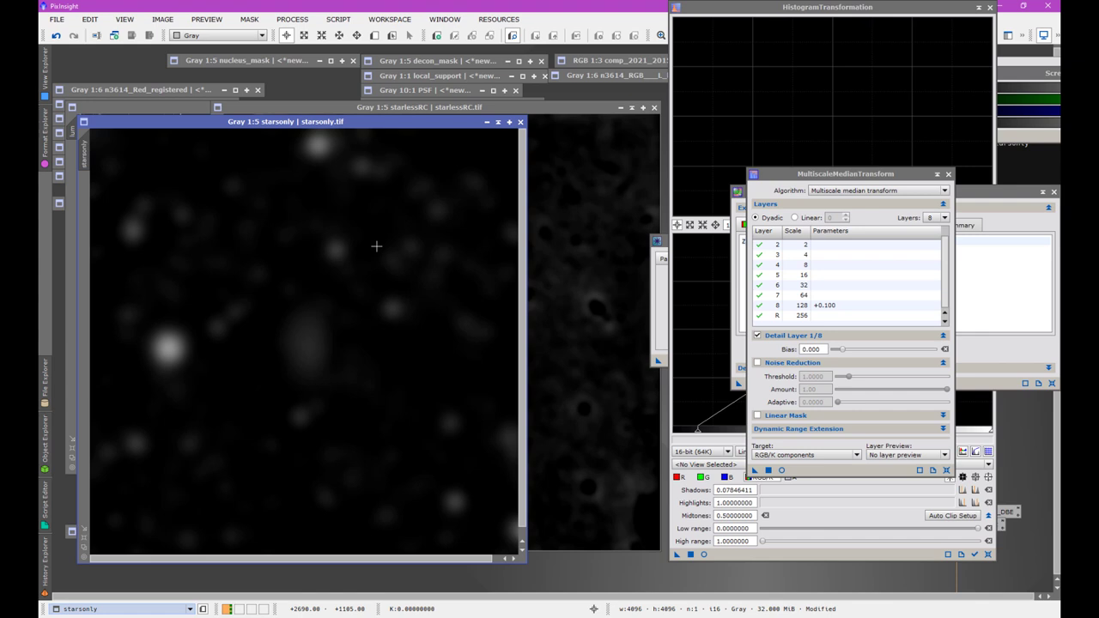
{"action": "mouse_move", "coordinate": [288, 143]}
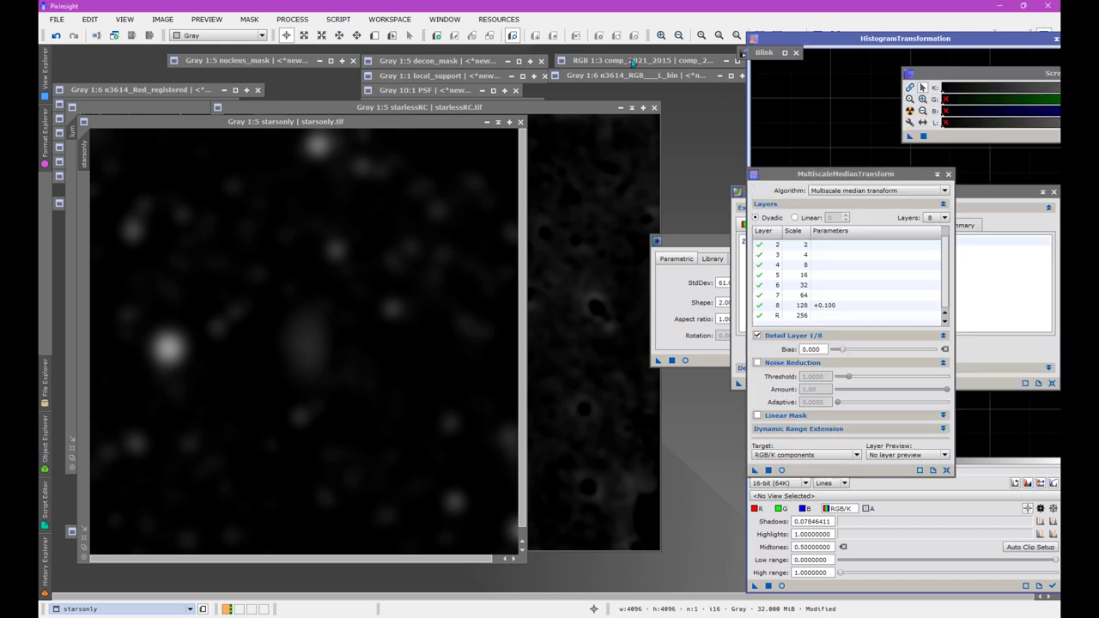
Bring the comp_2021_2015 comparison image to the front.
{"action": "left_click", "coordinate": [618, 61]}
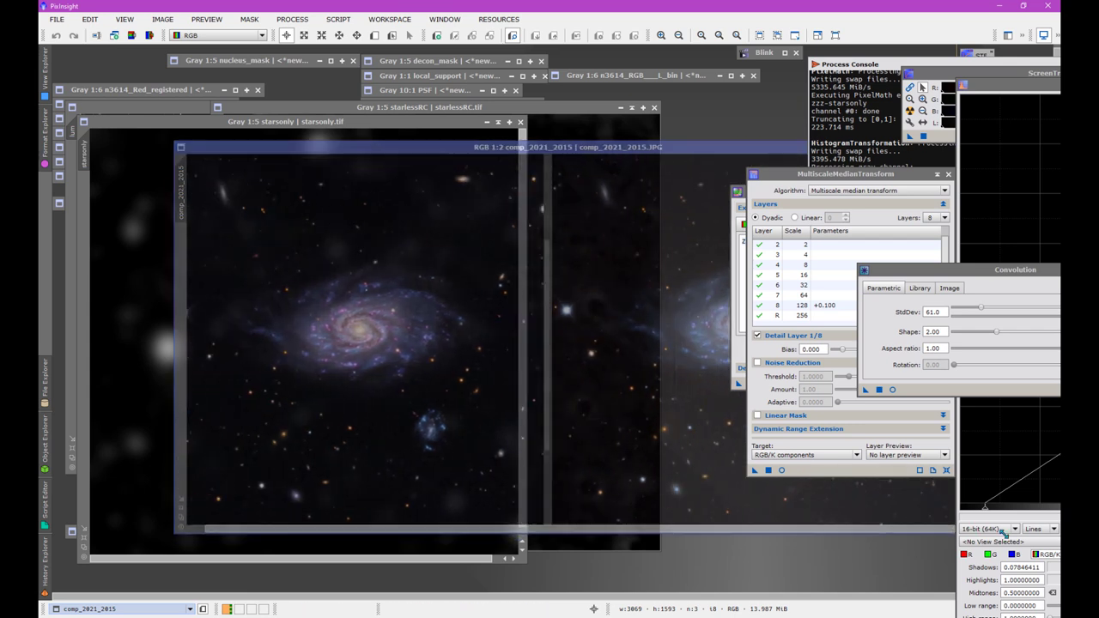
Maximize the comp_2021_2015 window to fill the workspace.
{"action": "left_click", "coordinate": [472, 106]}
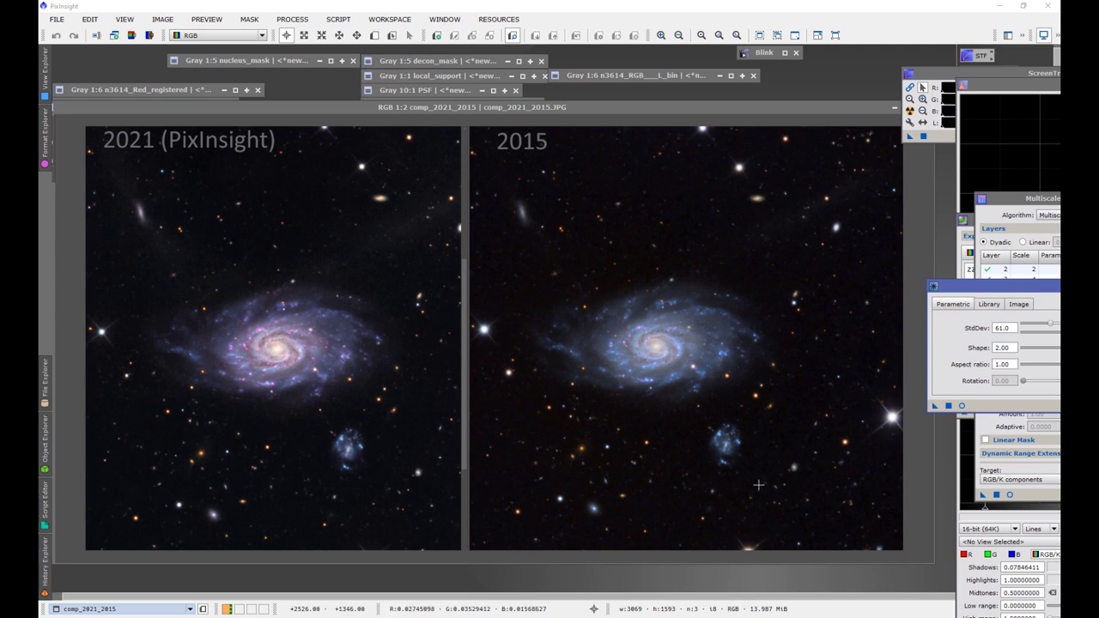
{"action": "mouse_move", "coordinate": [796, 218]}
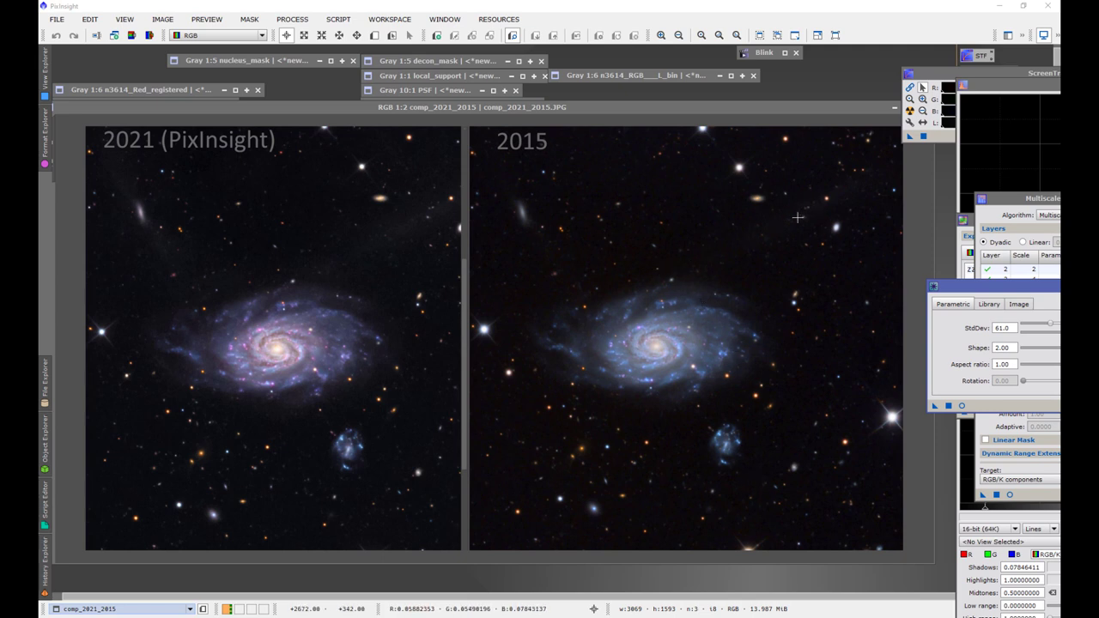
{"action": "mouse_move", "coordinate": [603, 315]}
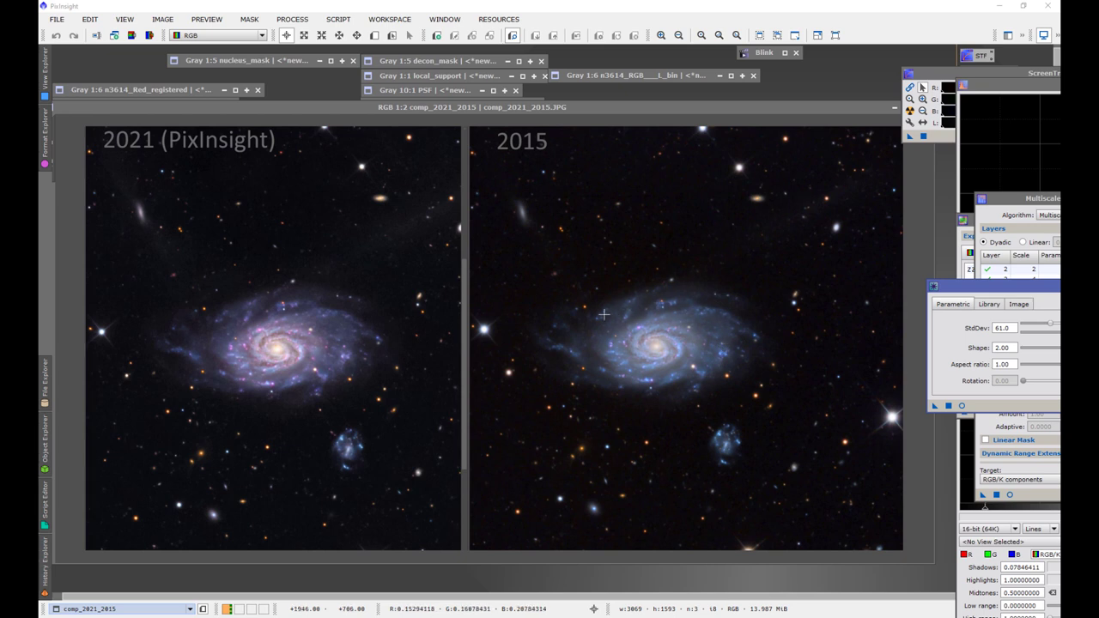
{"action": "mouse_move", "coordinate": [850, 173]}
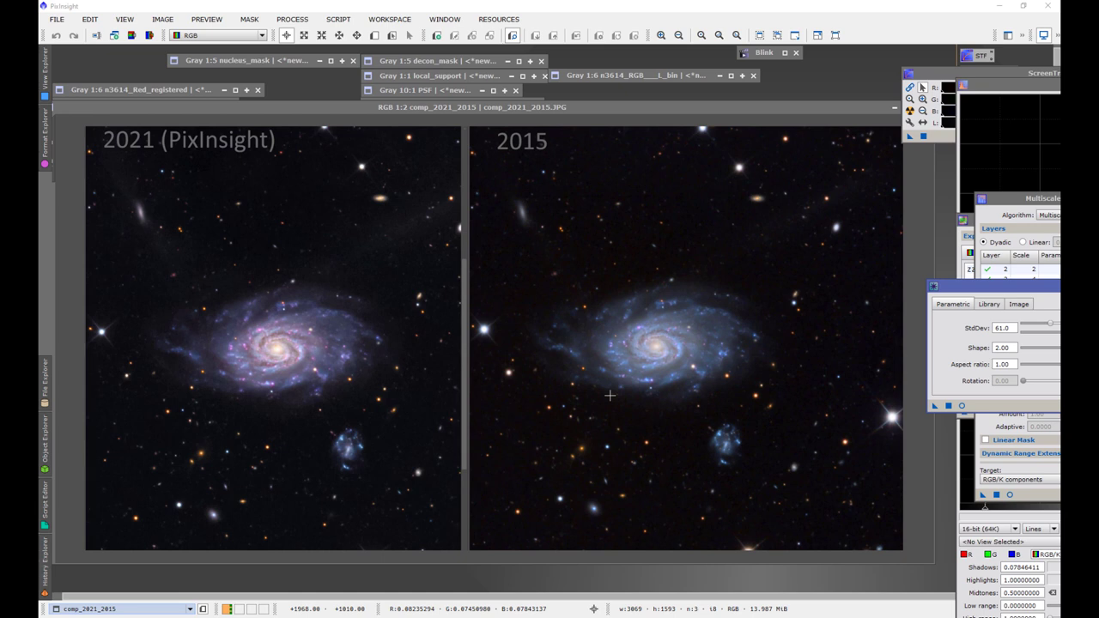
{"action": "mouse_move", "coordinate": [347, 328]}
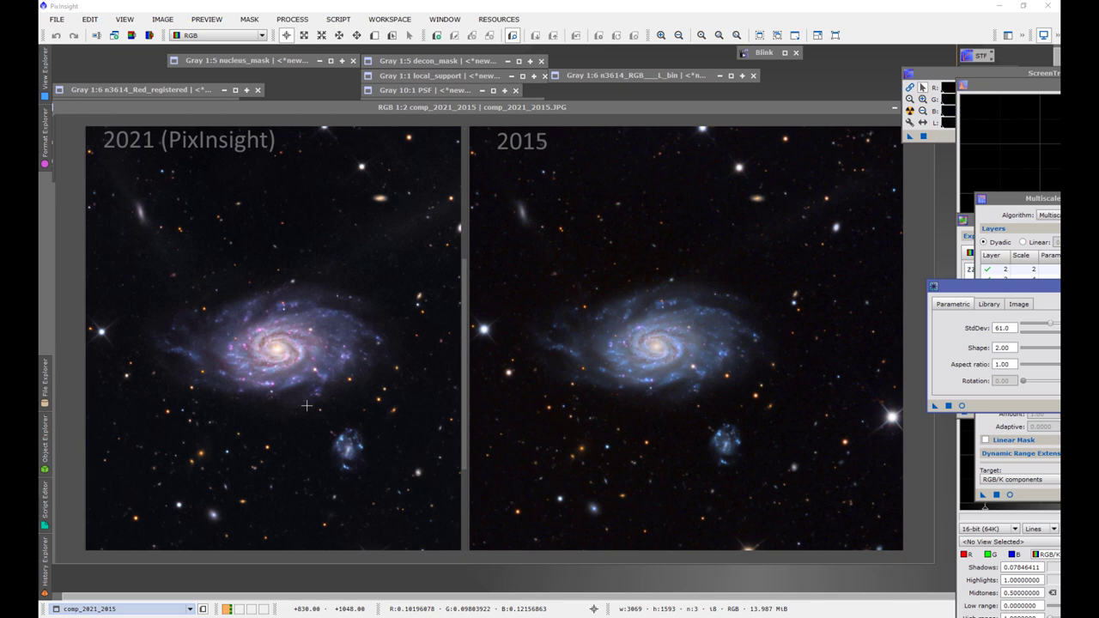
{"action": "mouse_move", "coordinate": [691, 350]}
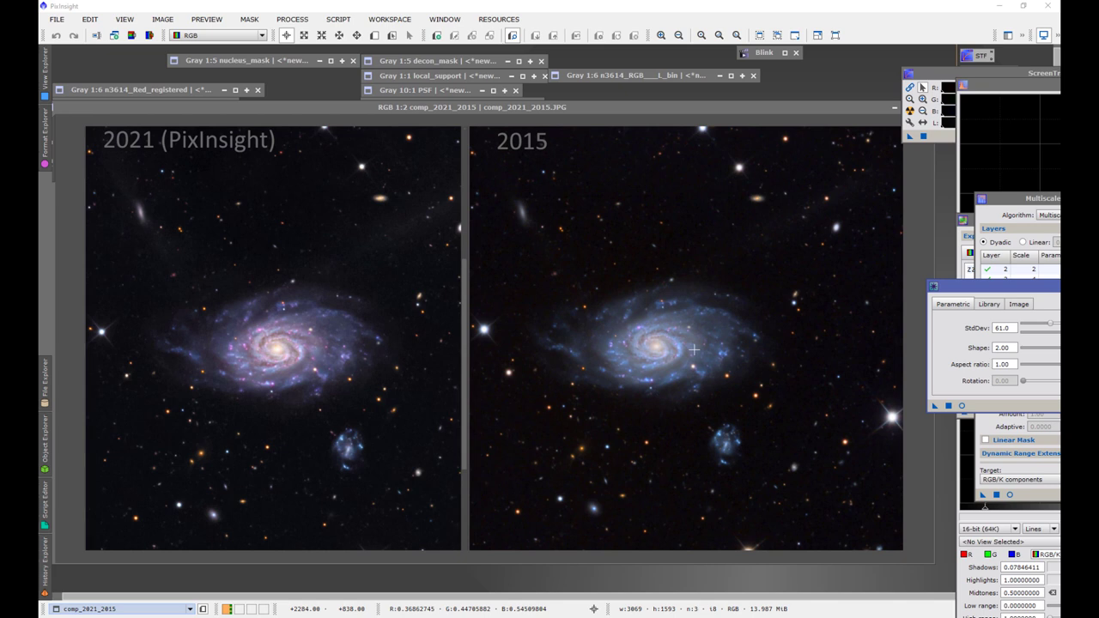
{"action": "mouse_move", "coordinate": [312, 337]}
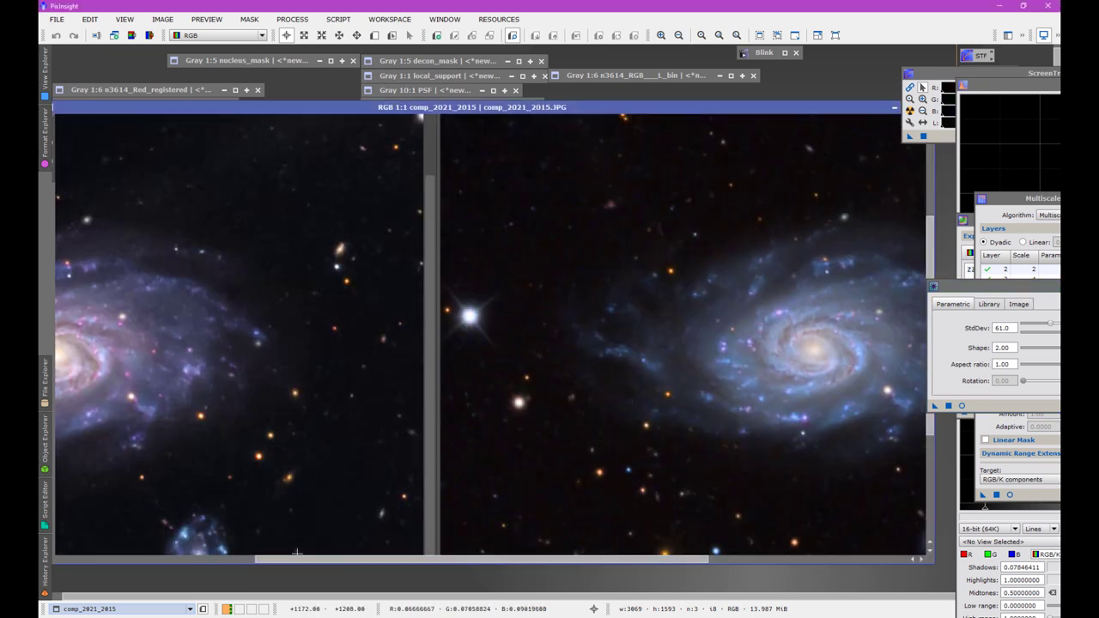
Pan the magnified comparison toward the 2021 galaxy's core on the left.
{"action": "left_click_drag", "start_coordinate": [296, 553], "coordinate": [625, 403]}
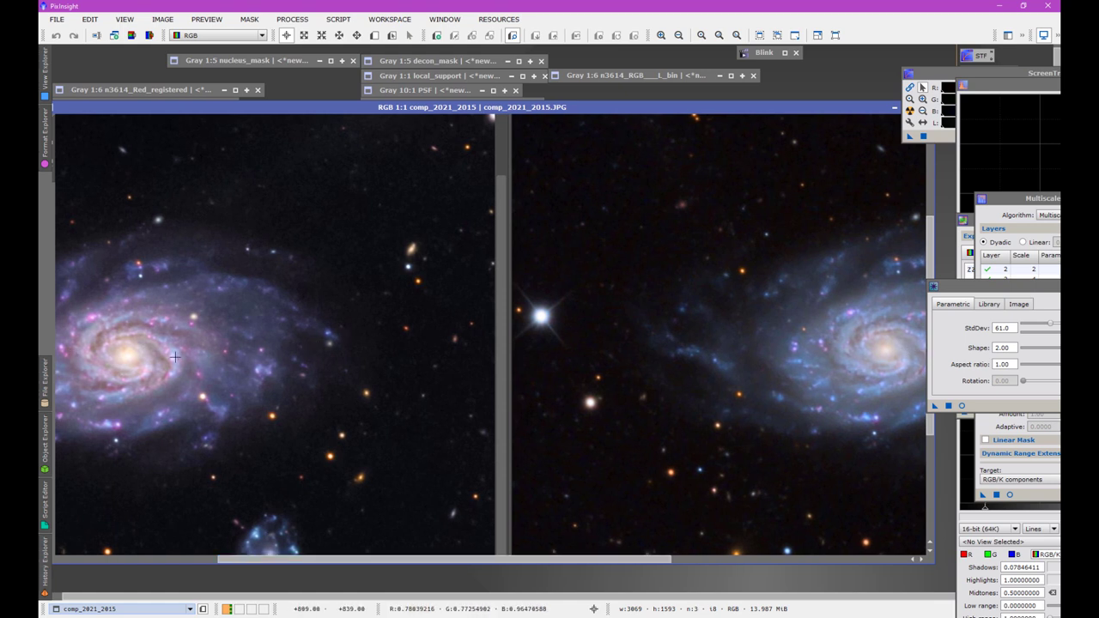
{"action": "mouse_move", "coordinate": [879, 343]}
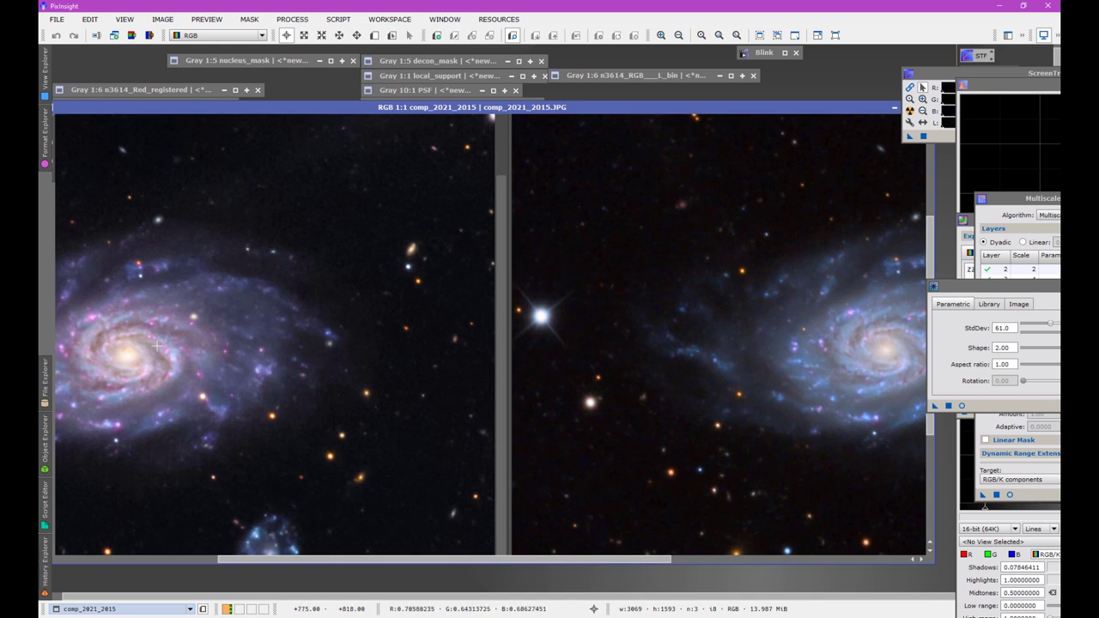
{"action": "mouse_move", "coordinate": [228, 369]}
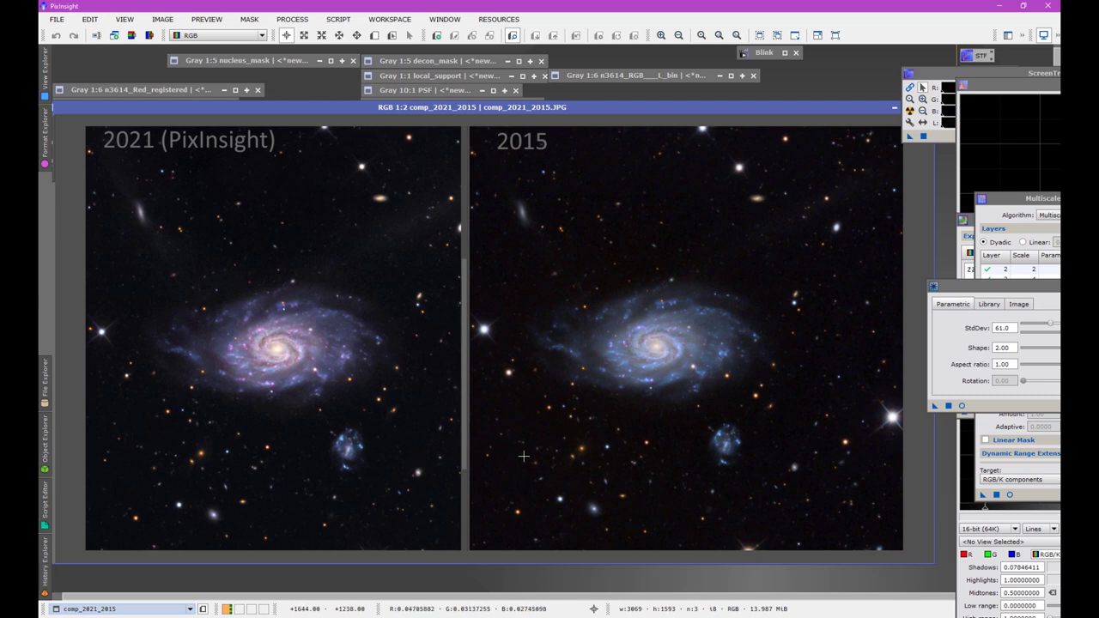
{"action": "mouse_move", "coordinate": [368, 347]}
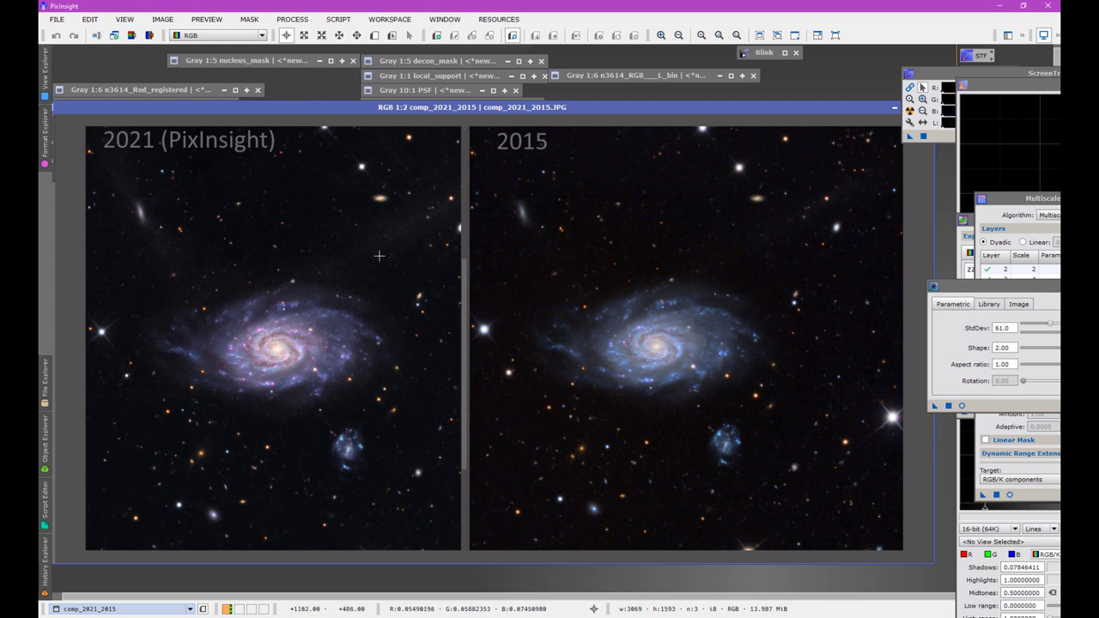
{"action": "mouse_move", "coordinate": [222, 348]}
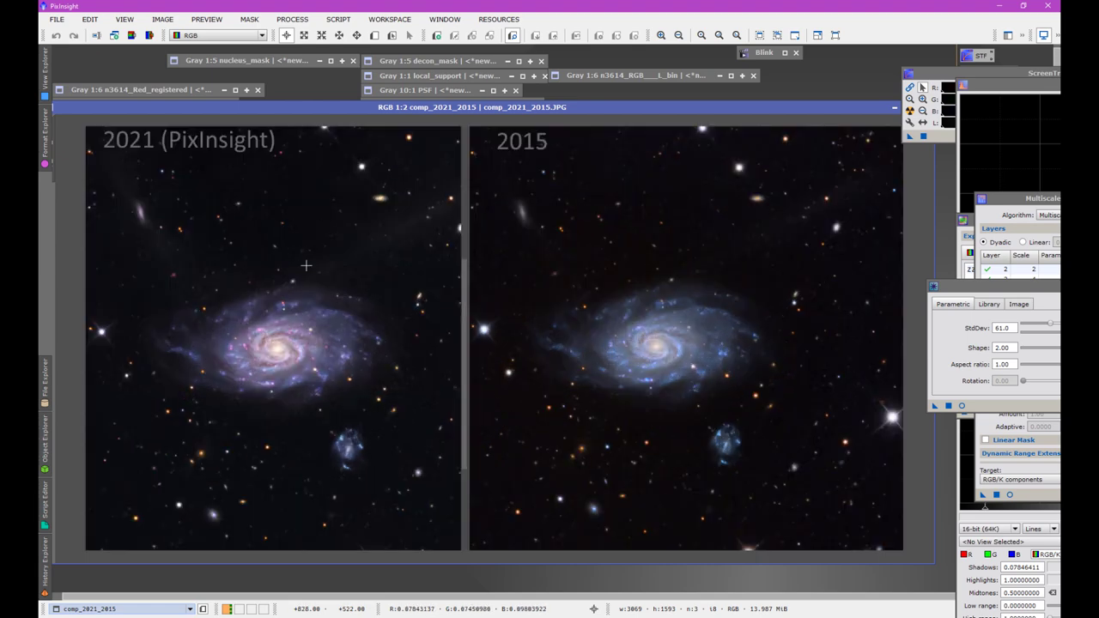
{"action": "mouse_move", "coordinate": [212, 320]}
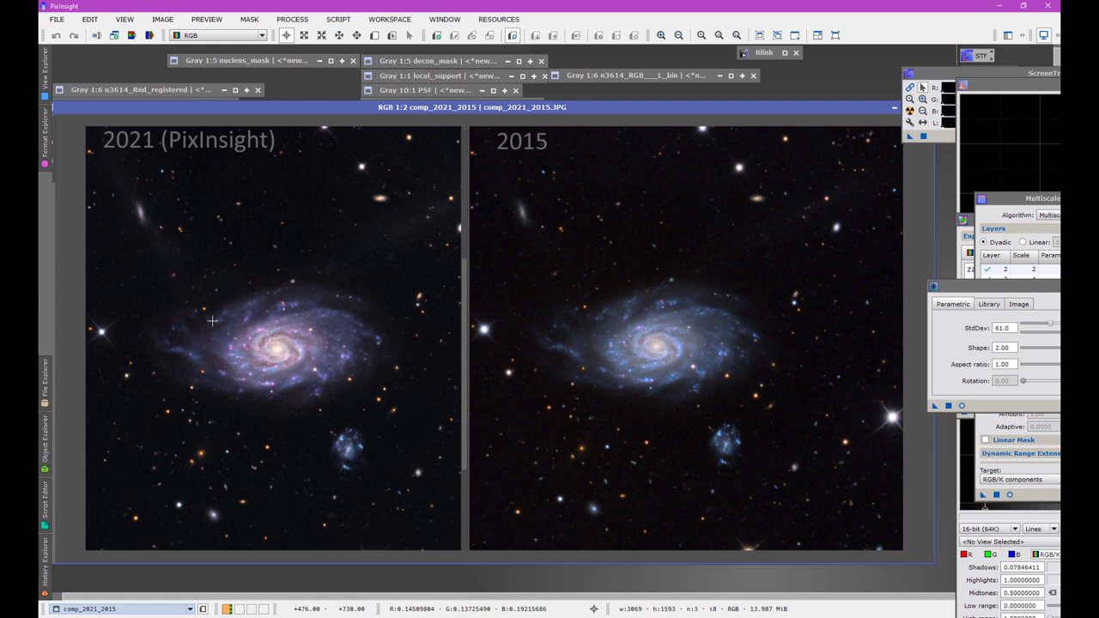
{"action": "mouse_move", "coordinate": [422, 301]}
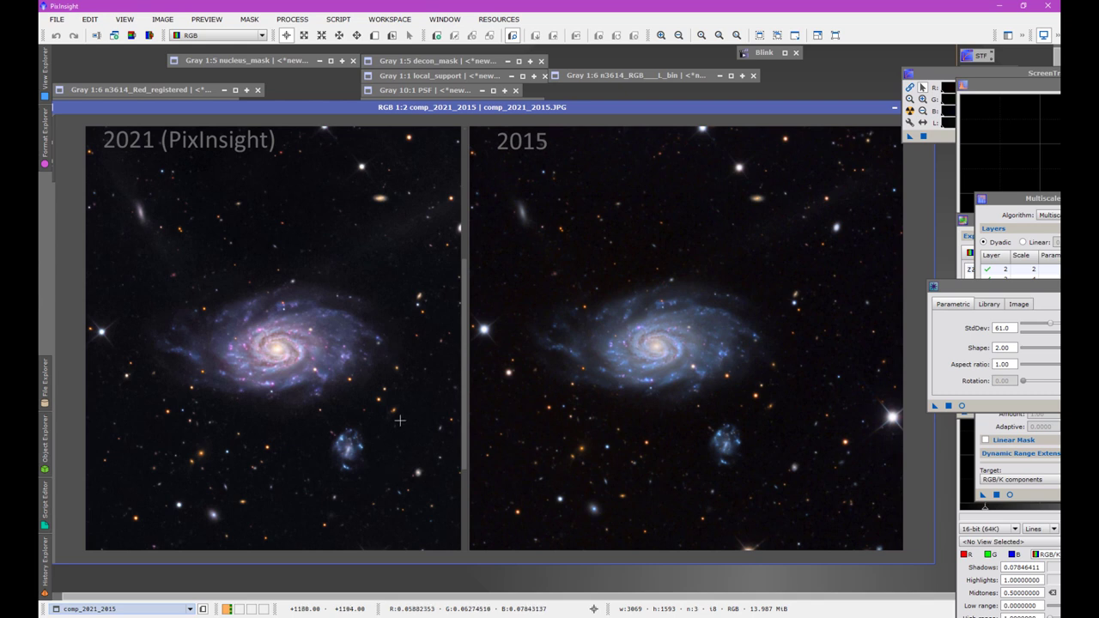
{"action": "mouse_move", "coordinate": [241, 277]}
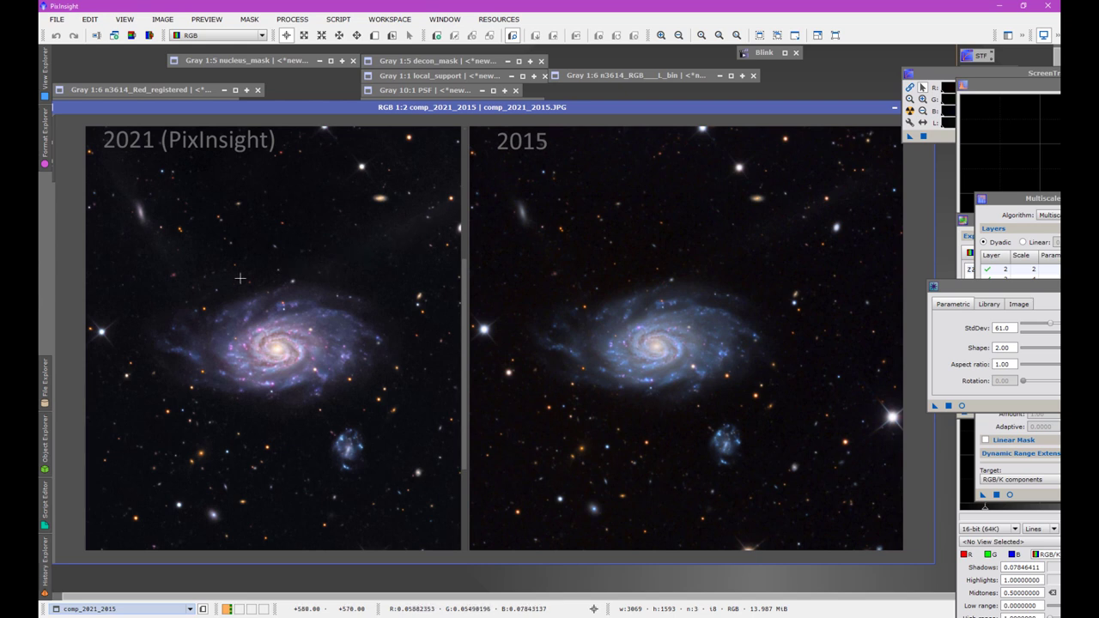
{"action": "mouse_move", "coordinate": [391, 460]}
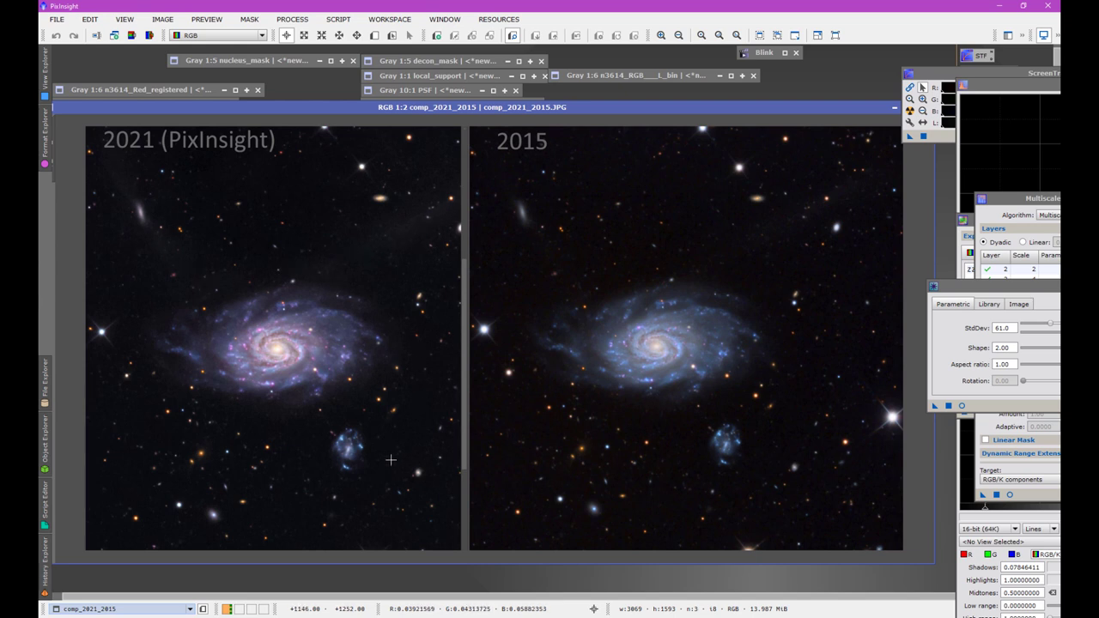